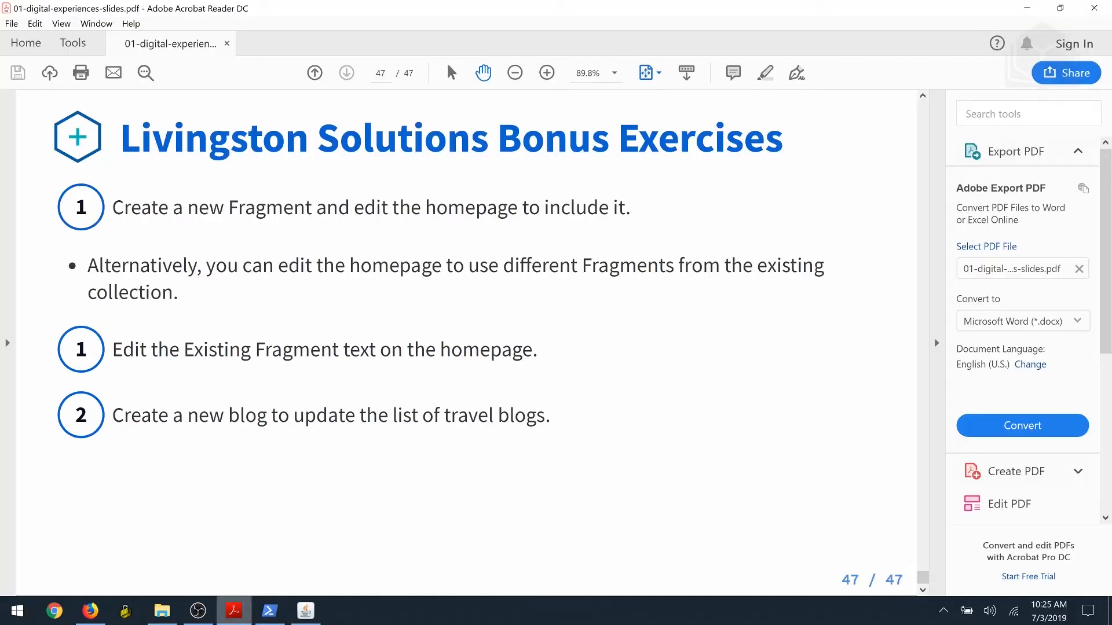
Switch from the PDF slides to the Firefox window with the Livingstone homepage editor.
{"action": "left_click", "coordinate": [89, 611]}
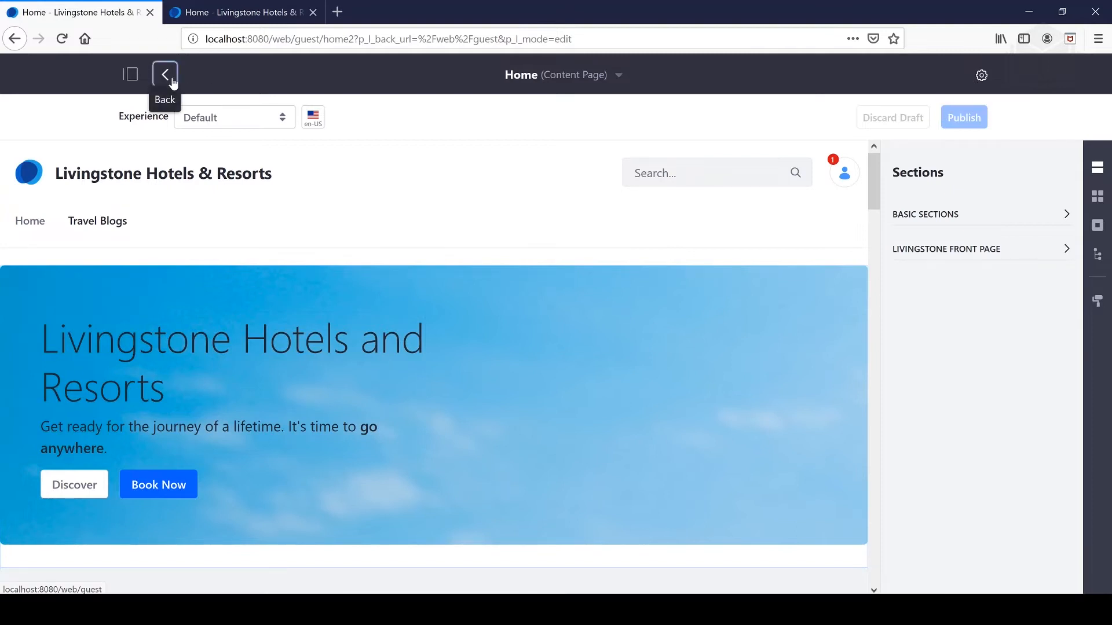
Leave the page editor and sign out through the user avatar menu.
{"action": "left_click", "coordinate": [164, 74]}
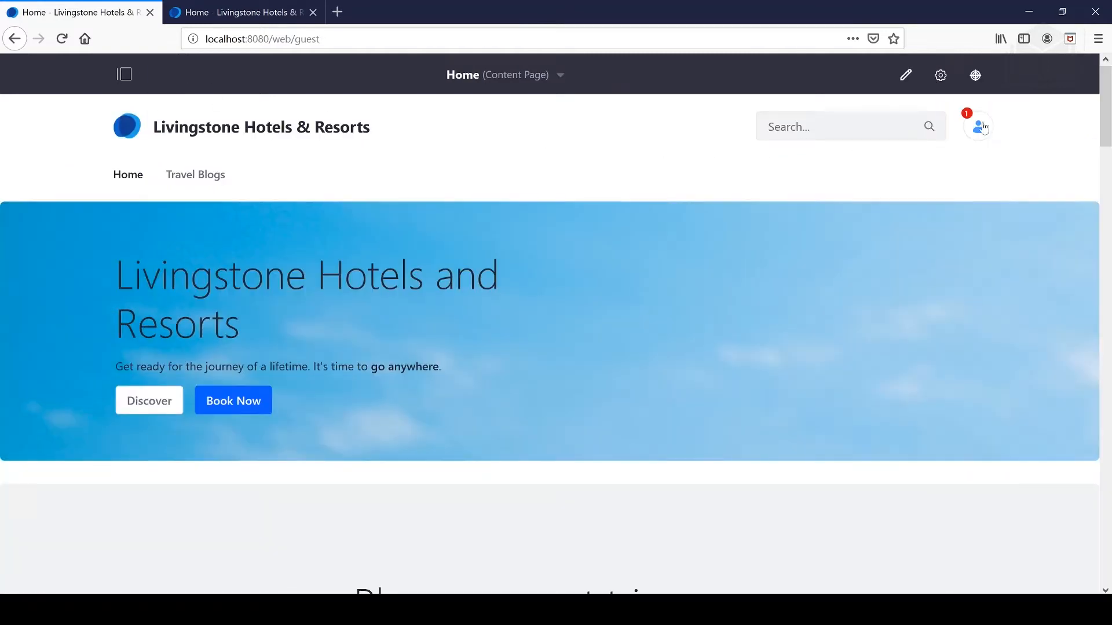
{"action": "left_click", "coordinate": [977, 126]}
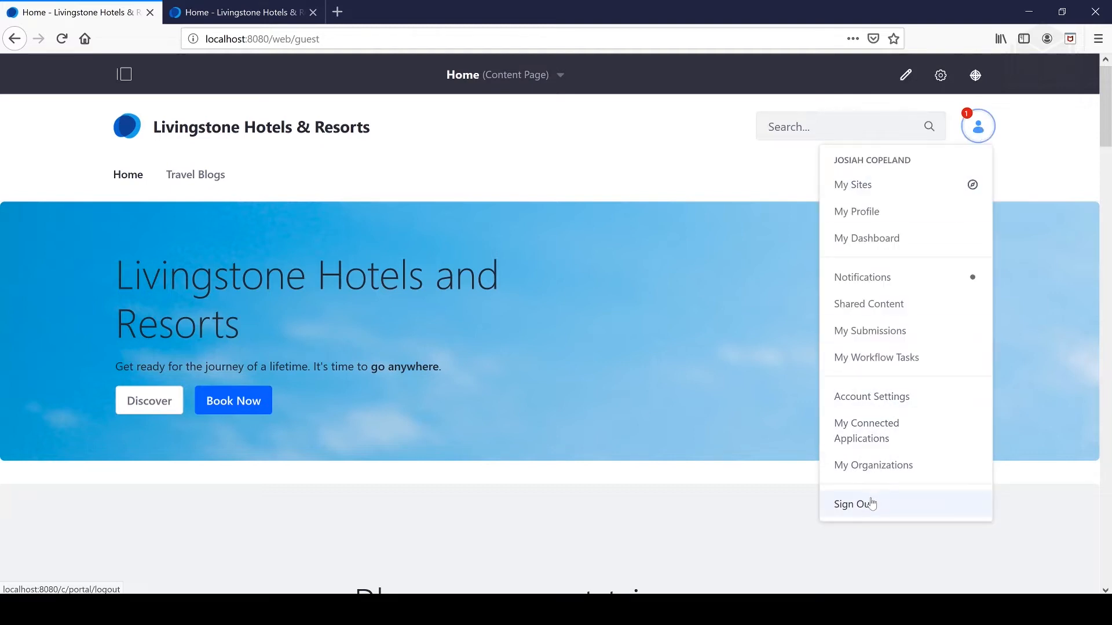
{"action": "left_click", "coordinate": [853, 504]}
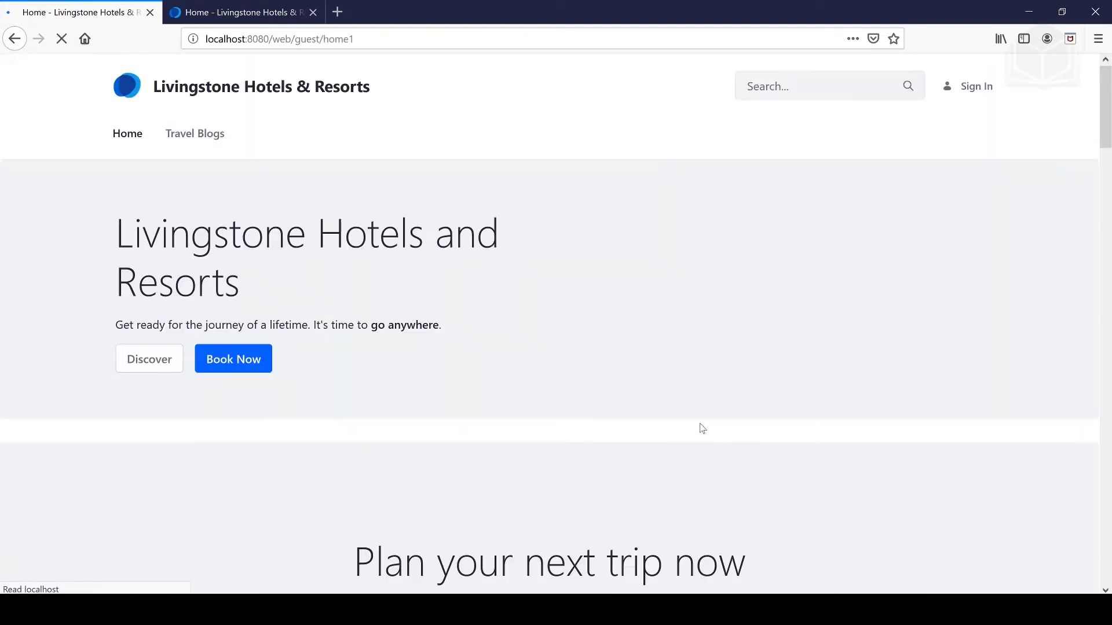
Sign back in to the Livingstone site, resubmitting after the first attempt fails.
{"action": "left_click", "coordinate": [975, 86]}
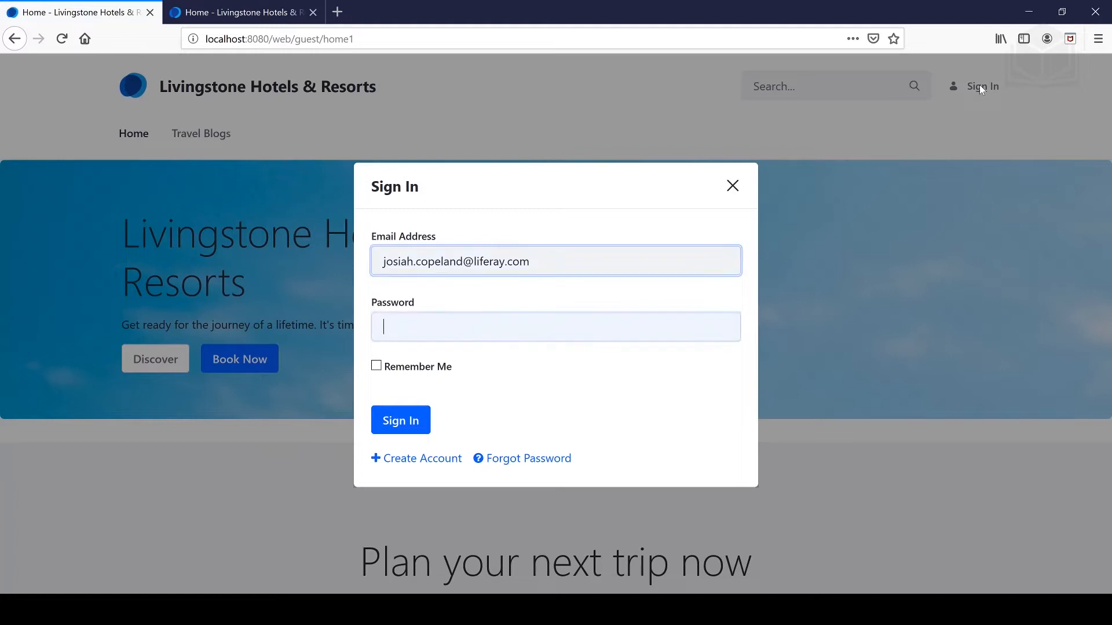
{"action": "type", "text": "•"}
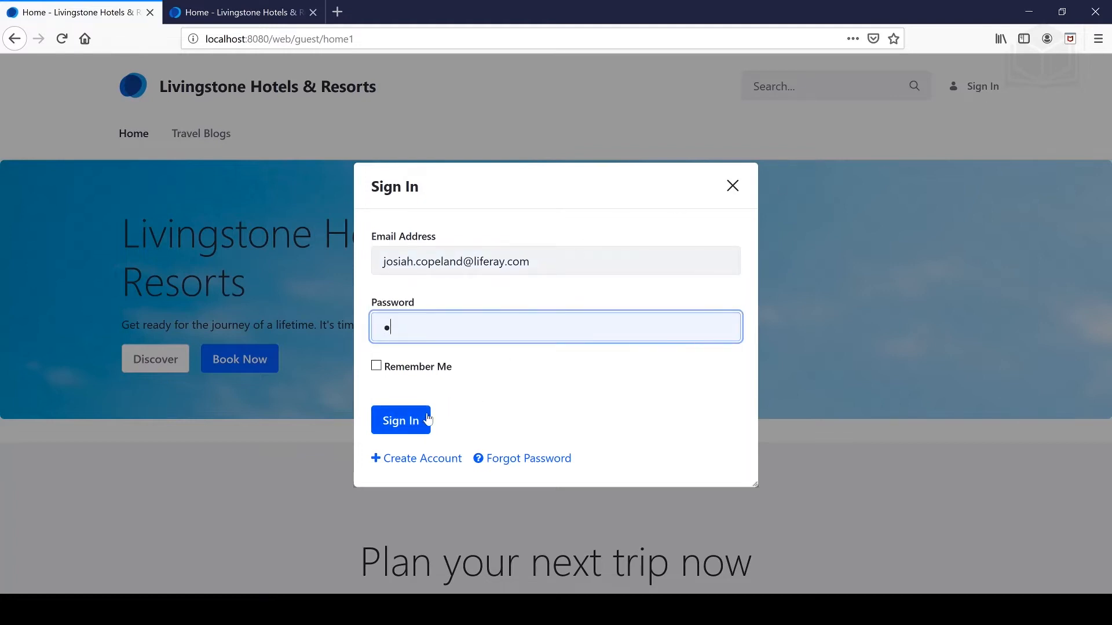
{"action": "left_click", "coordinate": [400, 420]}
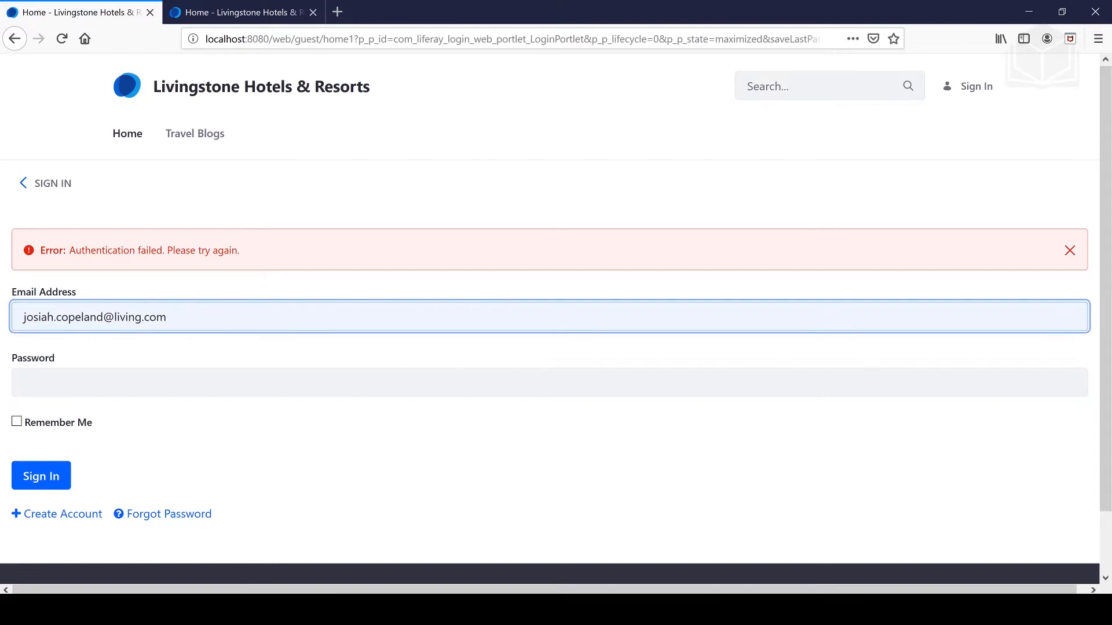
{"action": "type", "text": "•"}
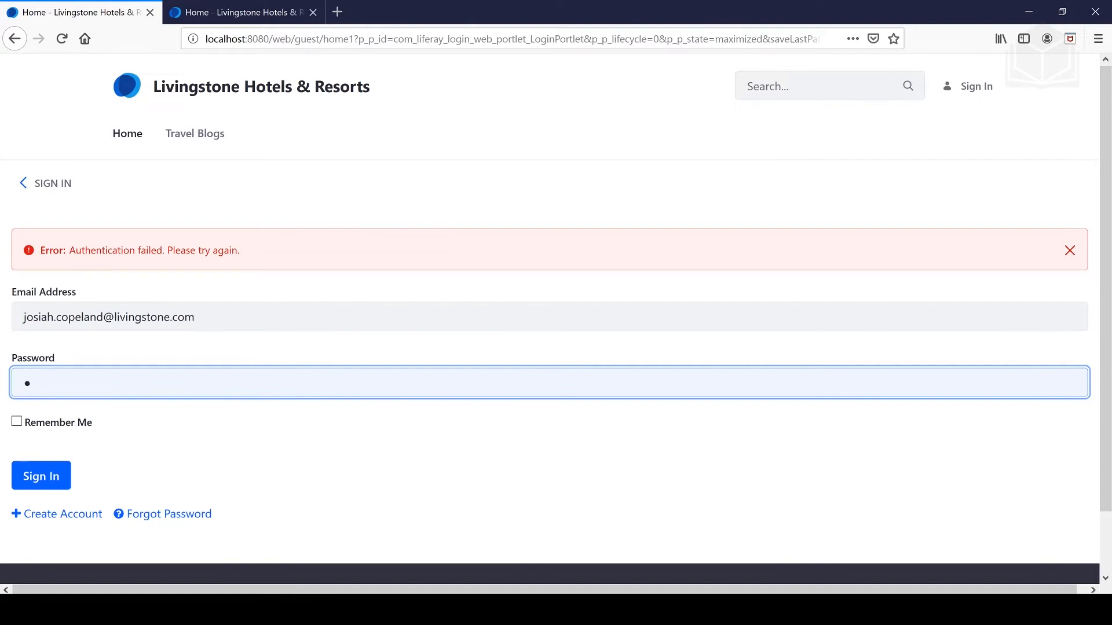
{"action": "left_click", "coordinate": [41, 476]}
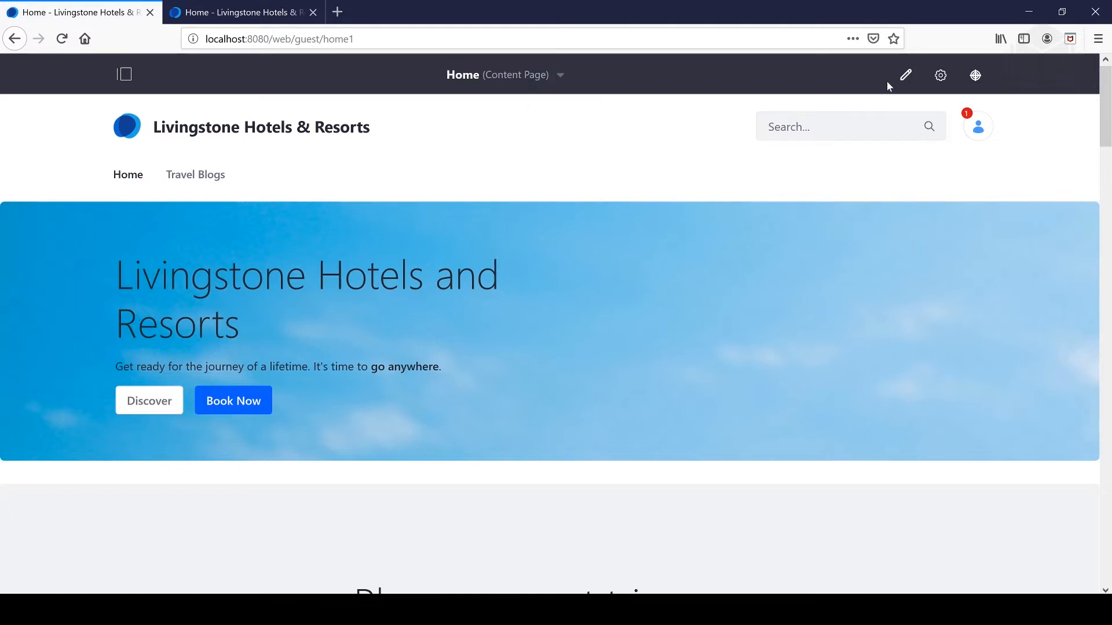
{"action": "mouse_move", "coordinate": [560, 77]}
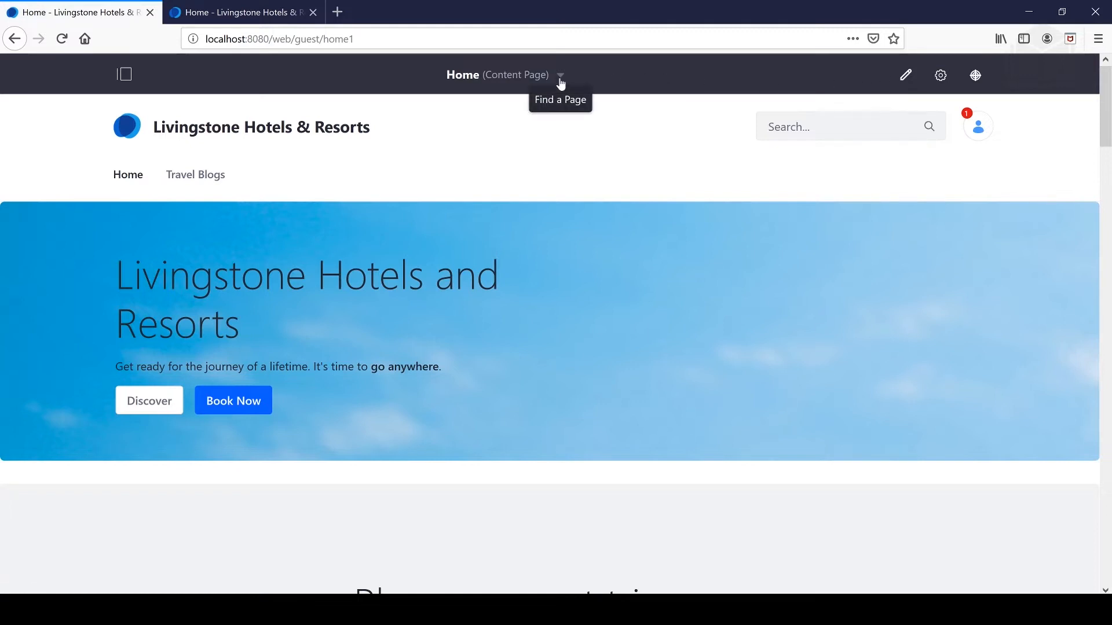
Open the product menu and show the site's Pages list (Home, Travel Blogs, Search).
{"action": "left_click", "coordinate": [124, 74]}
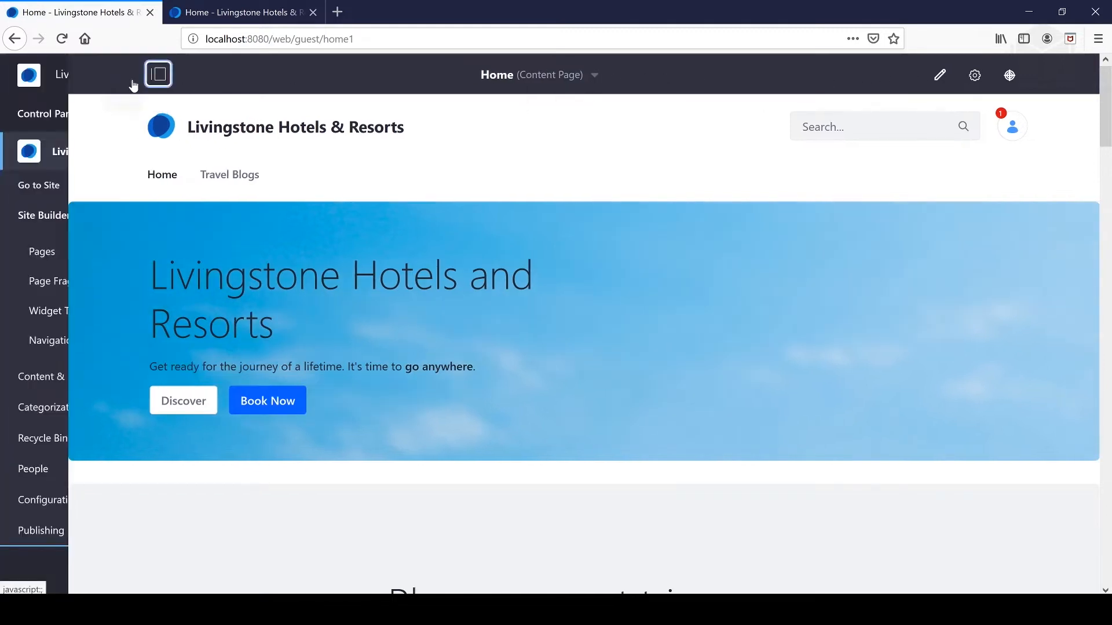
{"action": "left_click", "coordinate": [158, 75]}
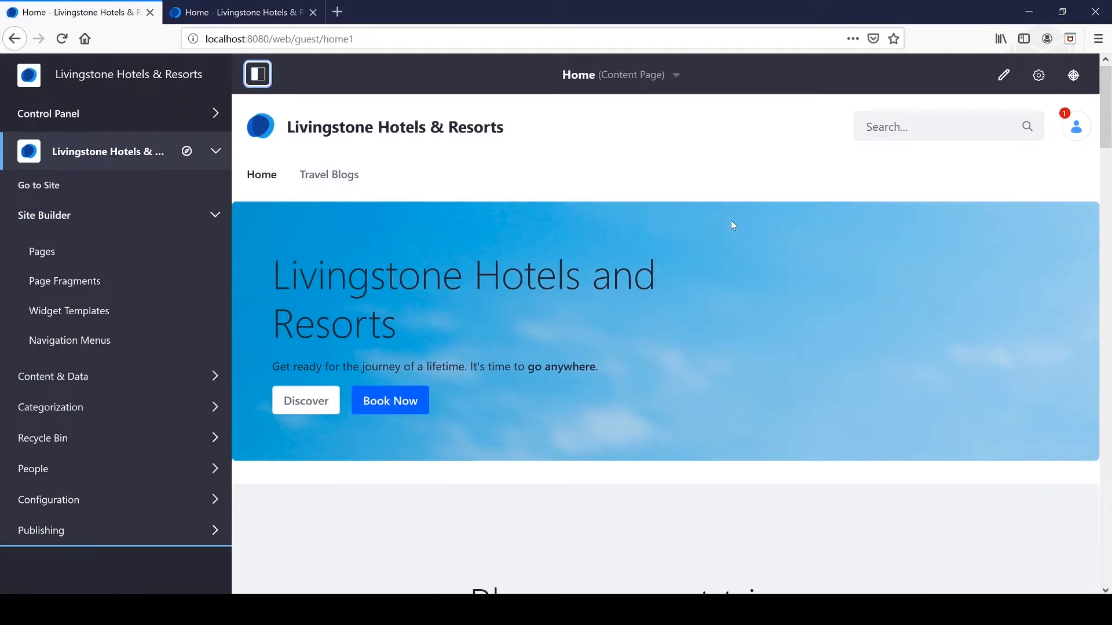
{"action": "mouse_move", "coordinate": [730, 225]}
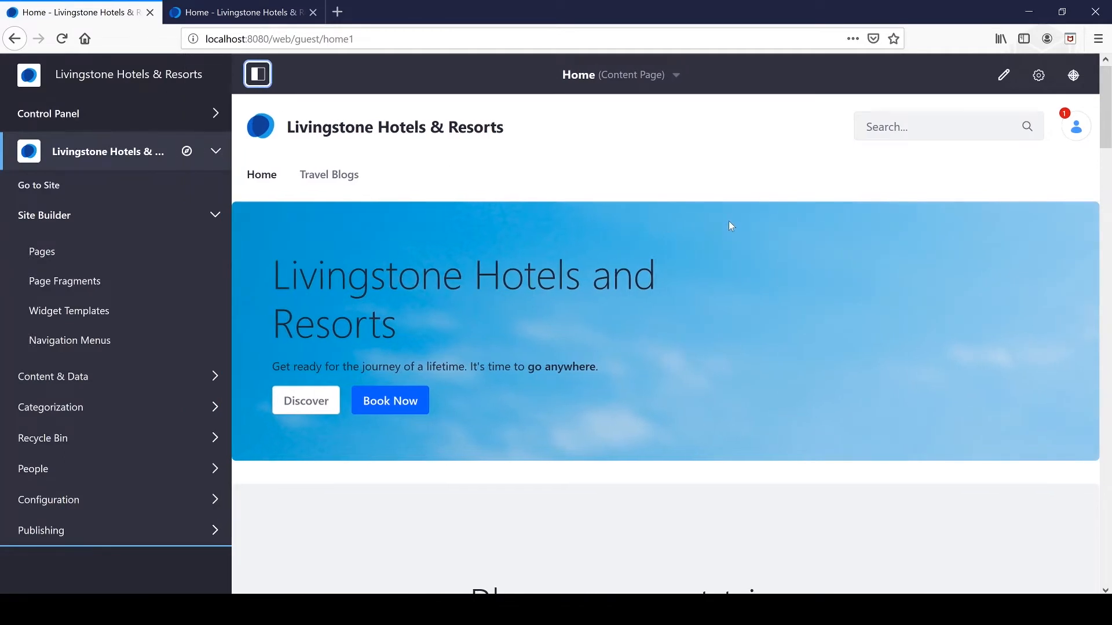
{"action": "mouse_move", "coordinate": [732, 245]}
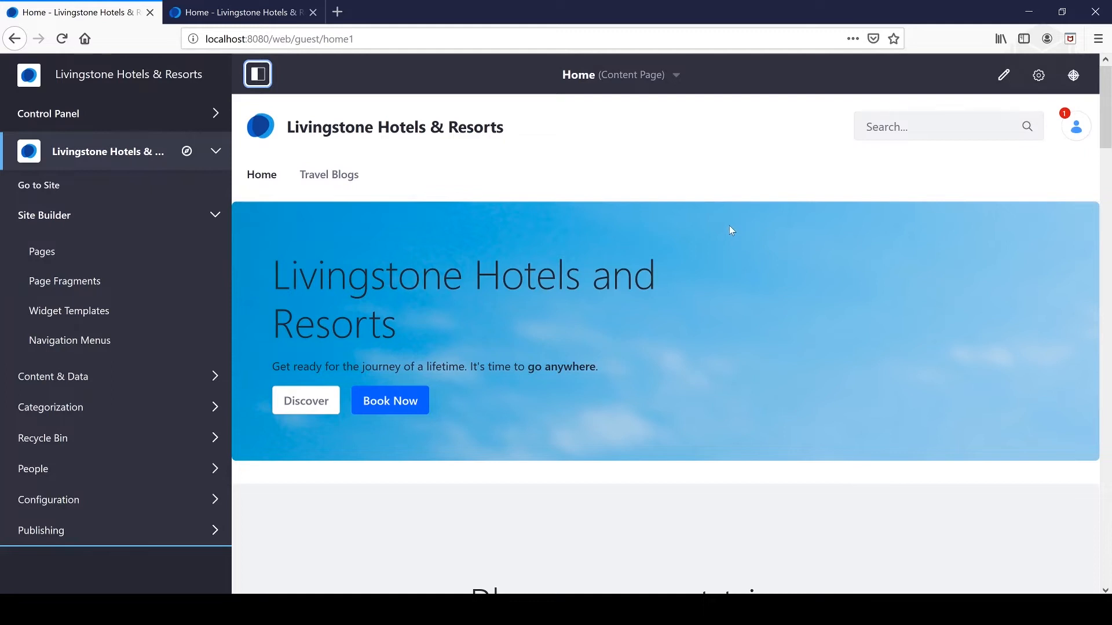
{"action": "left_click", "coordinate": [42, 251]}
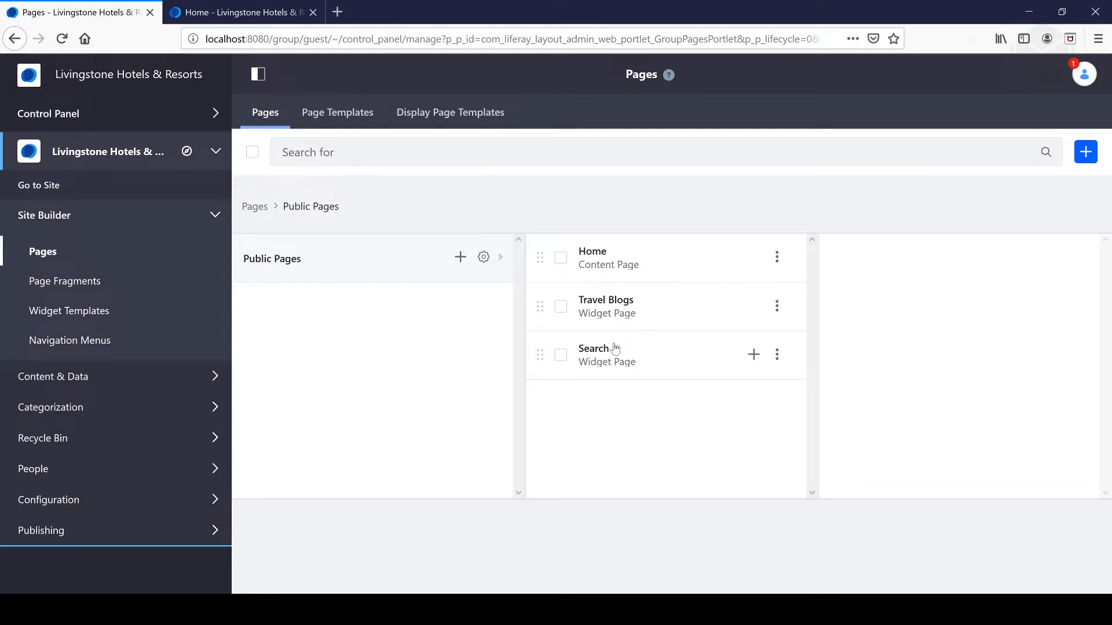
{"action": "mouse_move", "coordinate": [39, 185]}
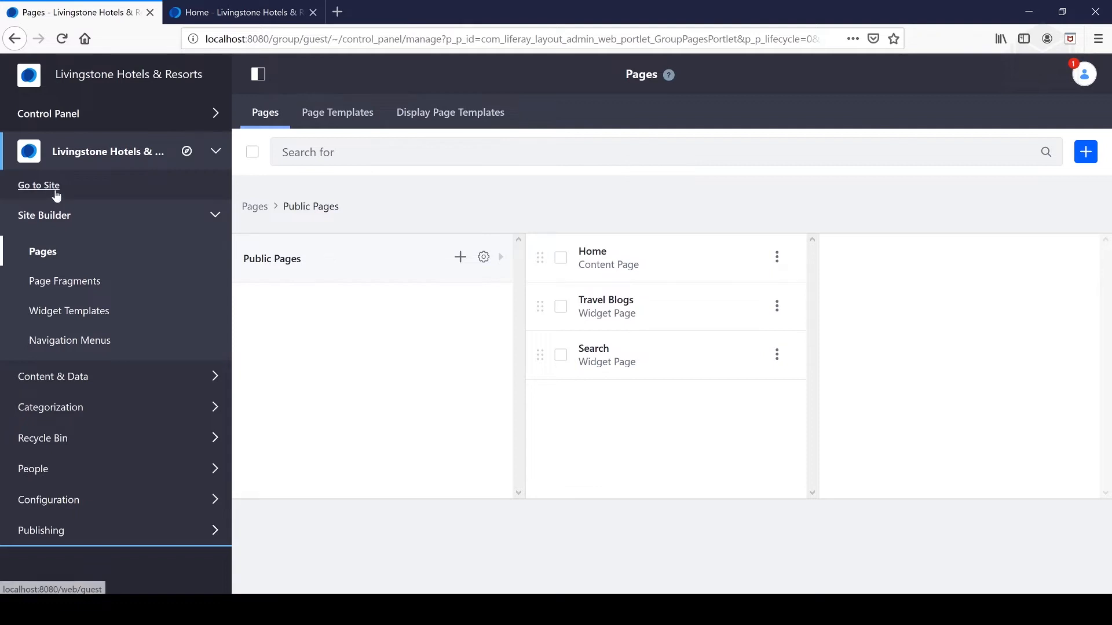
{"action": "left_click", "coordinate": [38, 186]}
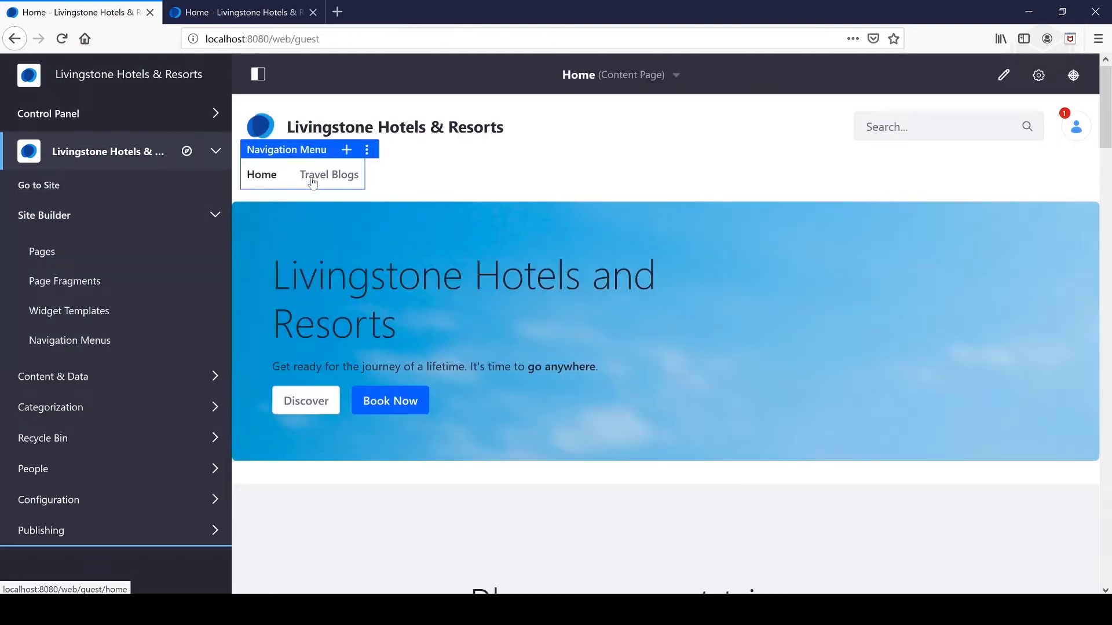
{"action": "mouse_move", "coordinate": [334, 163]}
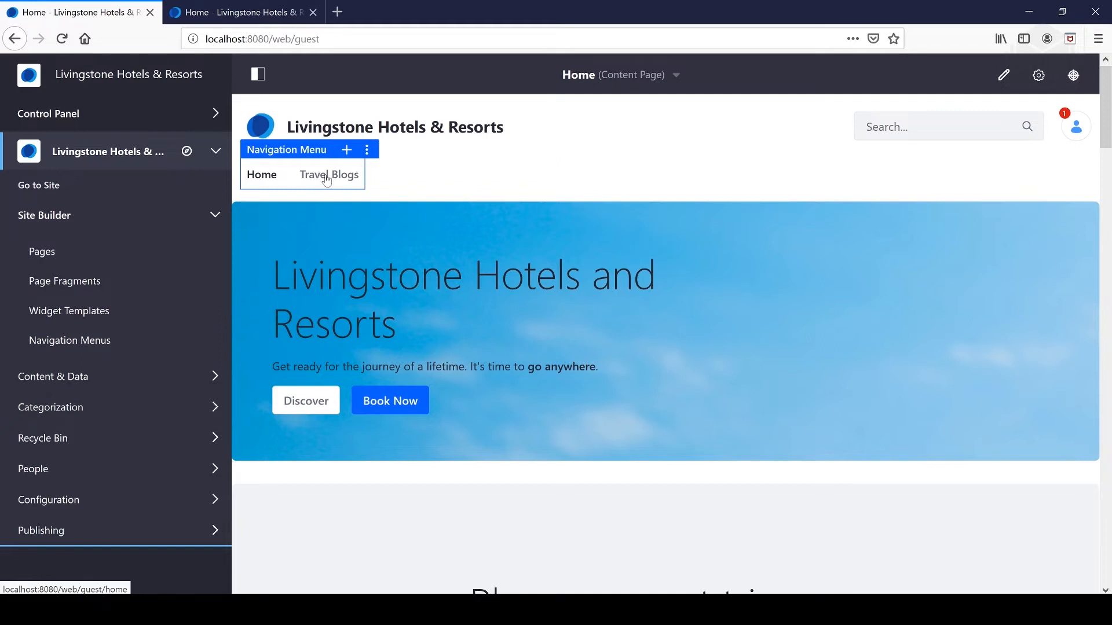
{"action": "mouse_move", "coordinate": [308, 180]}
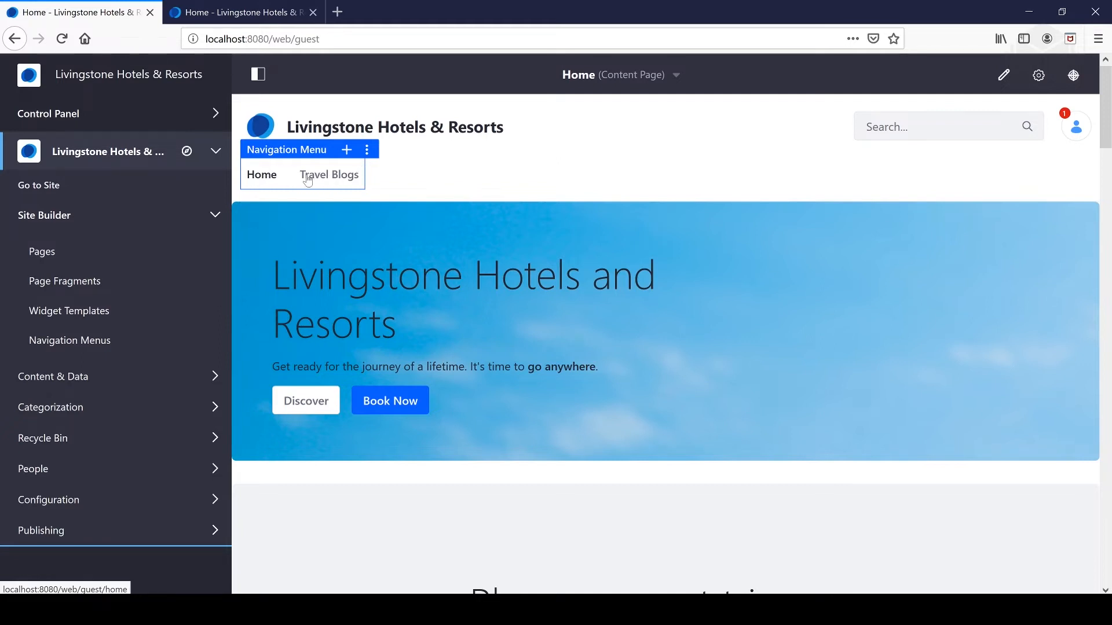
{"action": "left_click", "coordinate": [42, 252]}
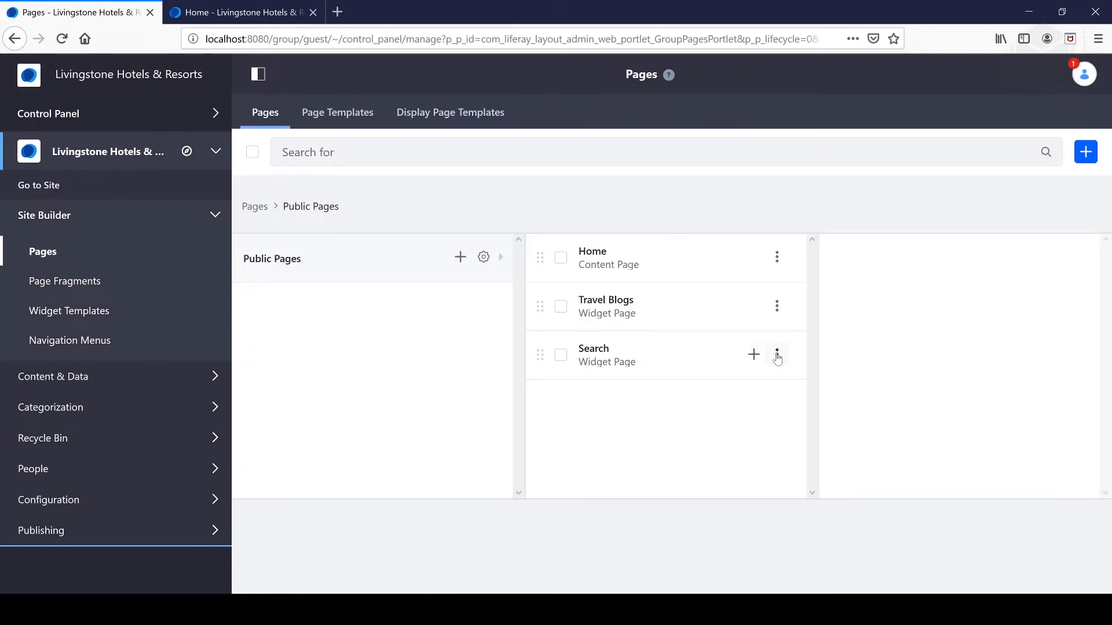
{"action": "left_click", "coordinate": [775, 354]}
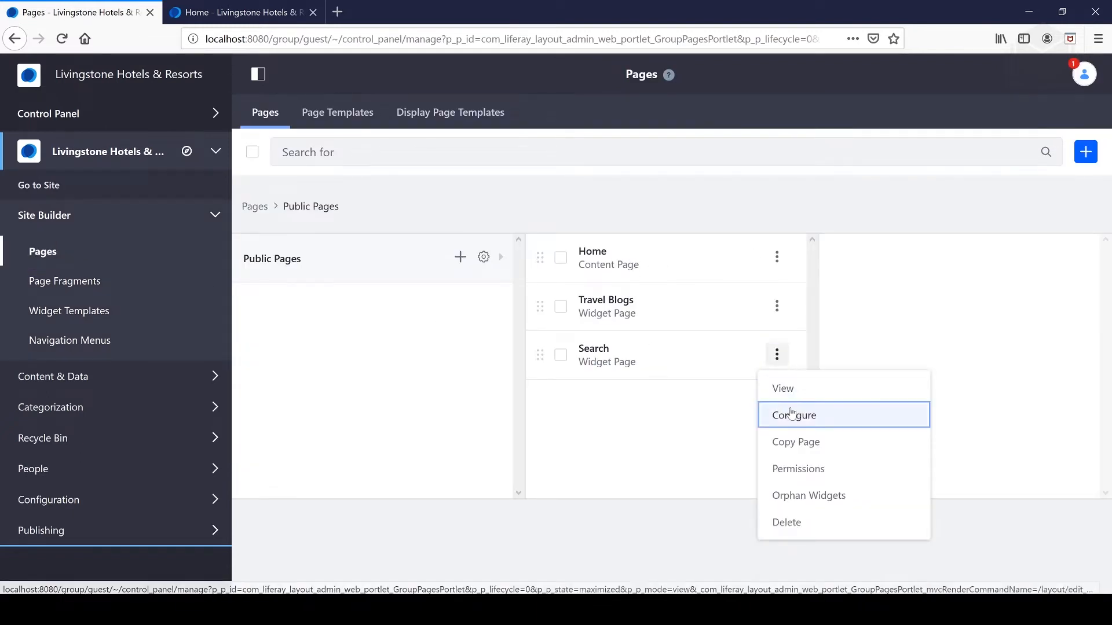
{"action": "left_click", "coordinate": [792, 415]}
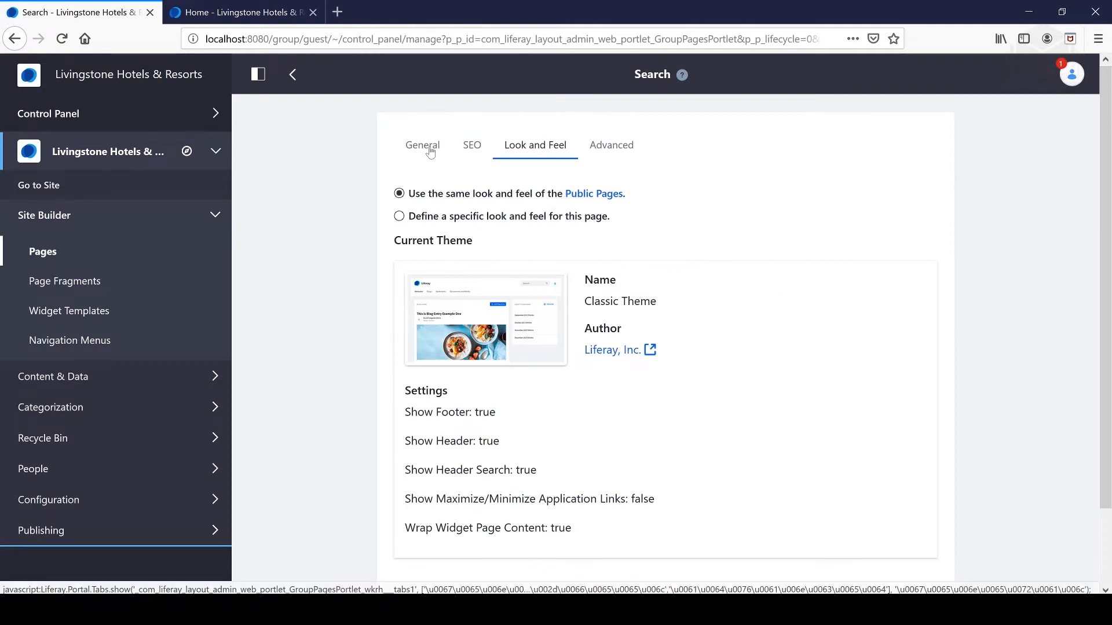
{"action": "left_click", "coordinate": [421, 145]}
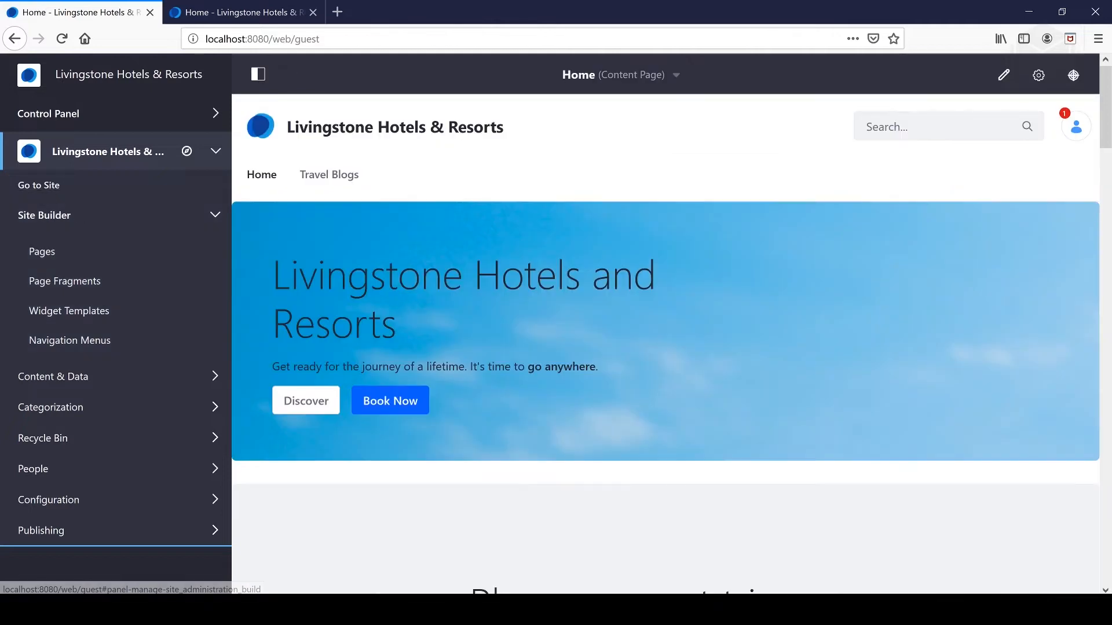
{"action": "mouse_move", "coordinate": [298, 175]}
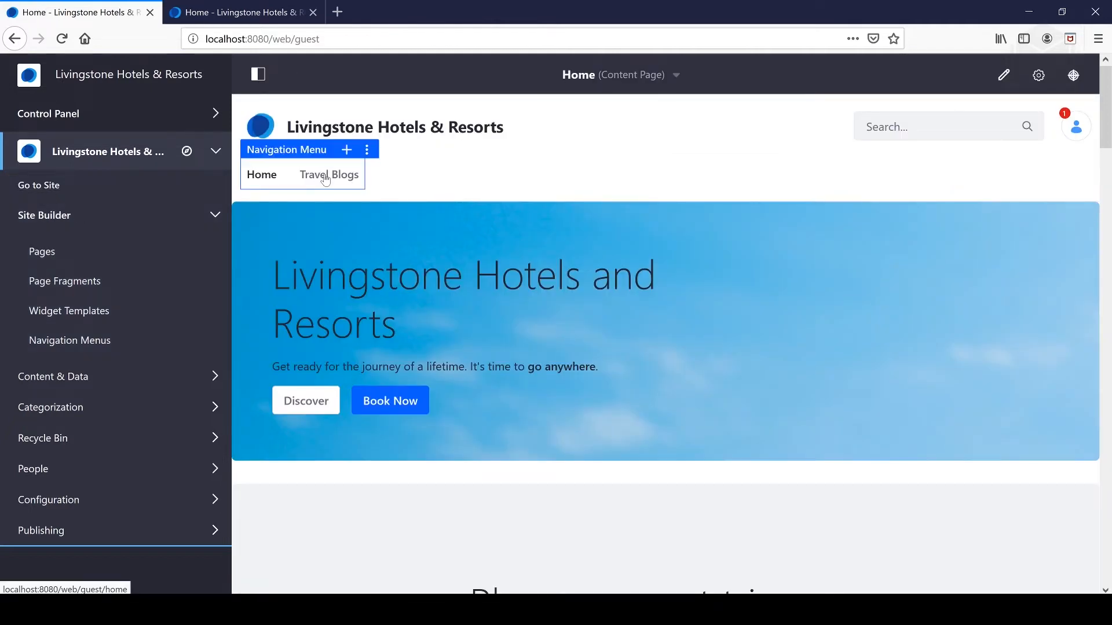
{"action": "left_click", "coordinate": [328, 175]}
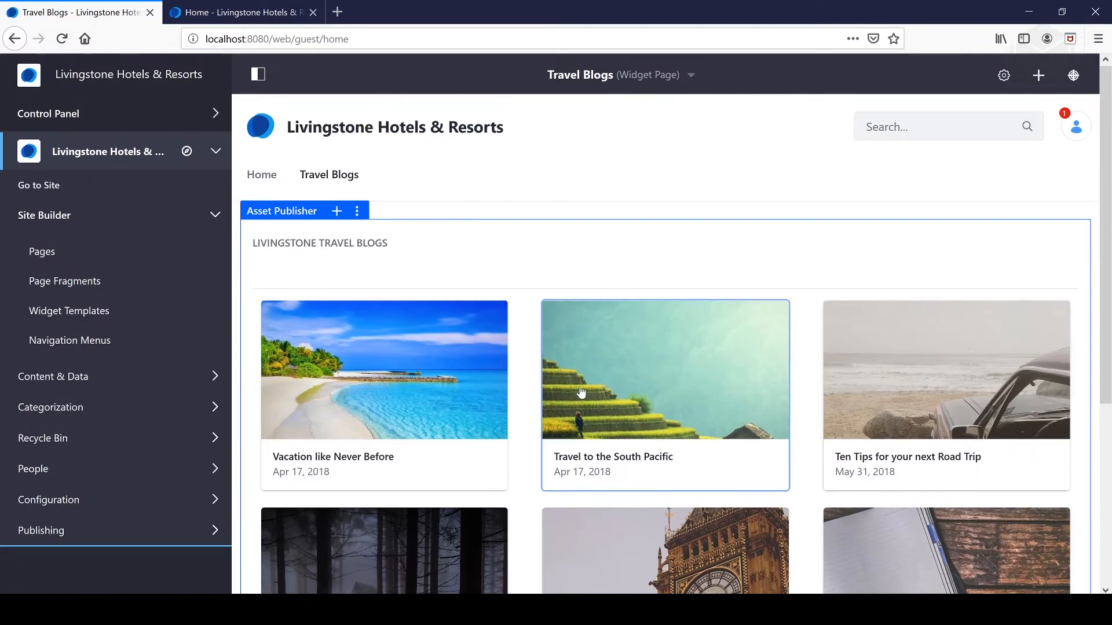
{"action": "scroll", "scroll_direction": "down", "scroll_amount": 3}
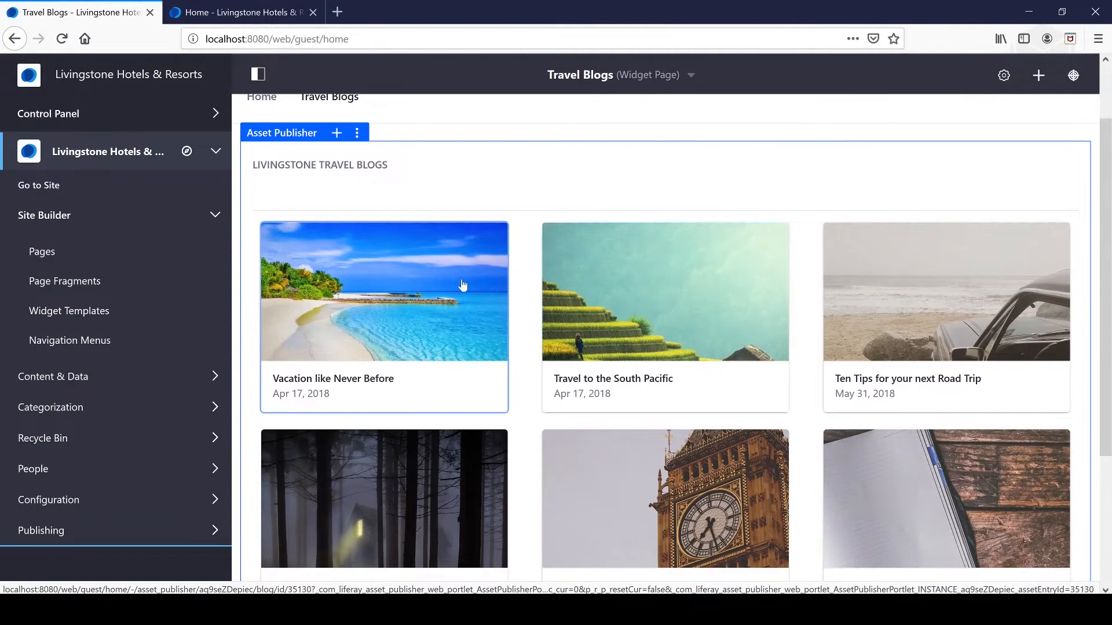
{"action": "scroll", "scroll_direction": "down", "scroll_amount": 3}
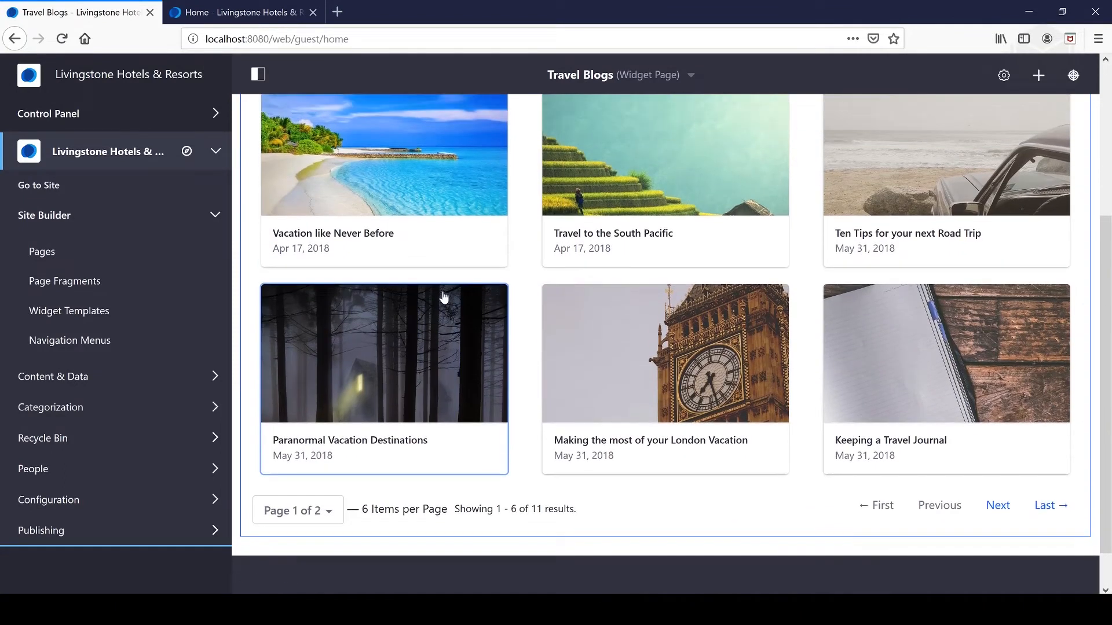
{"action": "scroll", "scroll_direction": "up", "scroll_amount": 3}
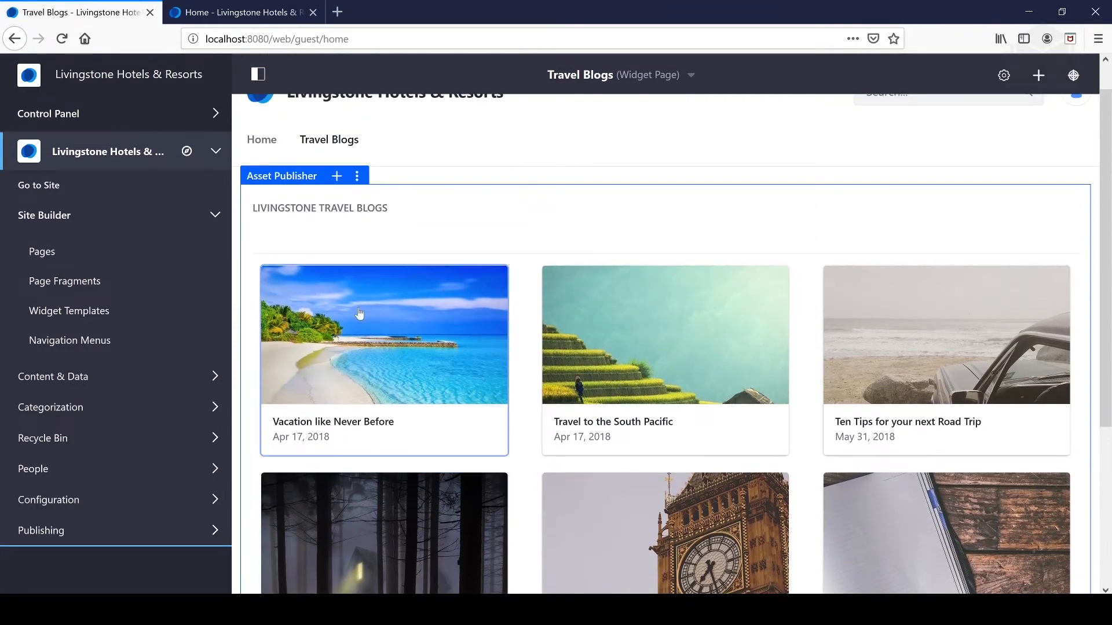
{"action": "scroll", "scroll_direction": "down", "scroll_amount": 3}
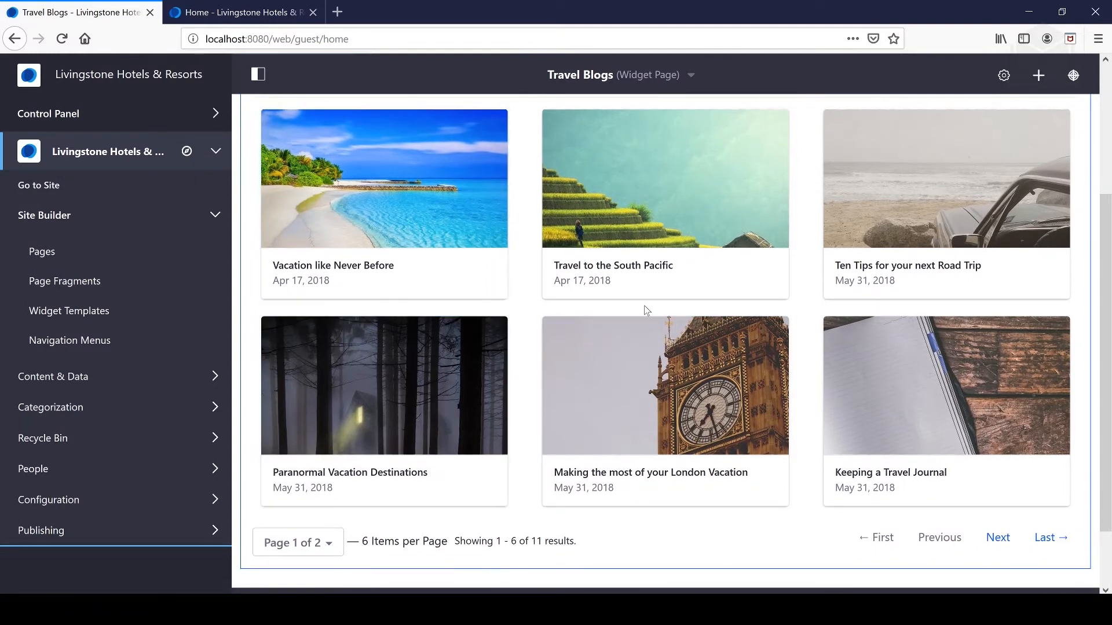
{"action": "mouse_move", "coordinate": [454, 247]}
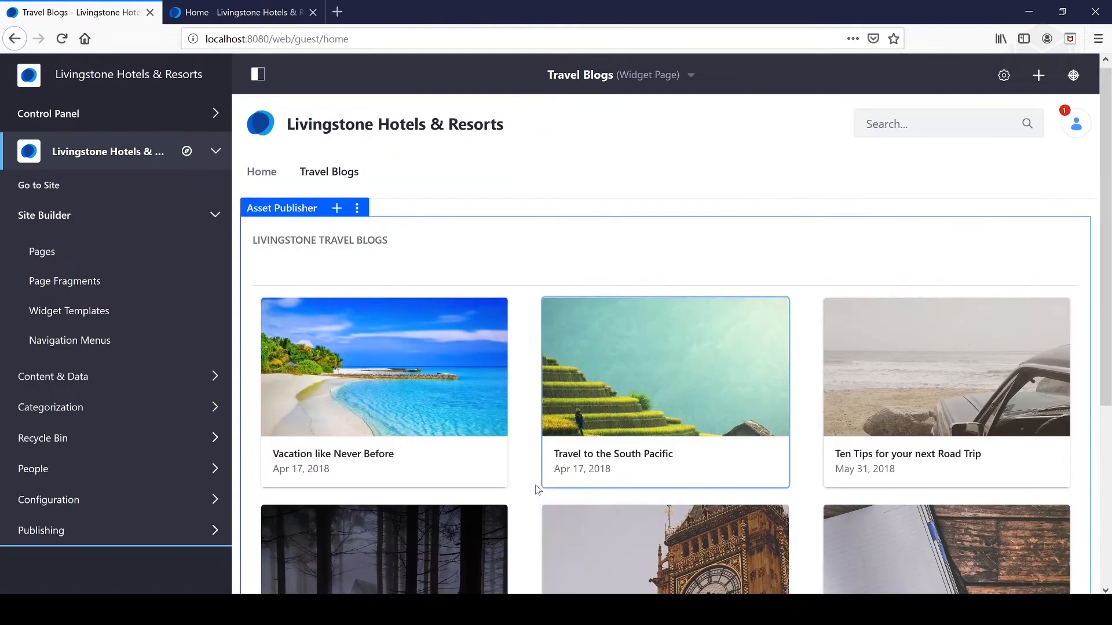
{"action": "scroll", "scroll_direction": "down", "scroll_amount": 3}
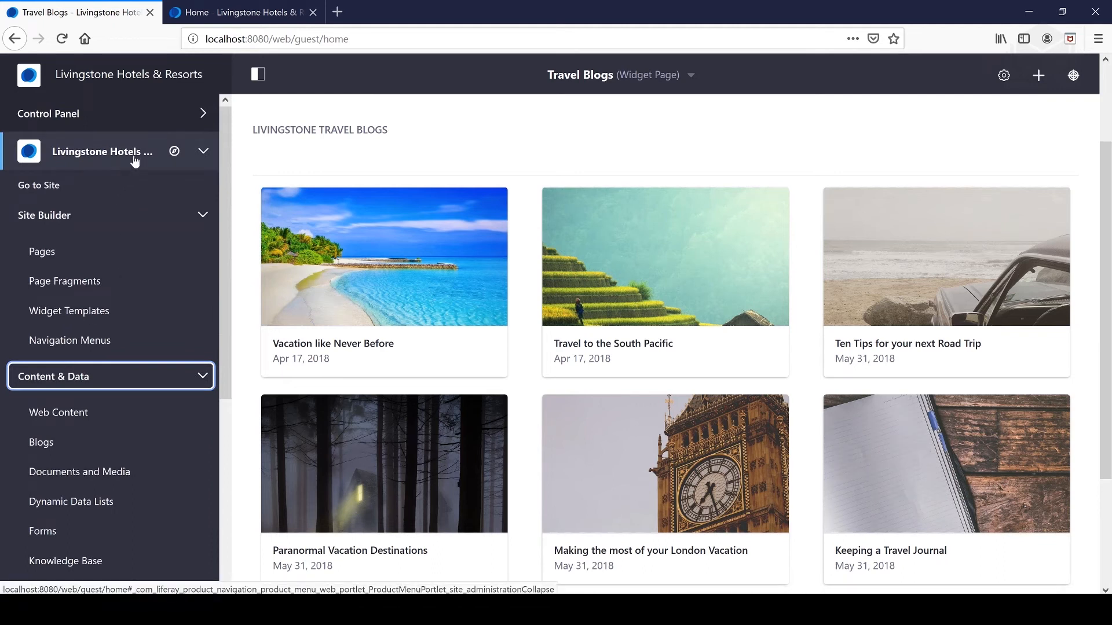
{"action": "scroll", "scroll_direction": "down", "scroll_amount": 3}
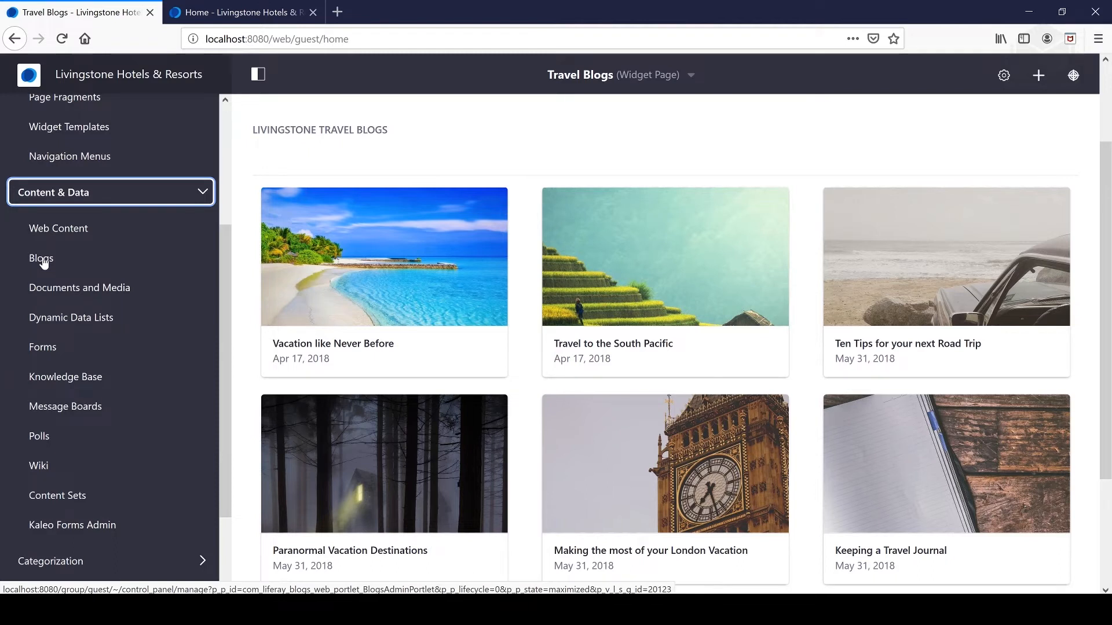
{"action": "mouse_move", "coordinate": [42, 261]}
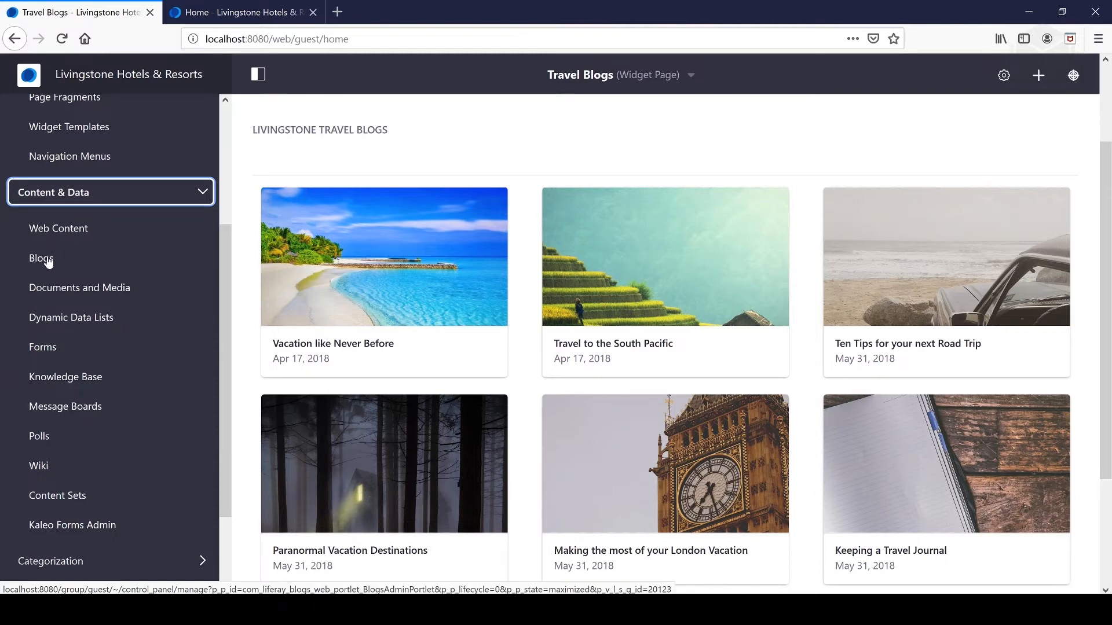
{"action": "left_click", "coordinate": [40, 258]}
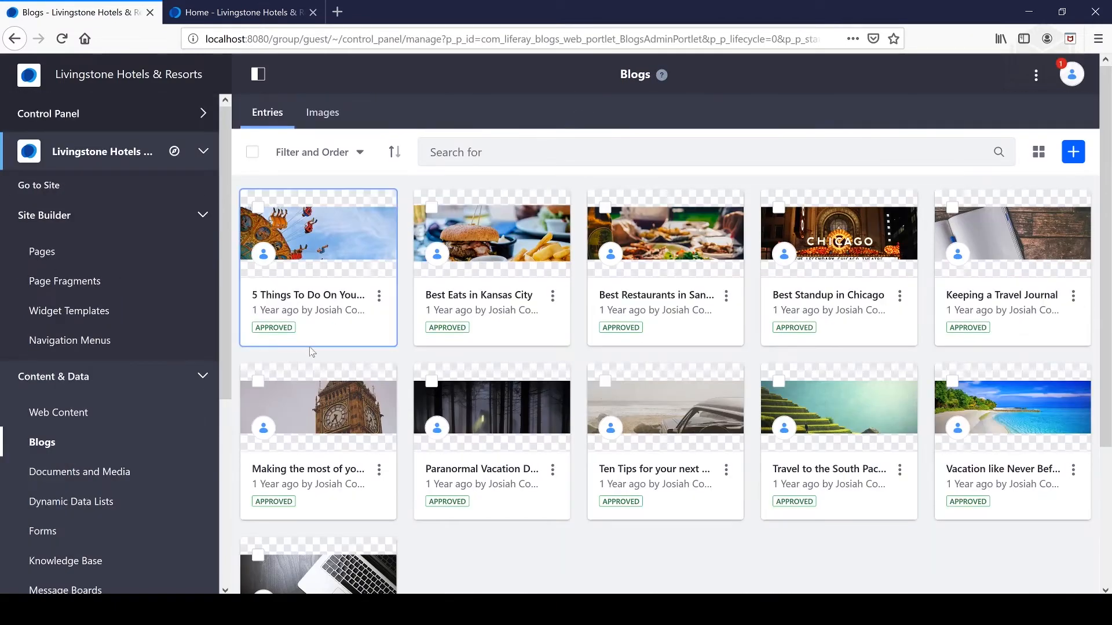
{"action": "scroll", "scroll_direction": "down", "scroll_amount": 3}
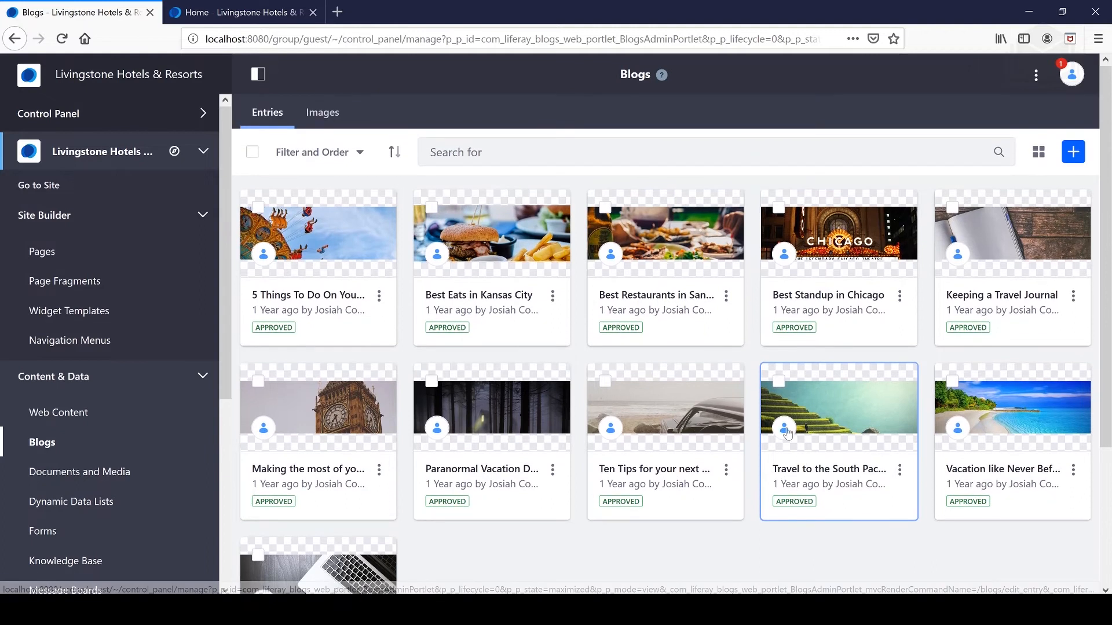
{"action": "scroll", "scroll_direction": "down", "scroll_amount": 3}
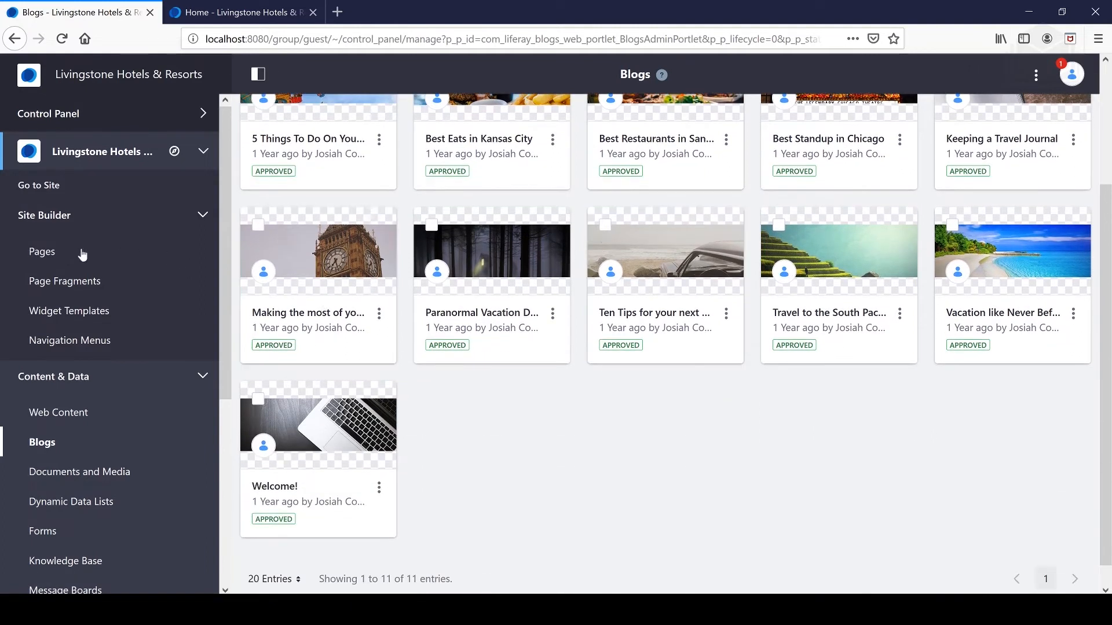
{"action": "mouse_move", "coordinate": [38, 185]}
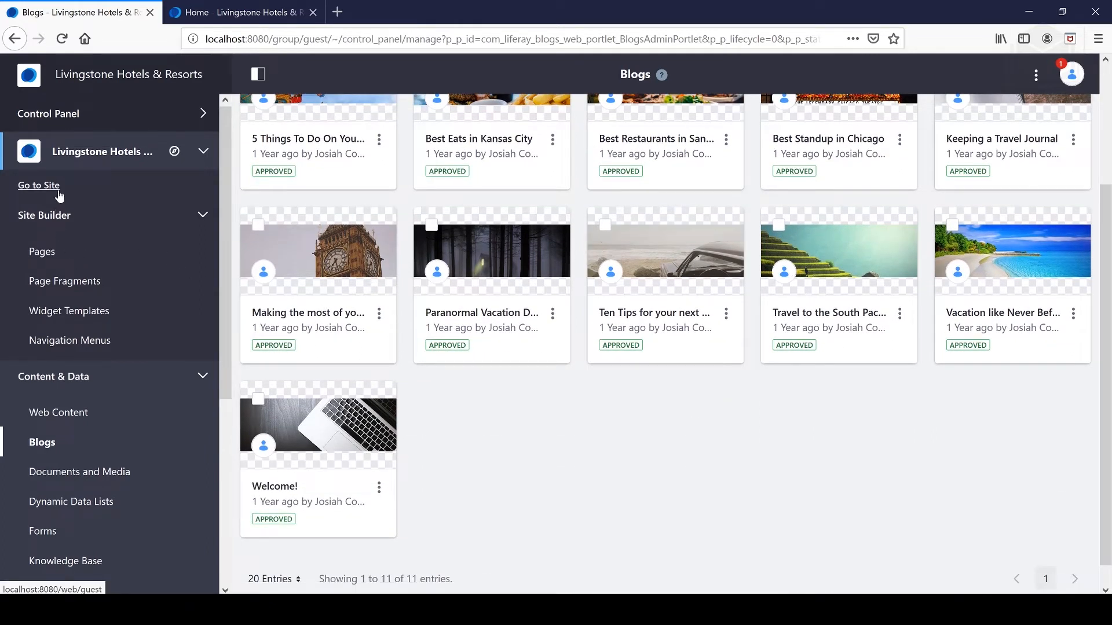
{"action": "left_click", "coordinate": [39, 186]}
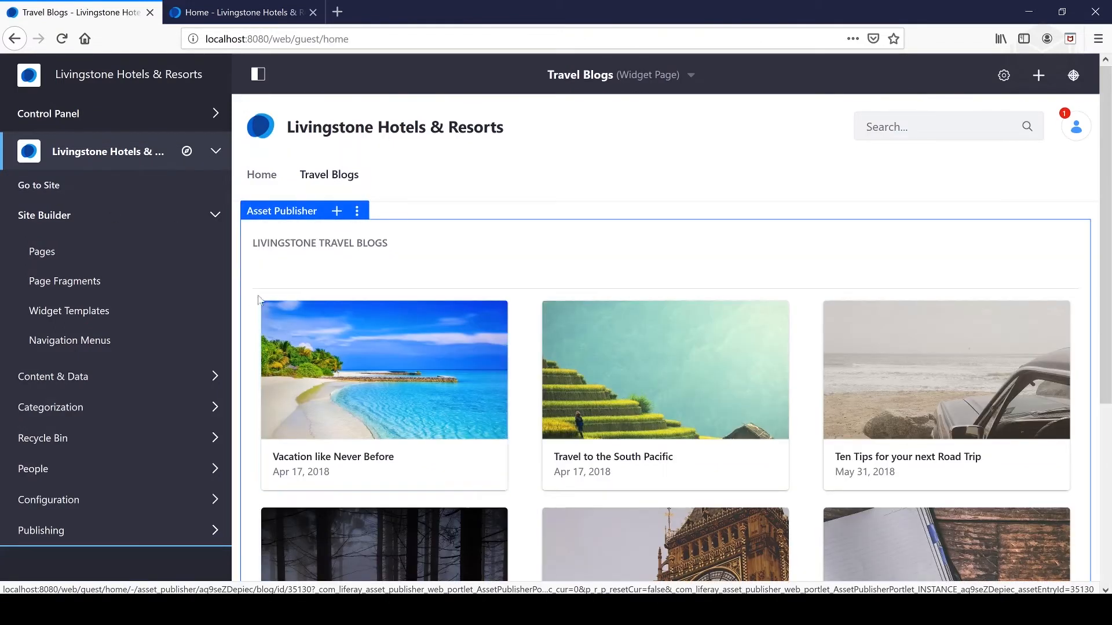
{"action": "scroll", "scroll_direction": "down", "scroll_amount": 3}
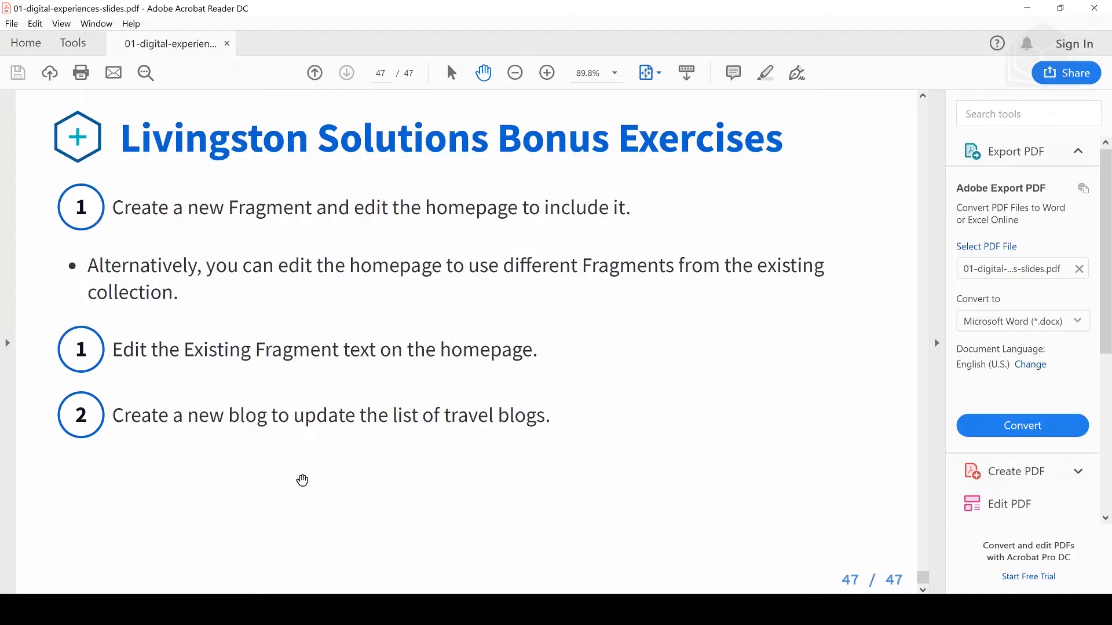
{"action": "left_click", "coordinate": [314, 72]}
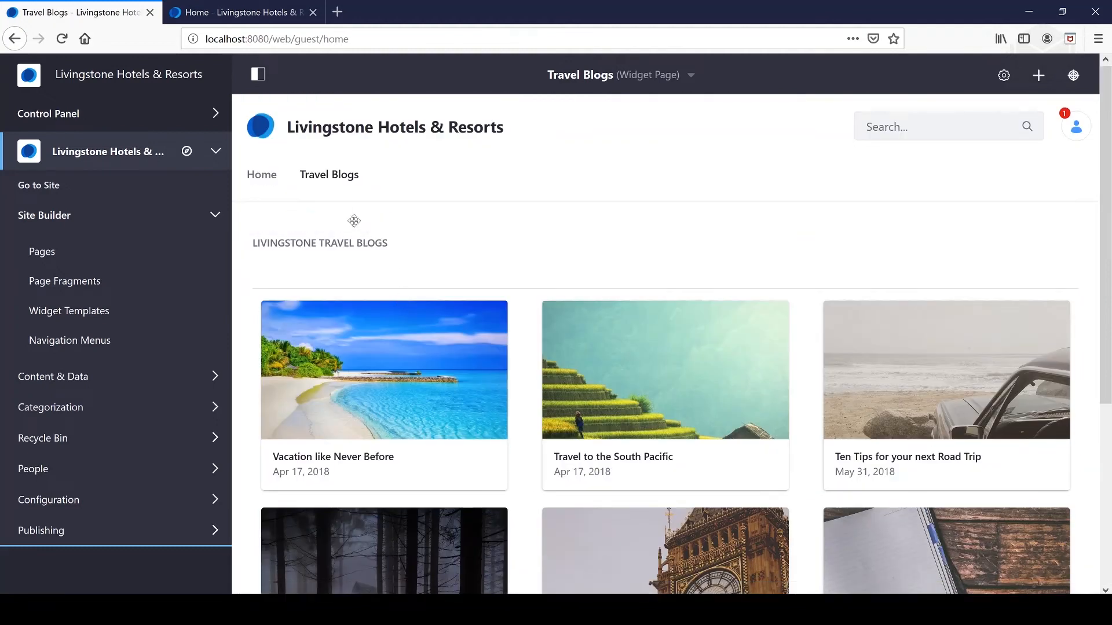
In the Asset Publisher configuration, change Asset Type from Blogs Entry to Any and save.
{"action": "left_click", "coordinate": [358, 211]}
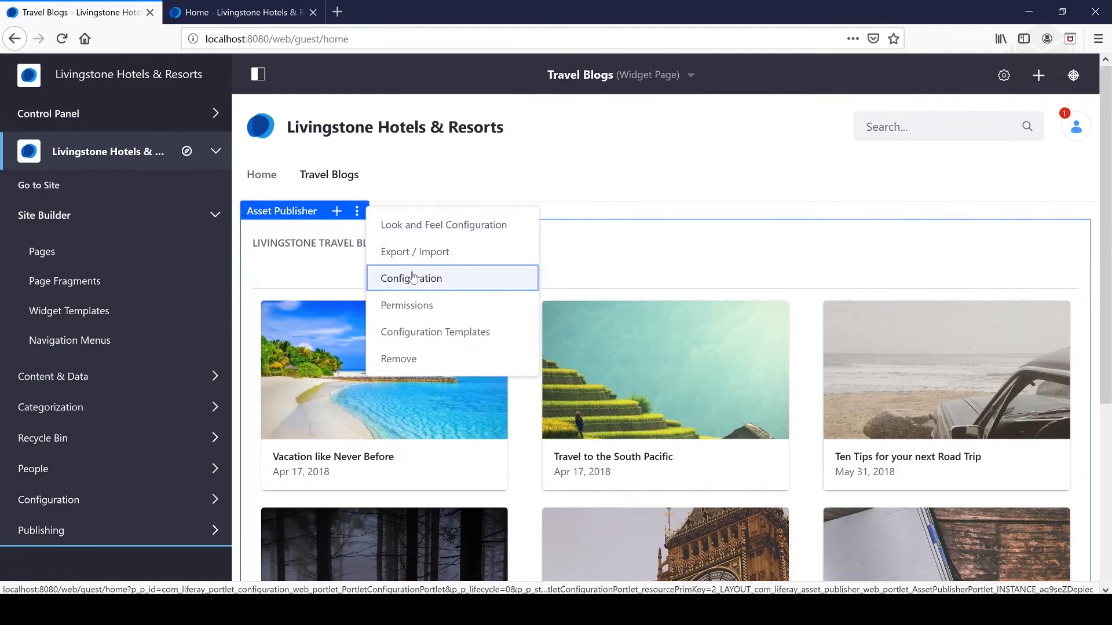
{"action": "left_click", "coordinate": [411, 278]}
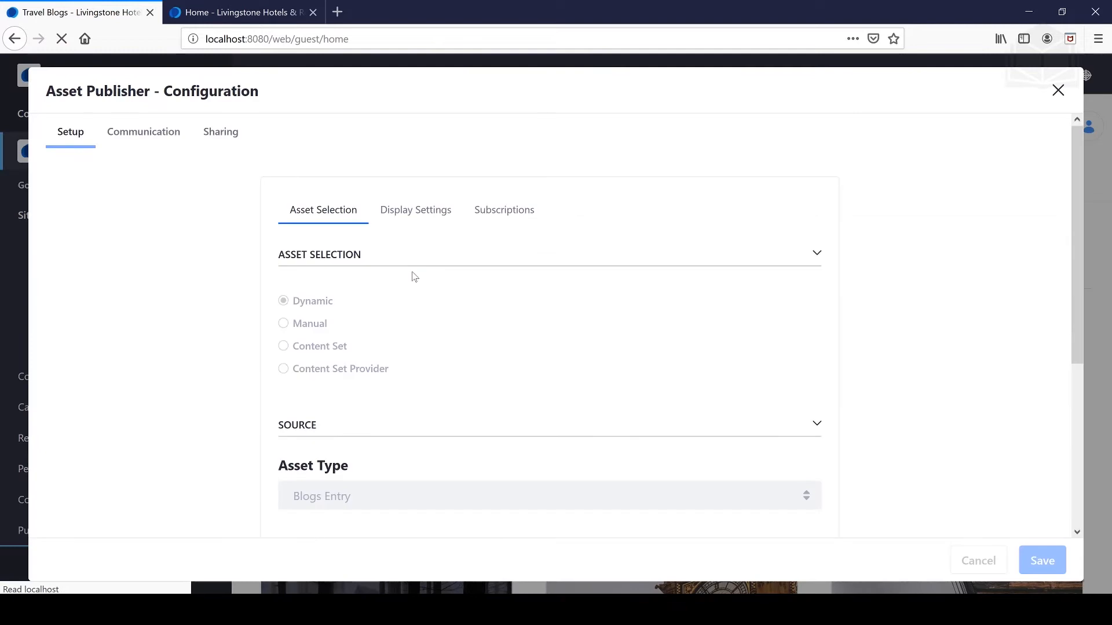
{"action": "scroll", "scroll_direction": "down", "scroll_amount": 3}
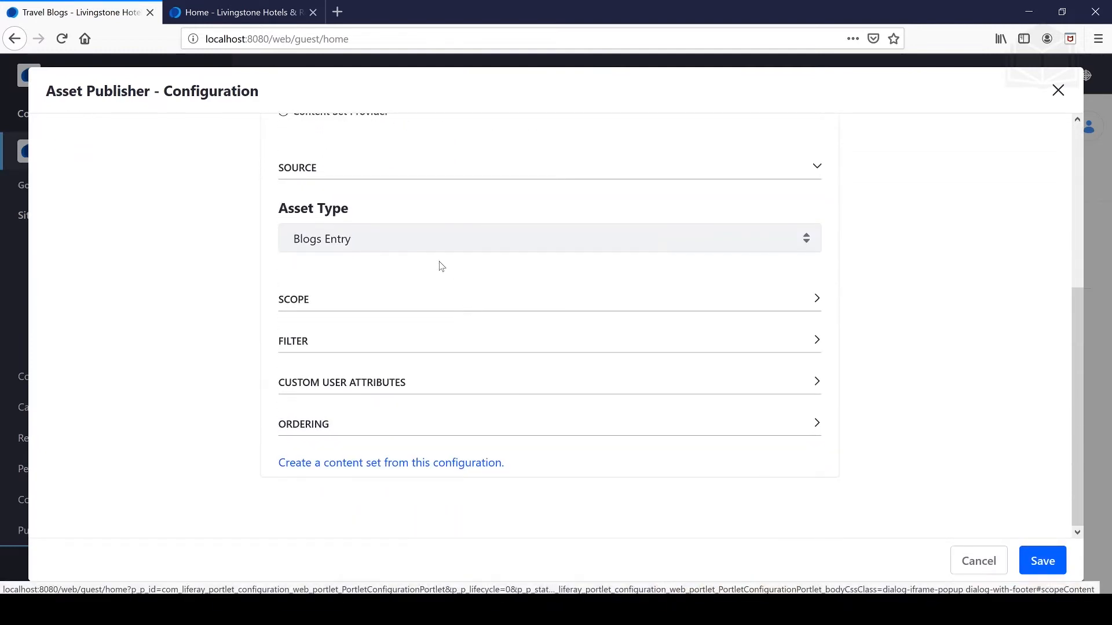
{"action": "left_click", "coordinate": [549, 238]}
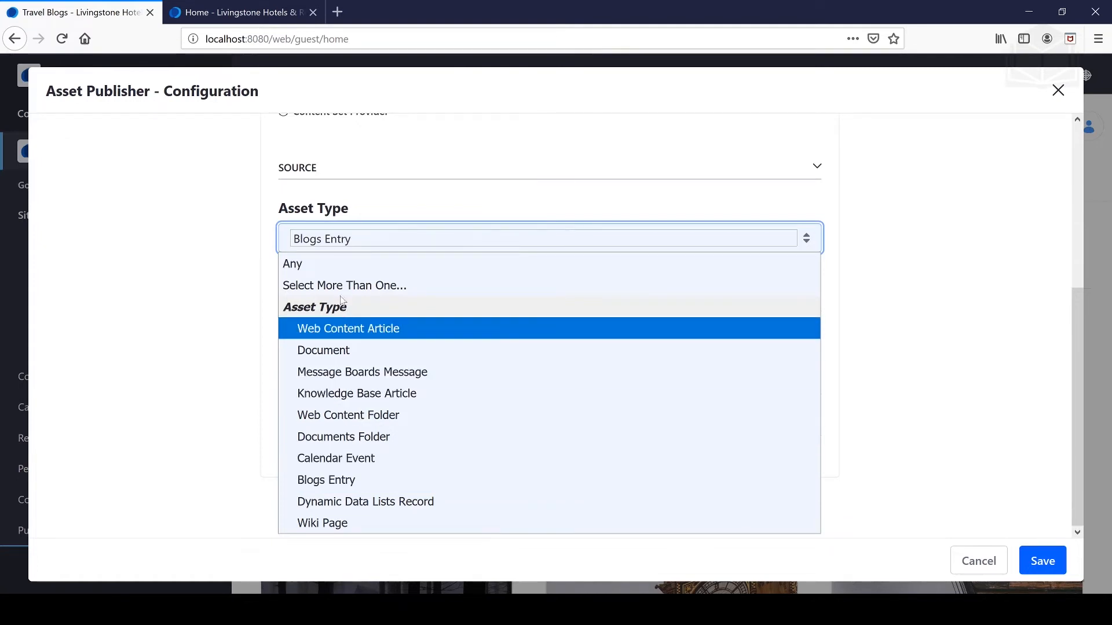
{"action": "left_click", "coordinate": [292, 264]}
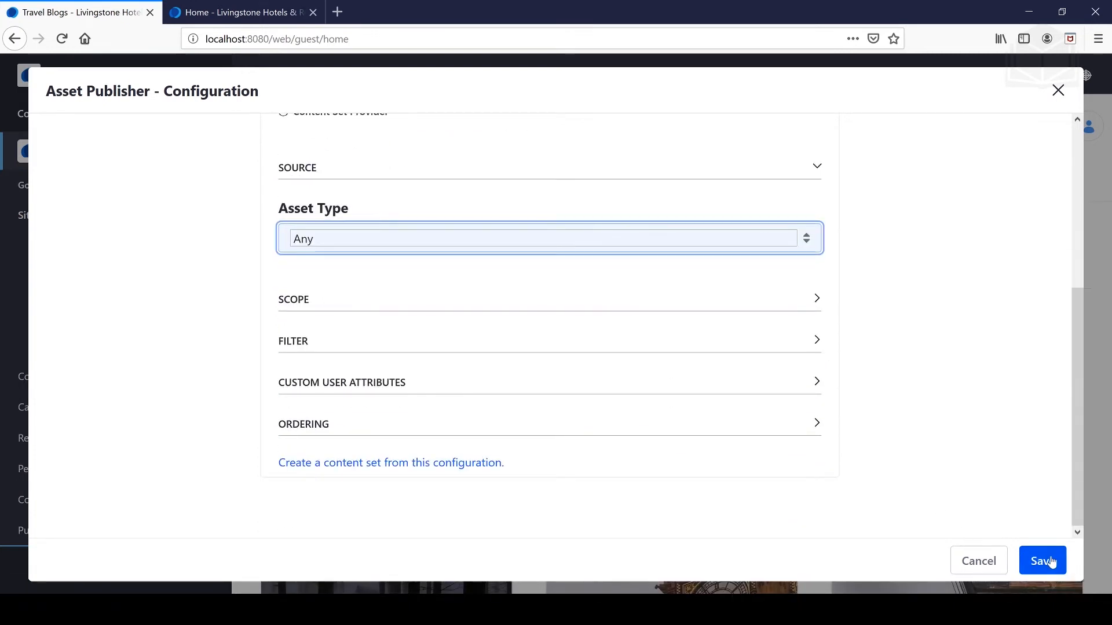
{"action": "left_click", "coordinate": [1041, 560]}
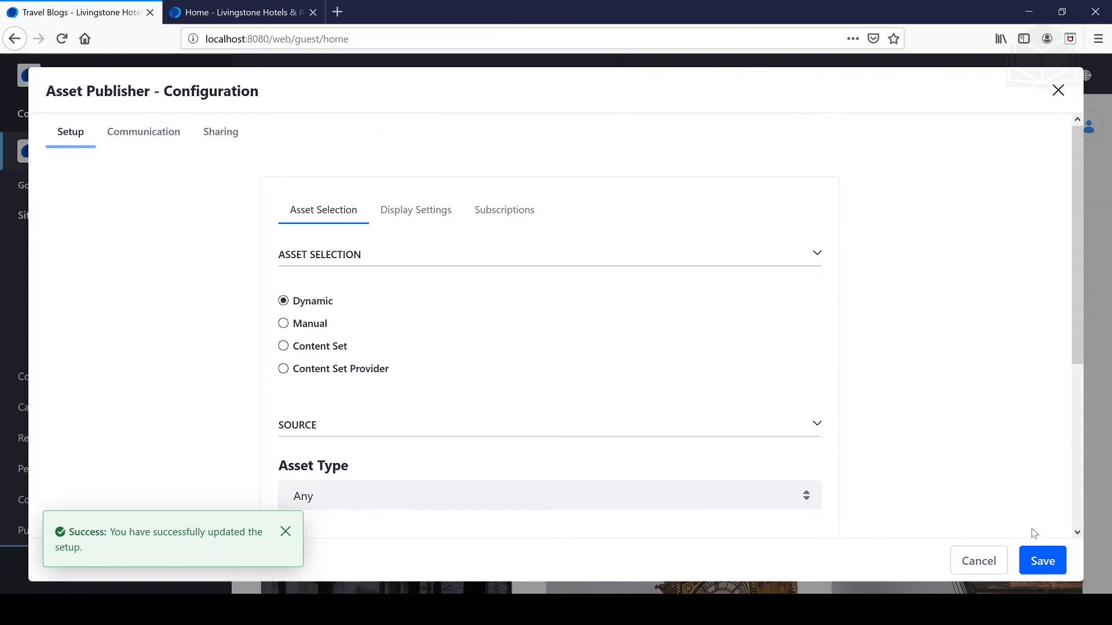
{"action": "mouse_move", "coordinate": [1056, 178]}
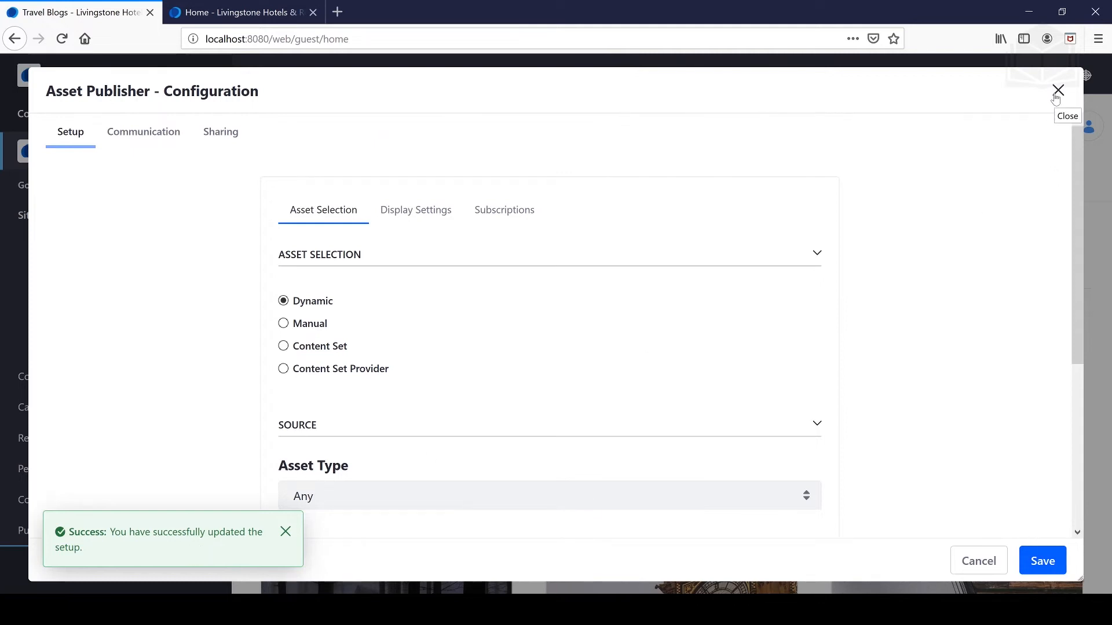
{"action": "left_click", "coordinate": [1057, 90]}
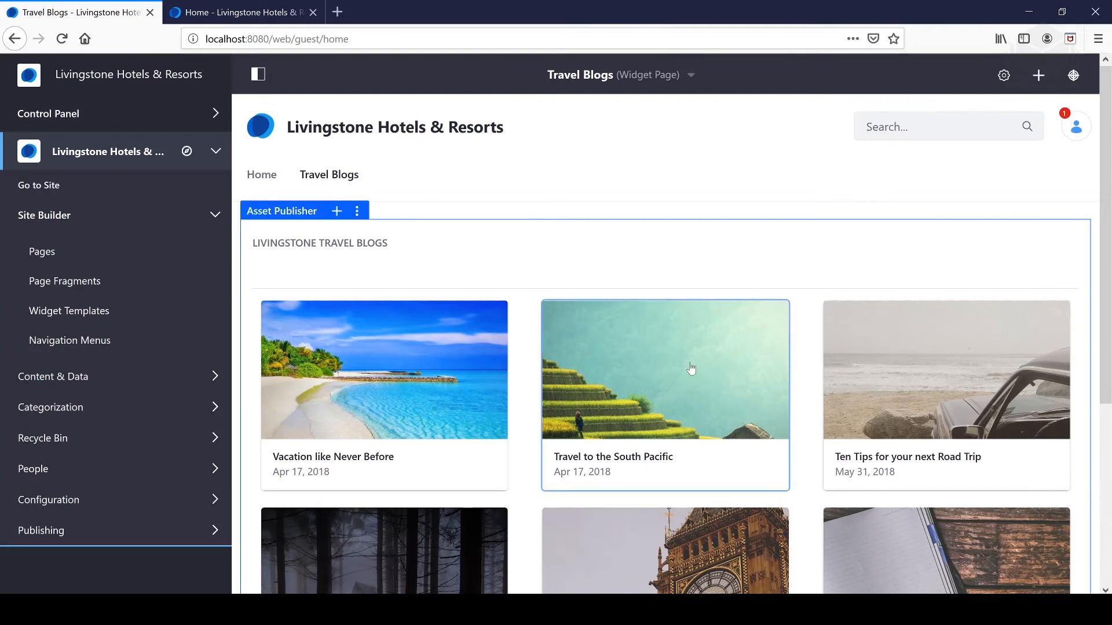
{"action": "scroll", "scroll_direction": "down", "scroll_amount": 3}
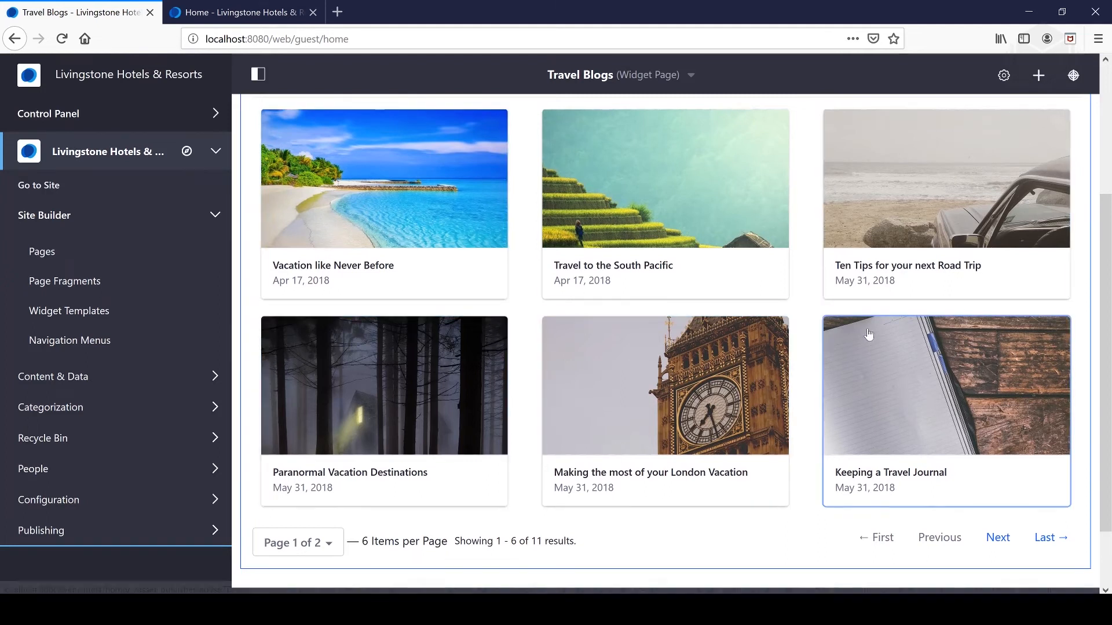
{"action": "mouse_move", "coordinate": [679, 201]}
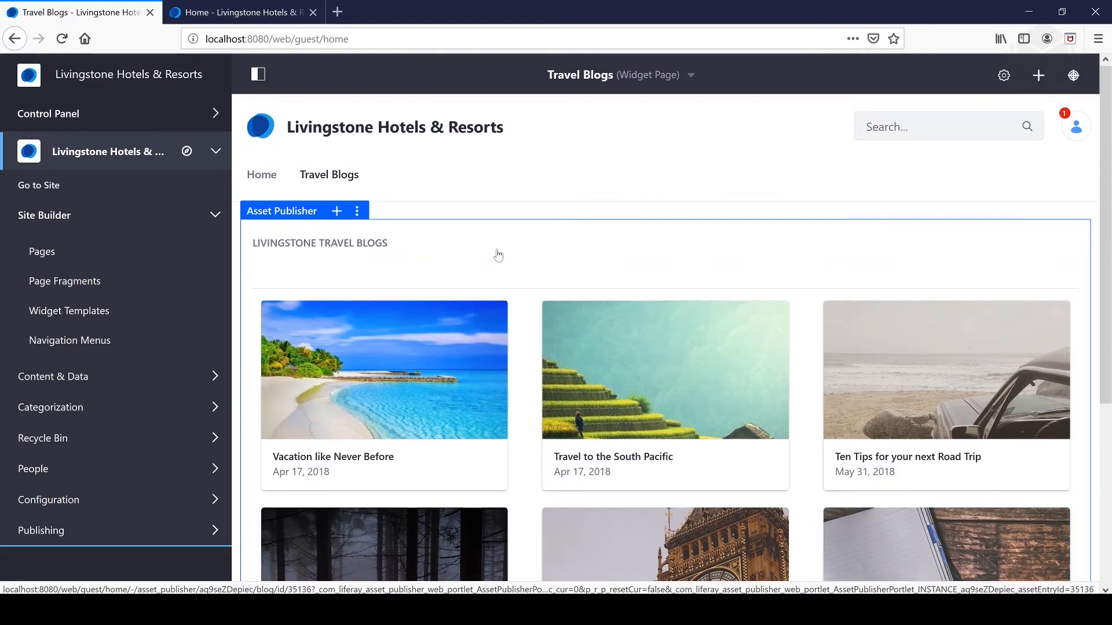
In the Asset Publisher configuration, set Asset Type to Wiki Page and save.
{"action": "left_click", "coordinate": [355, 211]}
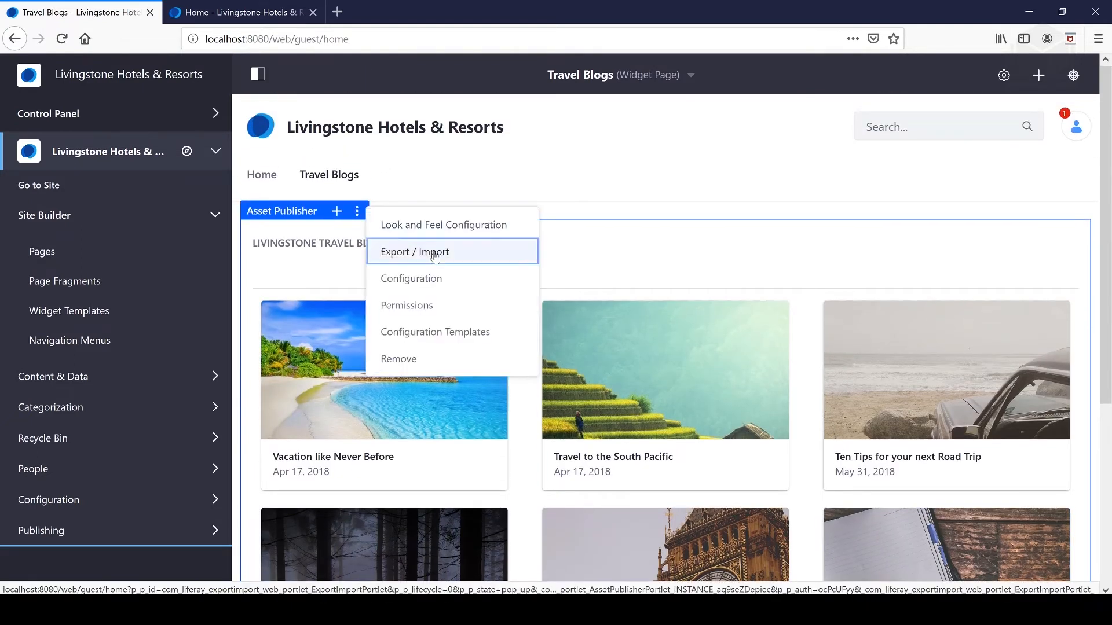
{"action": "left_click", "coordinate": [410, 278]}
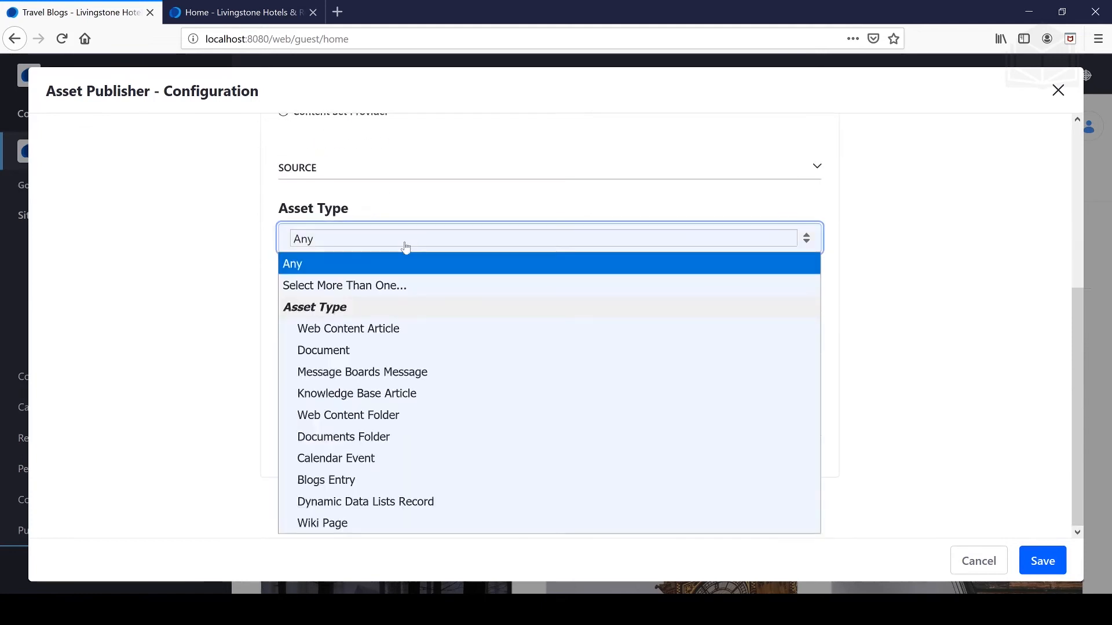
{"action": "mouse_move", "coordinate": [361, 372]}
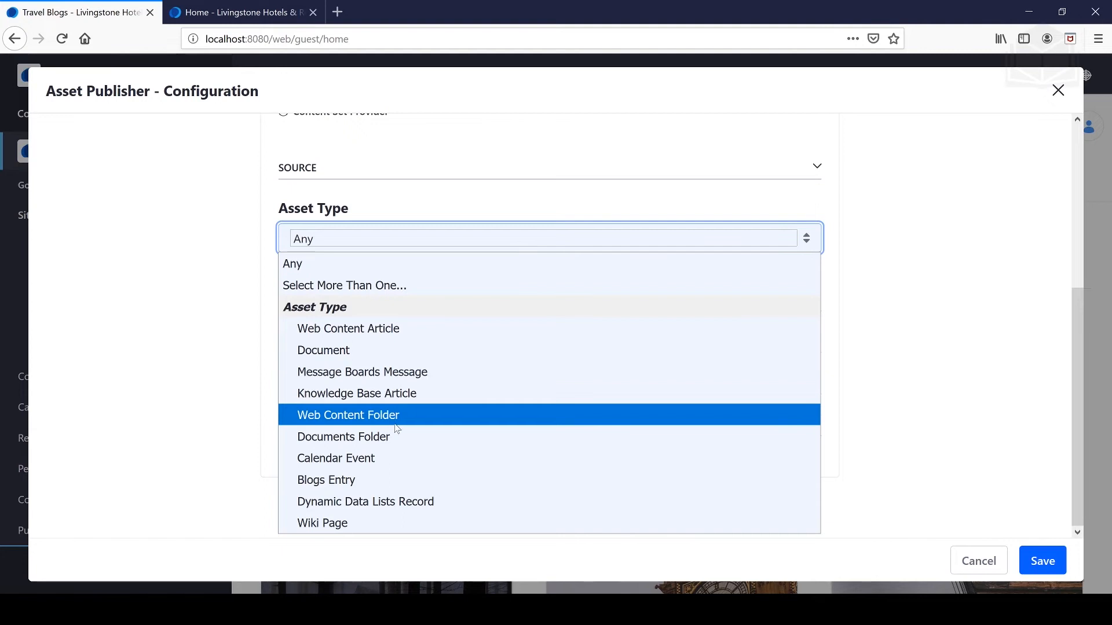
{"action": "left_click", "coordinate": [322, 522]}
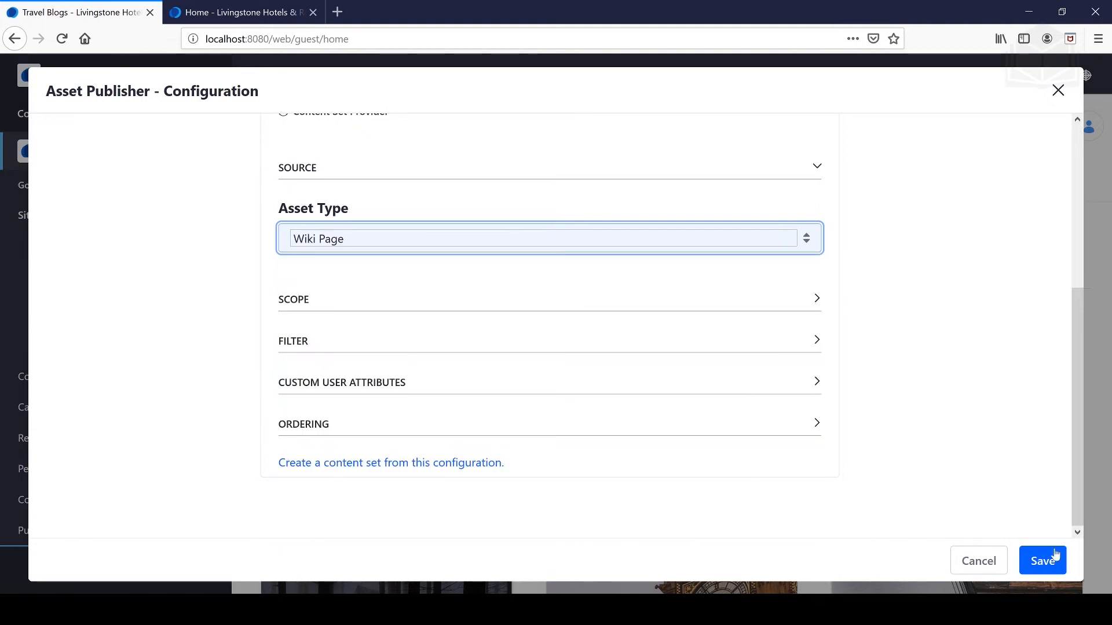
{"action": "left_click", "coordinate": [1041, 560]}
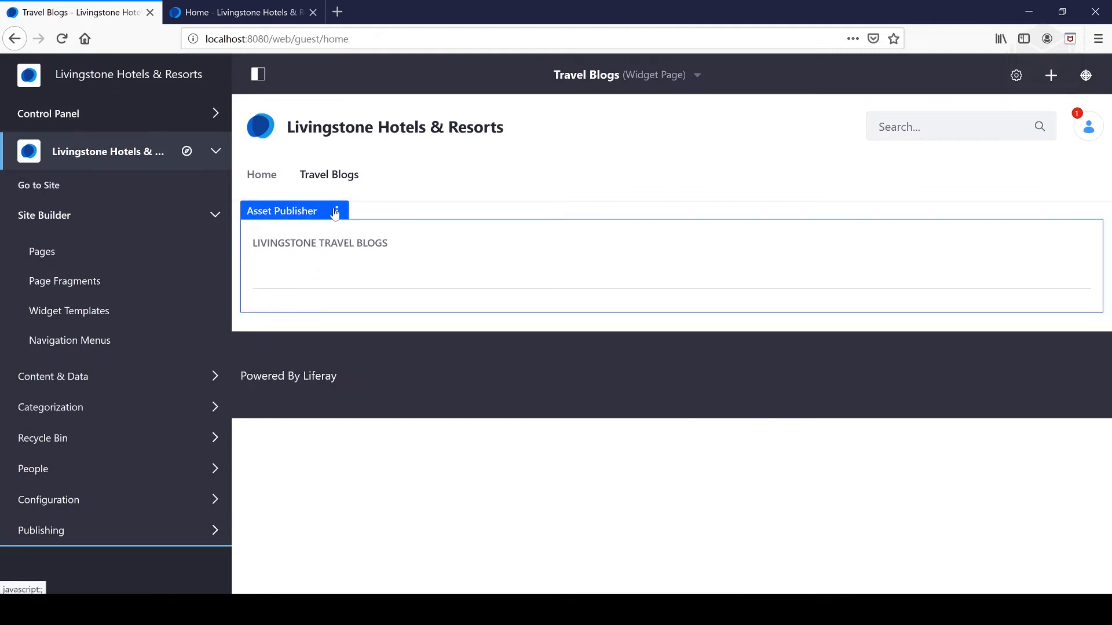
Reopen the Asset Publisher configuration and switch its asset type back to blog entries.
{"action": "left_click", "coordinate": [336, 211]}
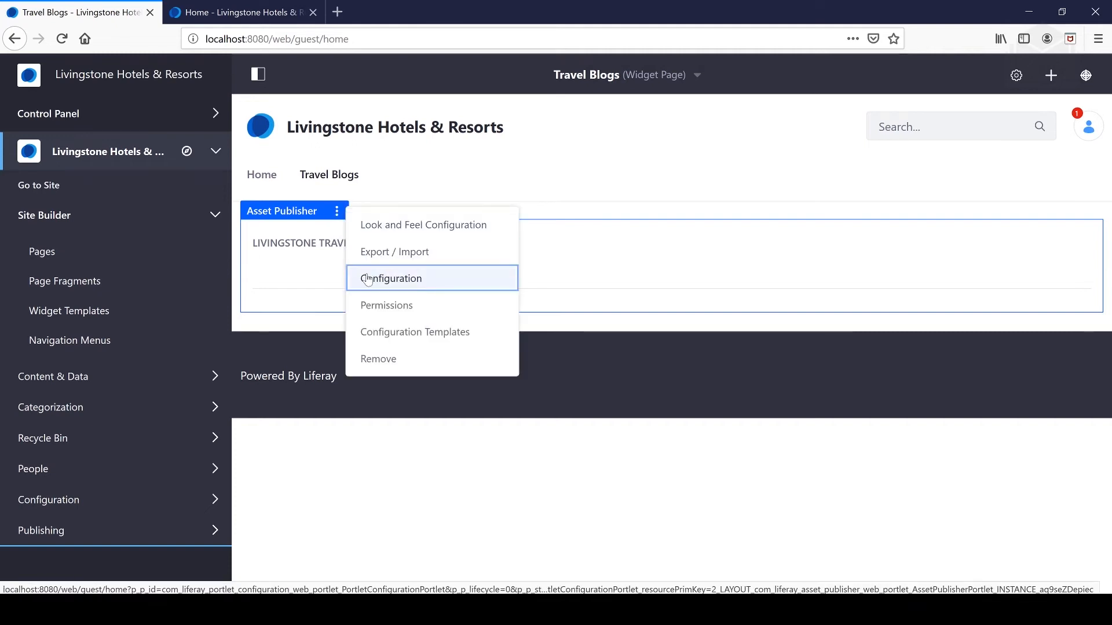
{"action": "left_click", "coordinate": [391, 278]}
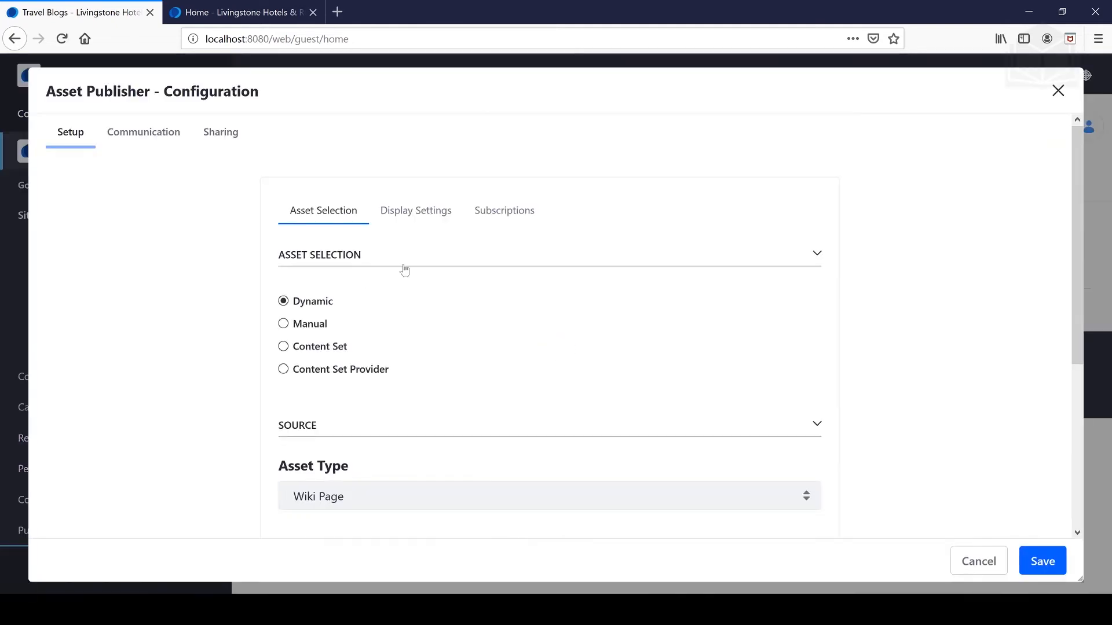
{"action": "scroll", "scroll_direction": "down", "scroll_amount": 3}
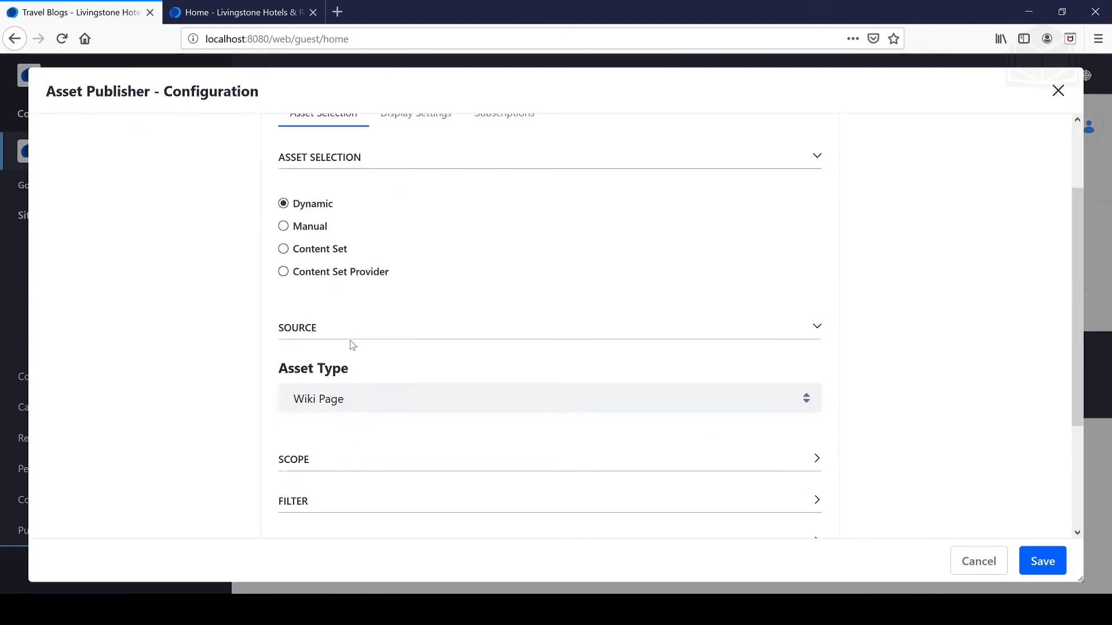
{"action": "left_click", "coordinate": [542, 399]}
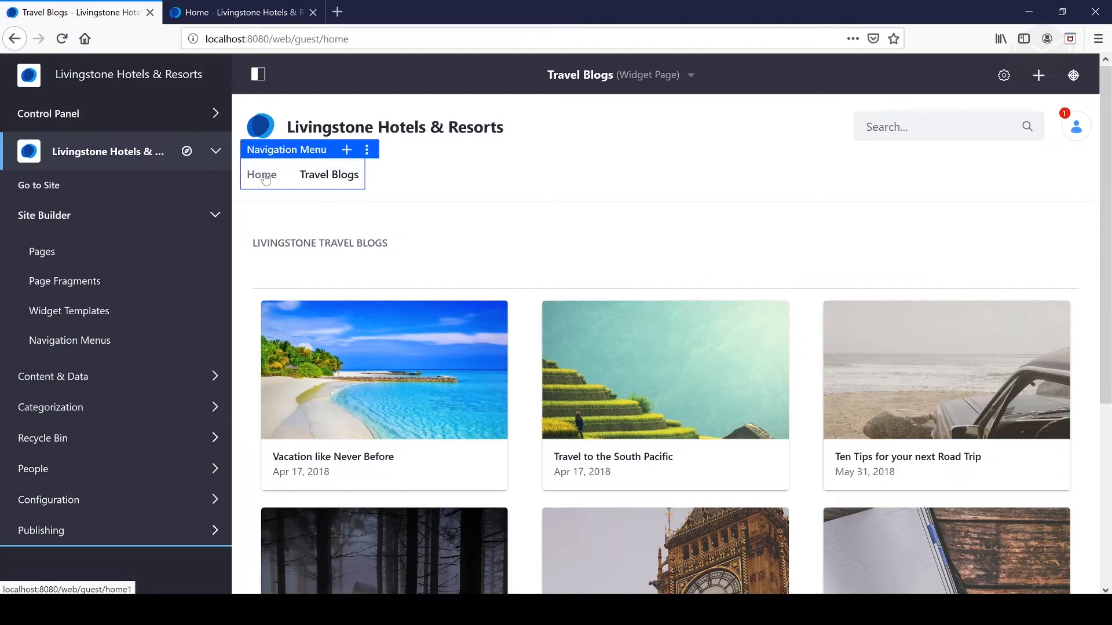
Navigate to the Home page and scroll through its banner and trip-planning sections.
{"action": "left_click", "coordinate": [260, 175]}
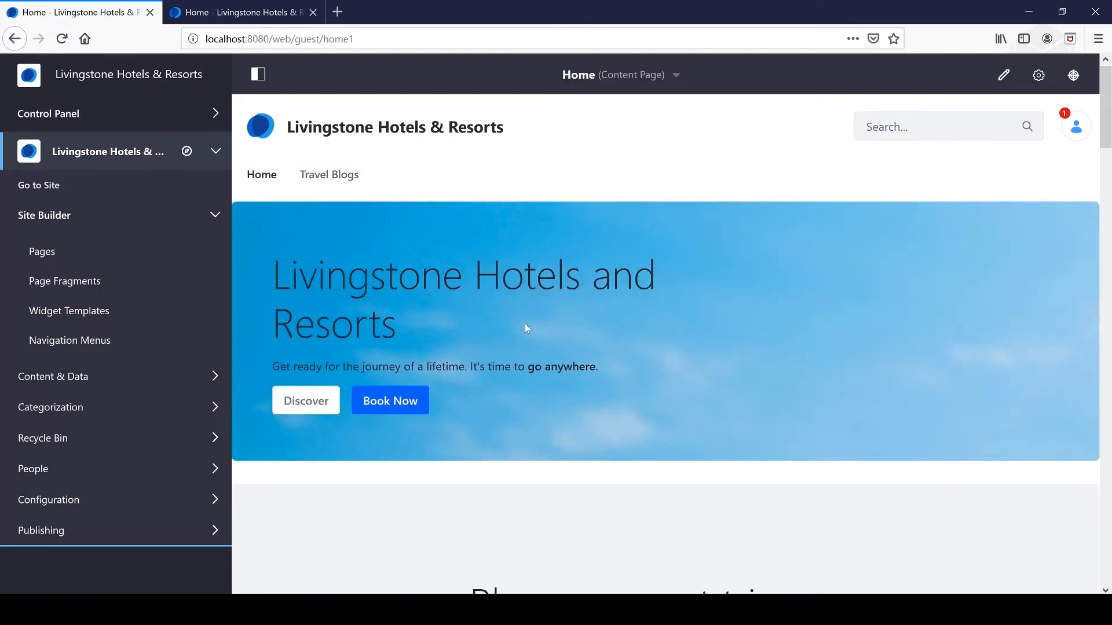
{"action": "scroll", "scroll_direction": "down", "scroll_amount": 3}
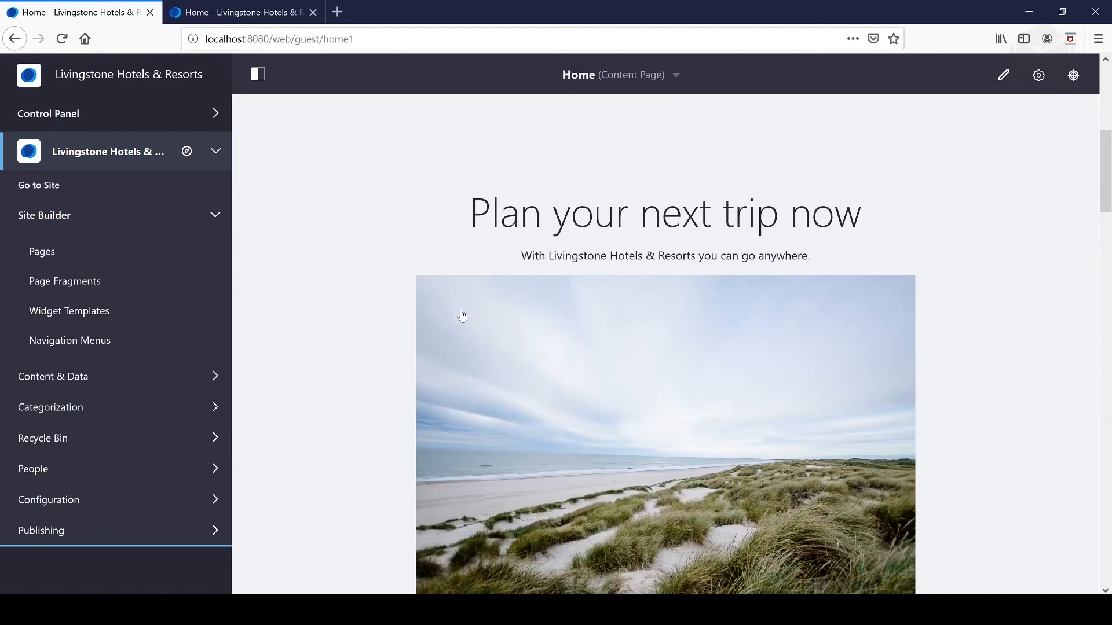
{"action": "scroll", "scroll_direction": "down", "scroll_amount": 3}
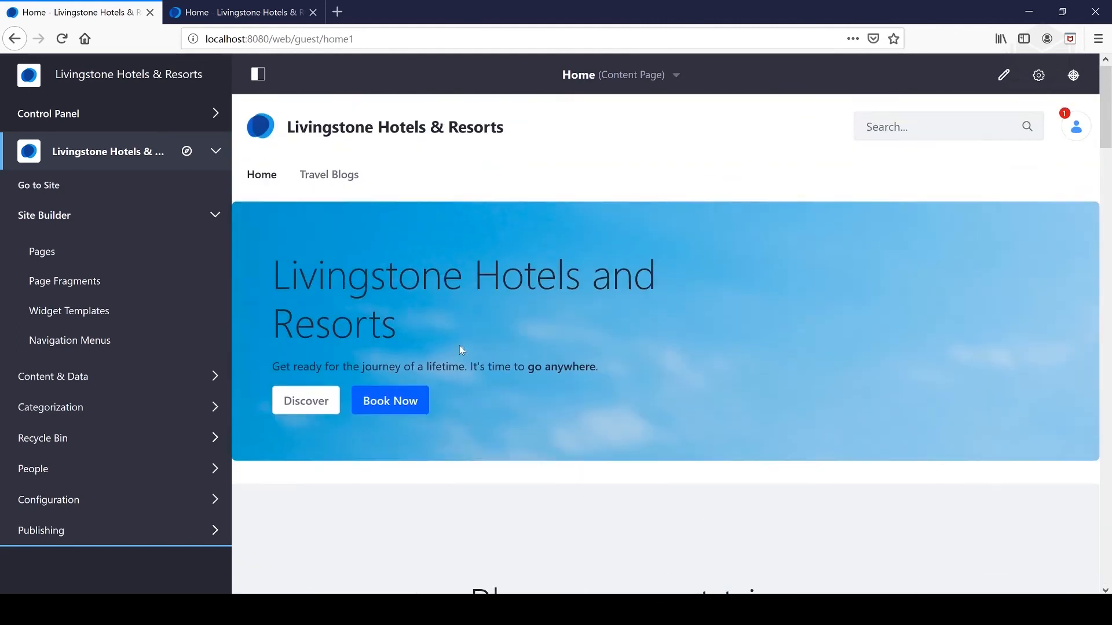
{"action": "mouse_move", "coordinate": [64, 280]}
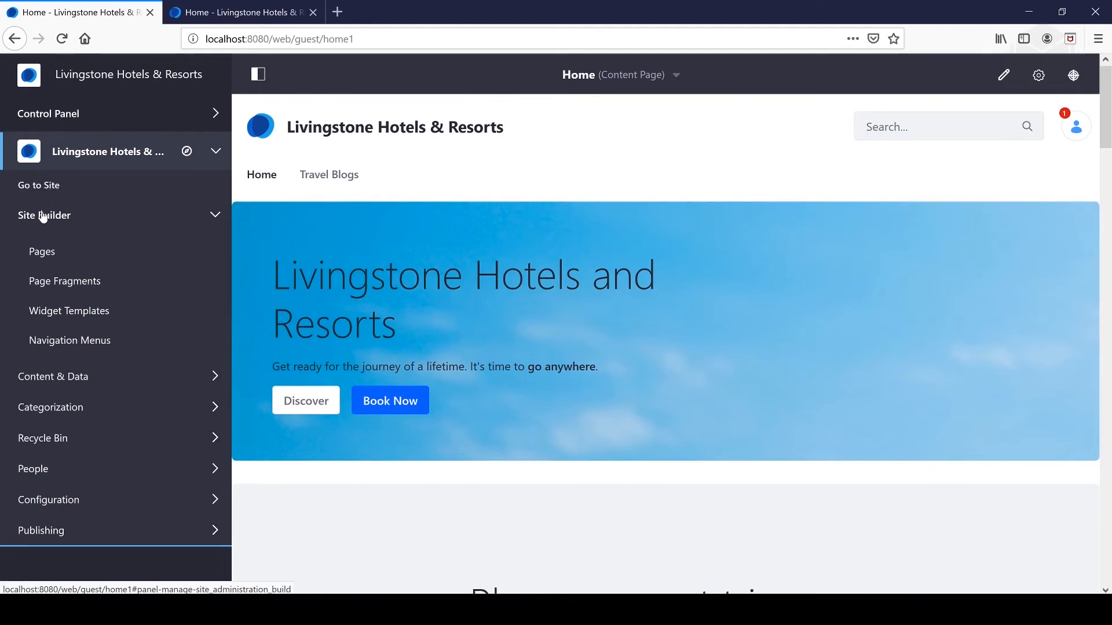
Go to Page Fragments and browse the Livingstone Front Page collection.
{"action": "left_click", "coordinate": [65, 280]}
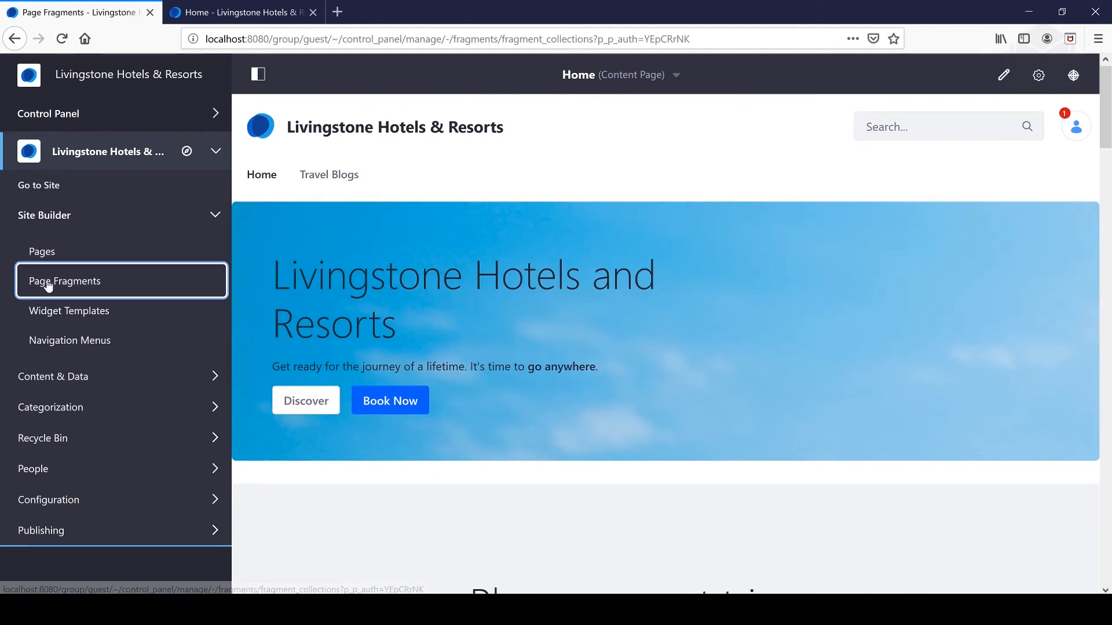
{"action": "left_click", "coordinate": [64, 280]}
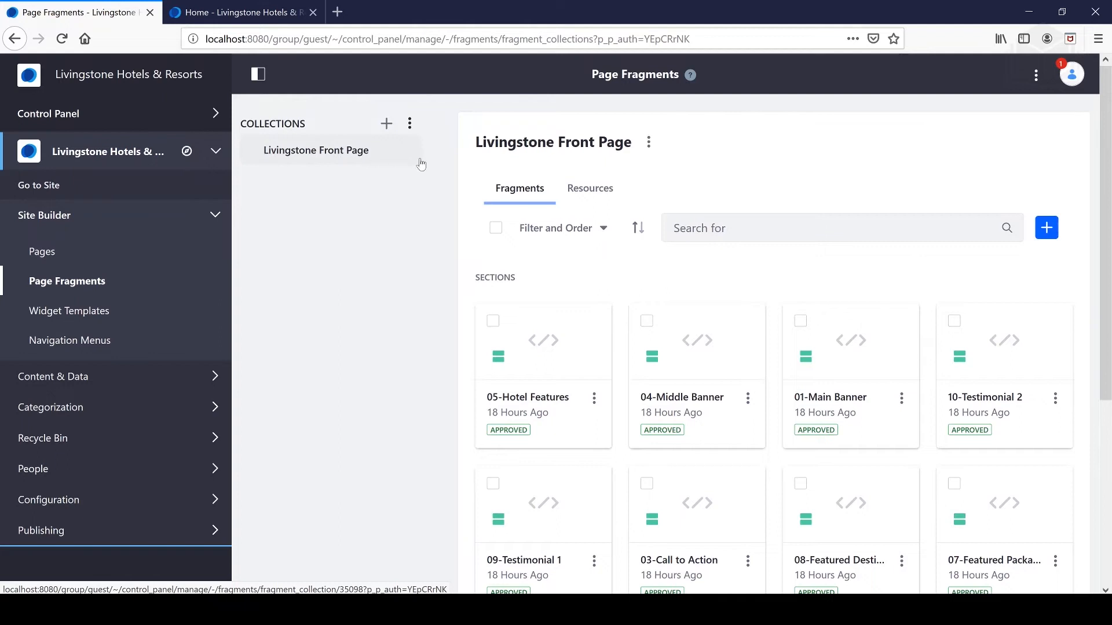
{"action": "scroll", "scroll_direction": "down", "scroll_amount": 3}
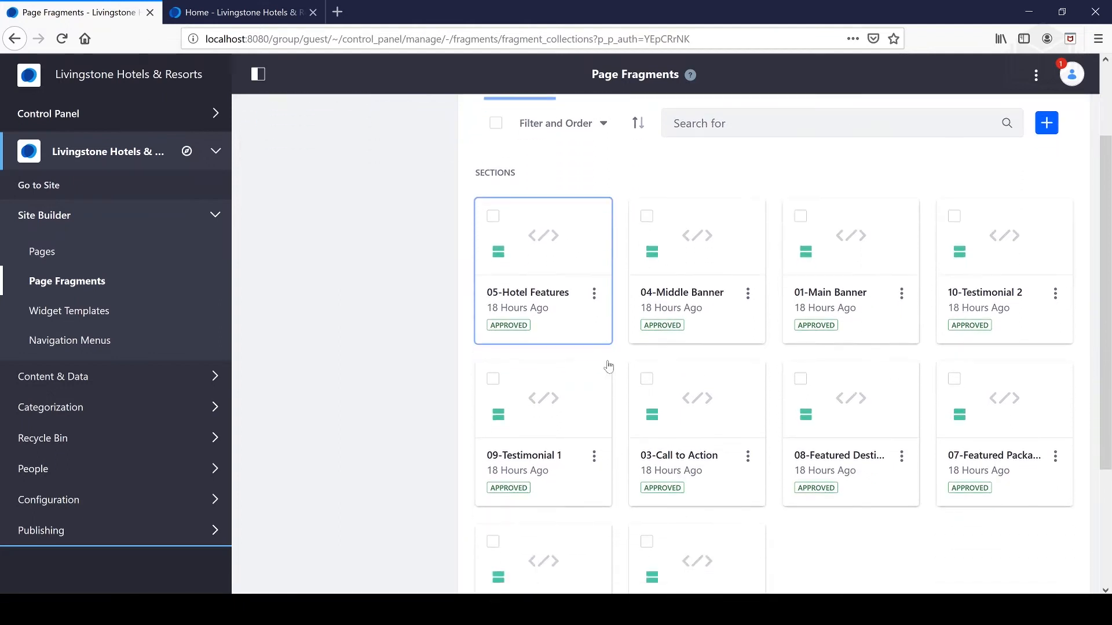
{"action": "scroll", "scroll_direction": "down", "scroll_amount": 3}
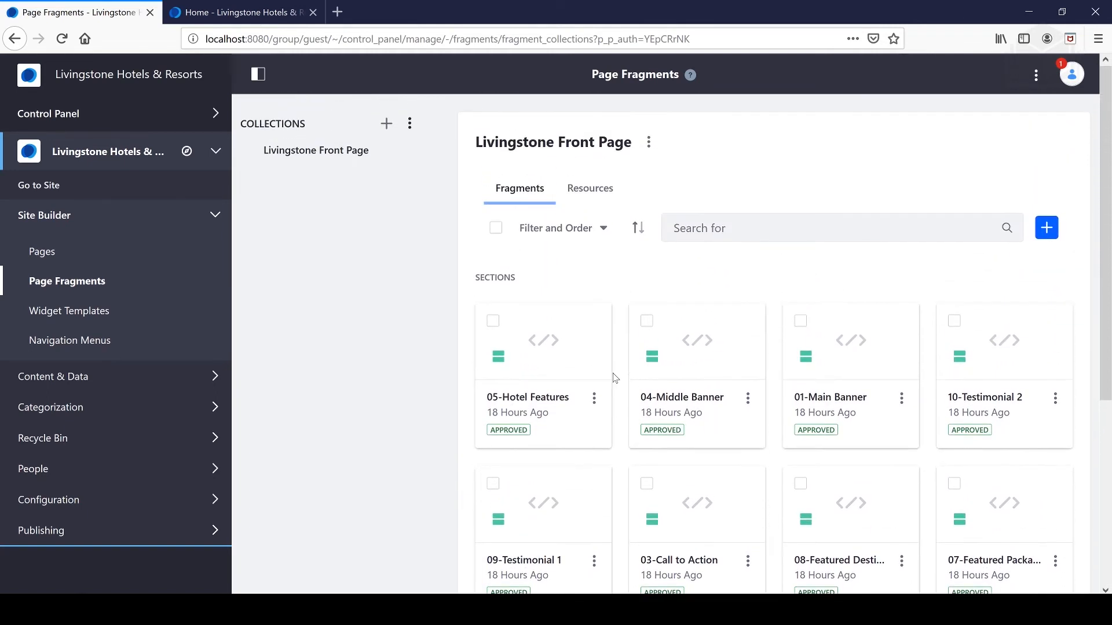
Select 05-Hotel Features and choose Edit from its actions menu.
{"action": "left_click", "coordinate": [493, 320]}
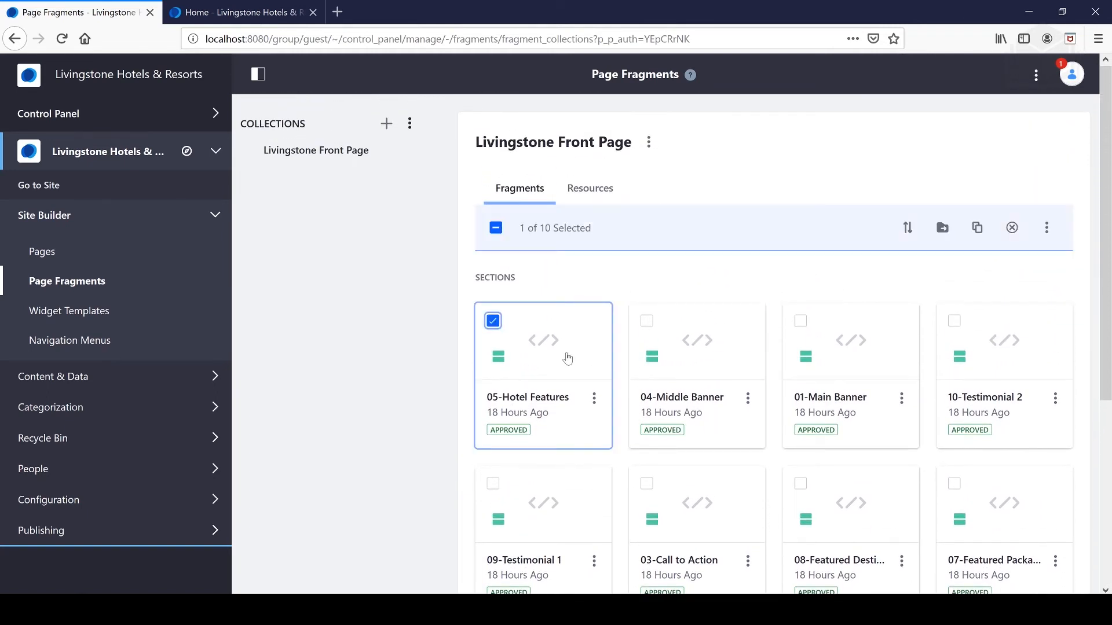
{"action": "left_click", "coordinate": [594, 397]}
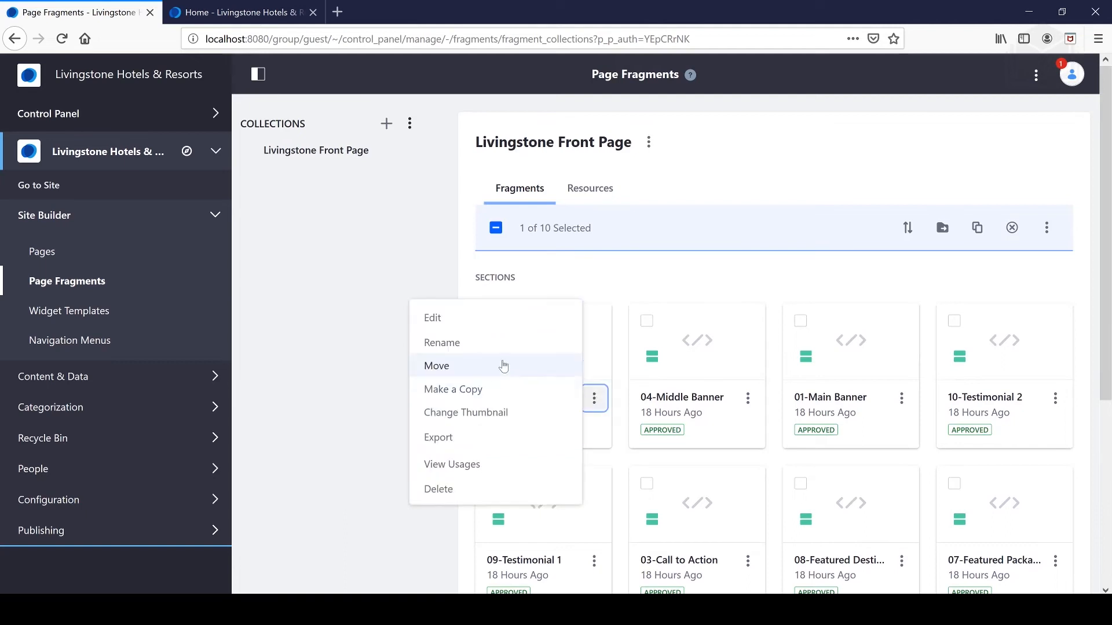
{"action": "left_click", "coordinate": [432, 317]}
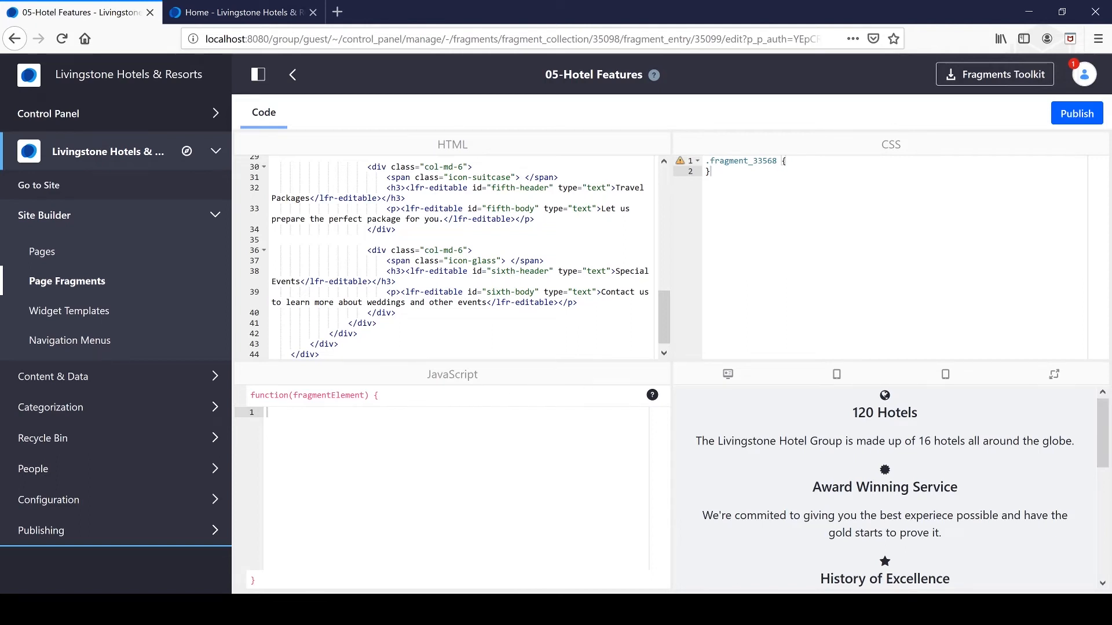
{"action": "mouse_move", "coordinate": [961, 518]}
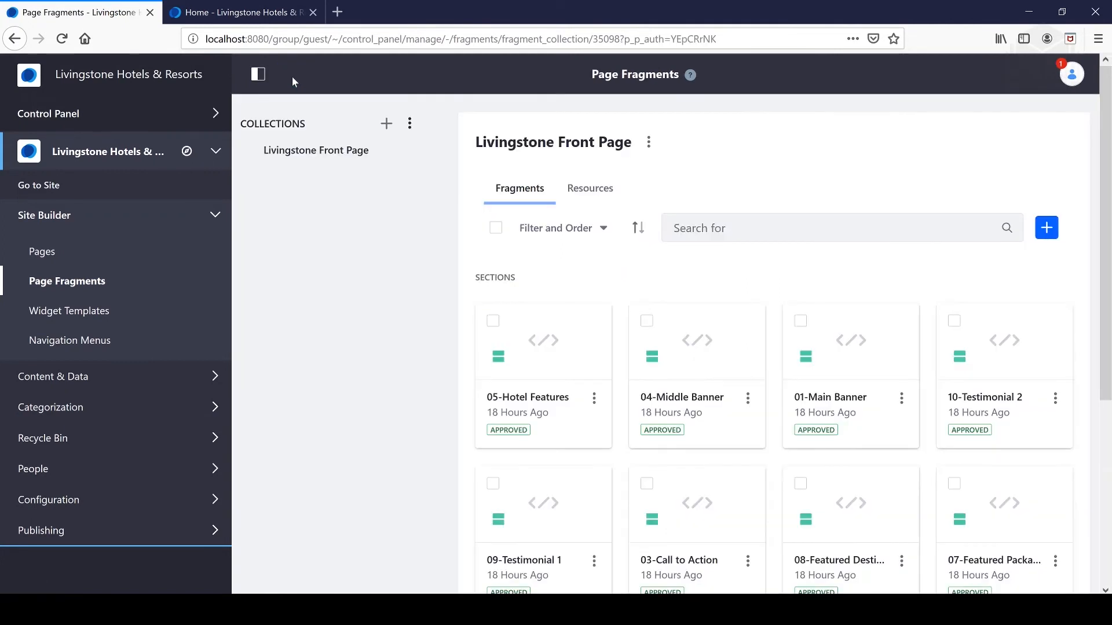
{"action": "mouse_move", "coordinate": [73, 260]}
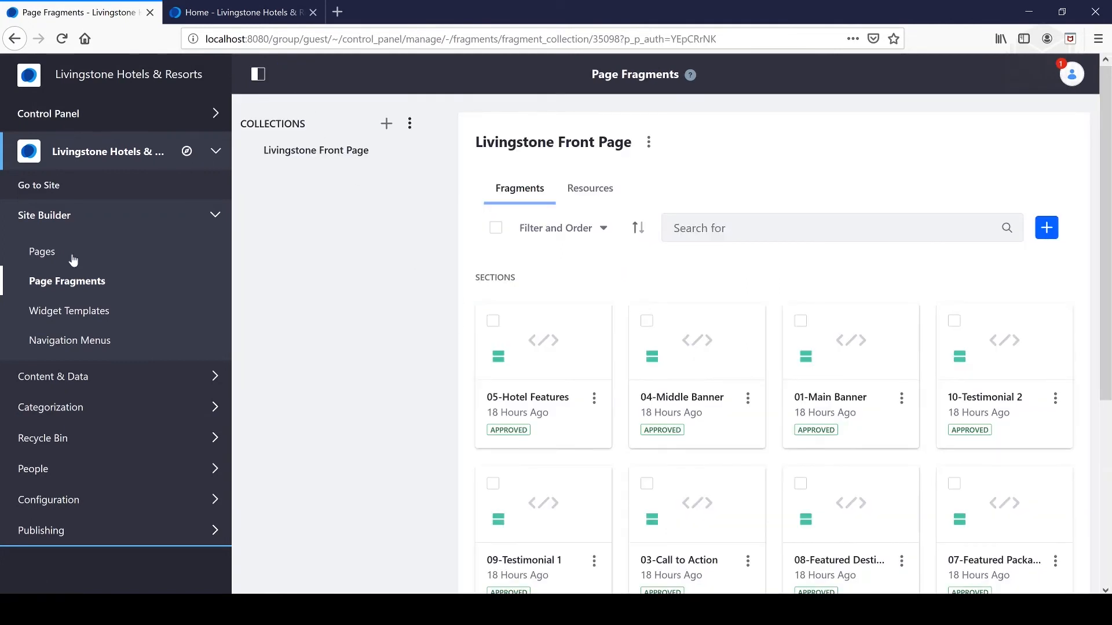
{"action": "mouse_move", "coordinate": [718, 345]}
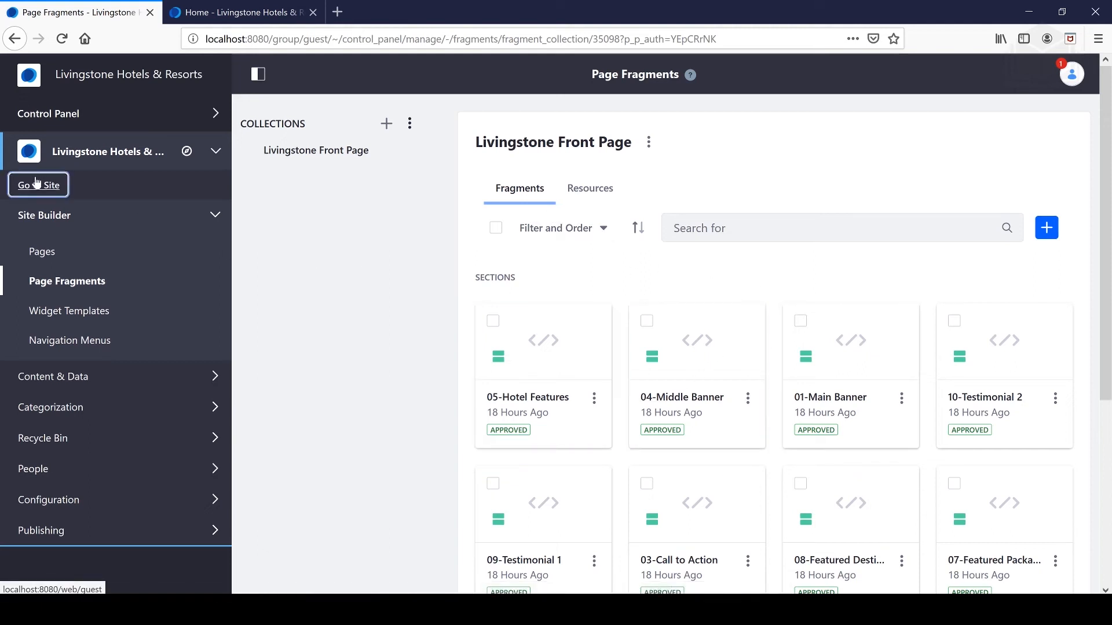
Use Go to Site to return to the live Home page and scroll through it.
{"action": "left_click", "coordinate": [38, 186]}
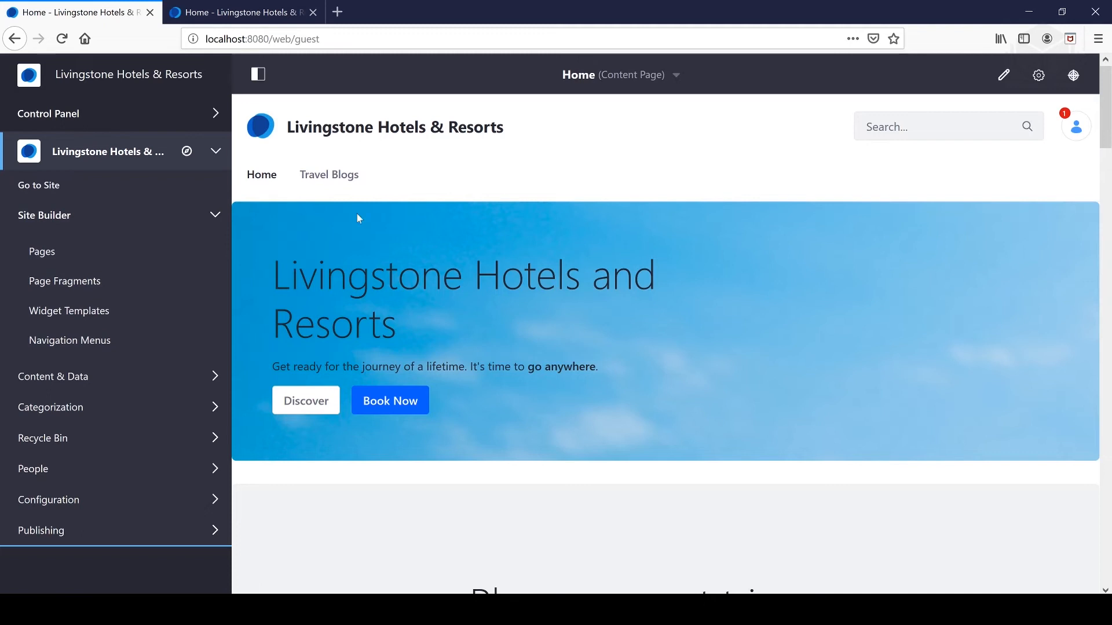
{"action": "scroll", "scroll_direction": "down", "scroll_amount": 3}
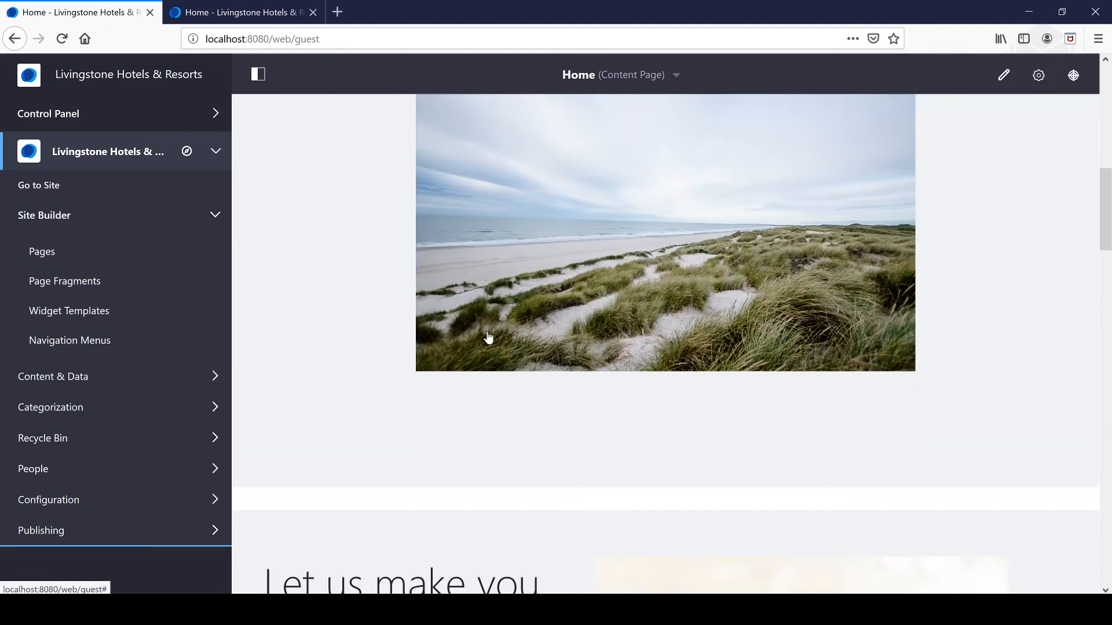
{"action": "scroll", "scroll_direction": "up", "scroll_amount": 3}
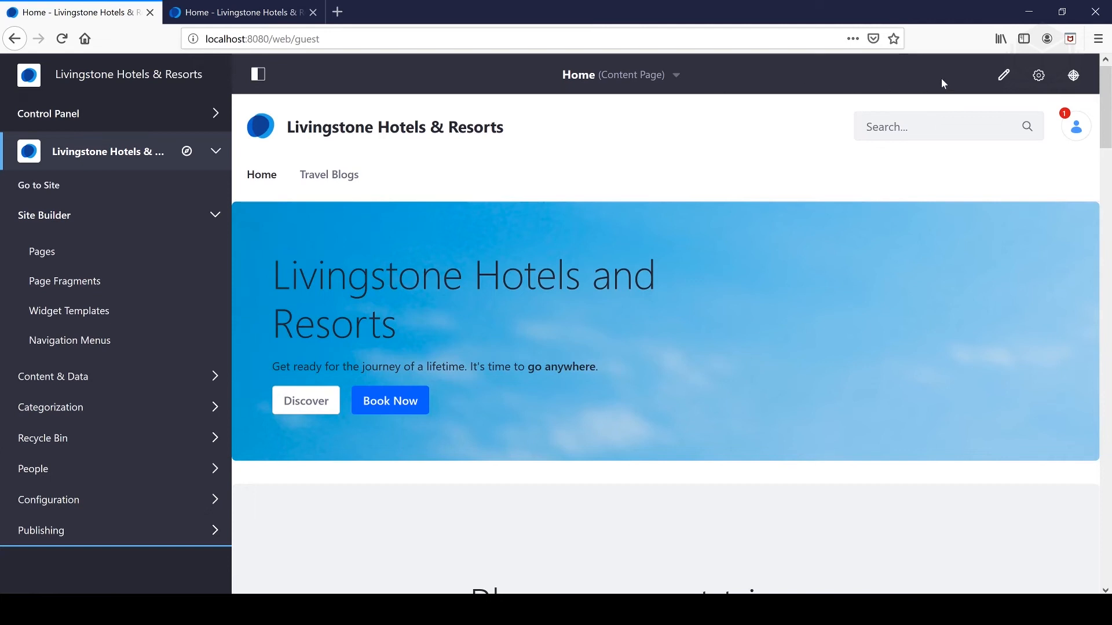
{"action": "mouse_move", "coordinate": [1003, 76]}
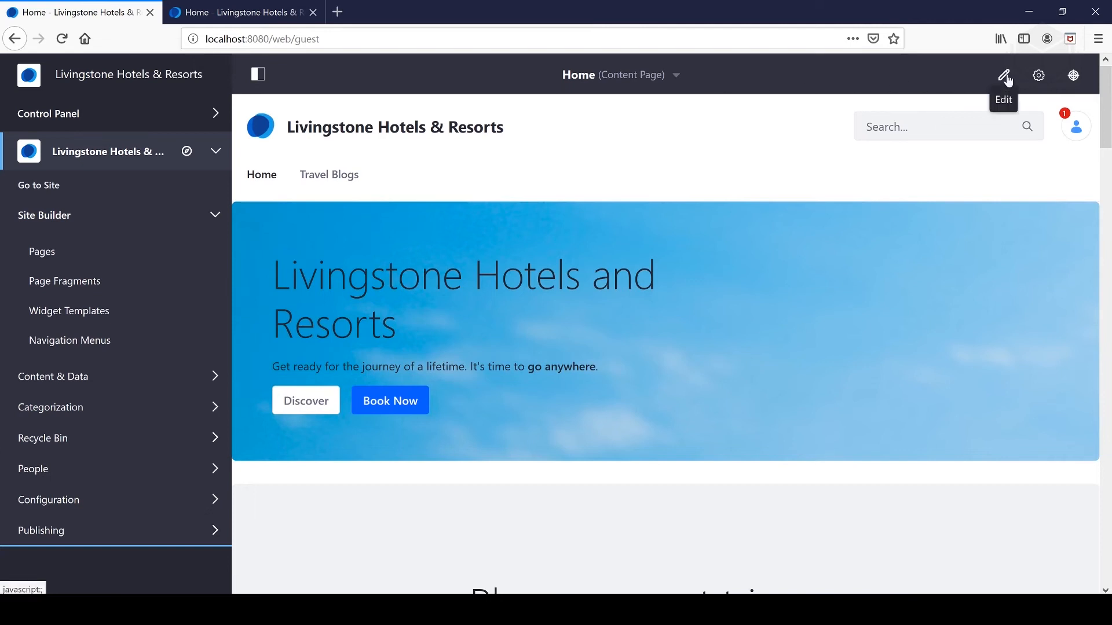
{"action": "left_click", "coordinate": [1003, 74]}
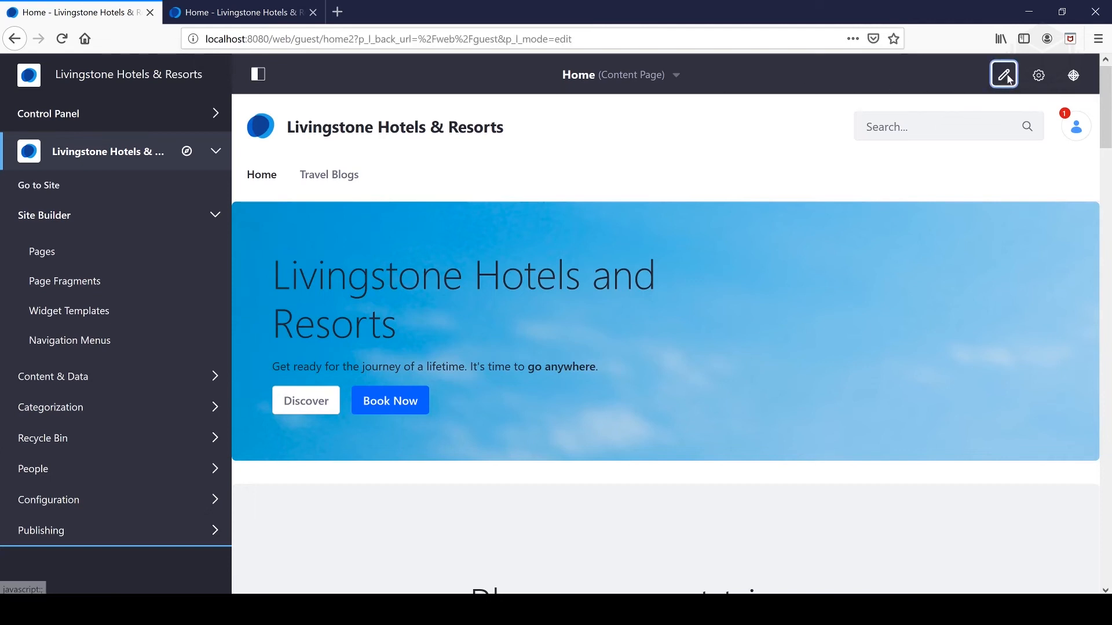
{"action": "left_click", "coordinate": [1003, 75]}
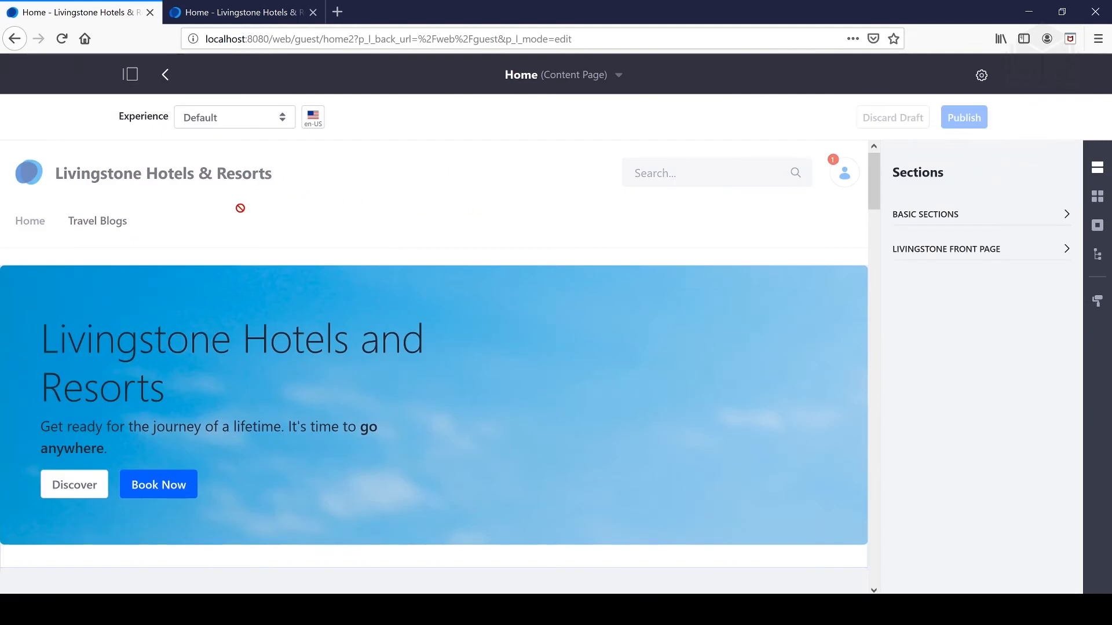
{"action": "mouse_move", "coordinate": [230, 182]}
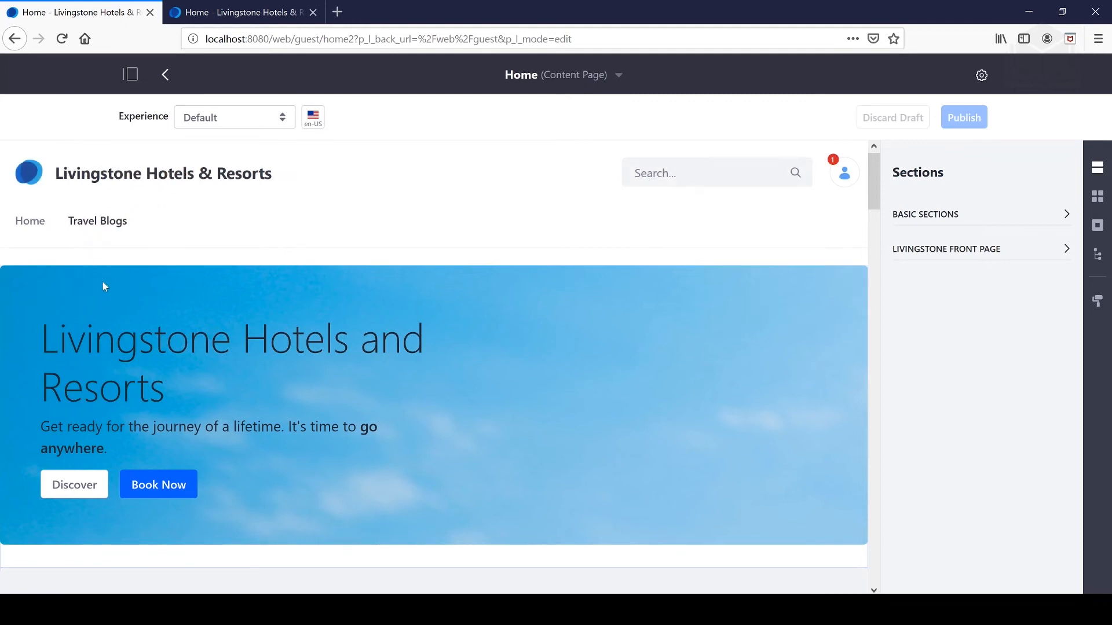
{"action": "mouse_move", "coordinate": [119, 221]}
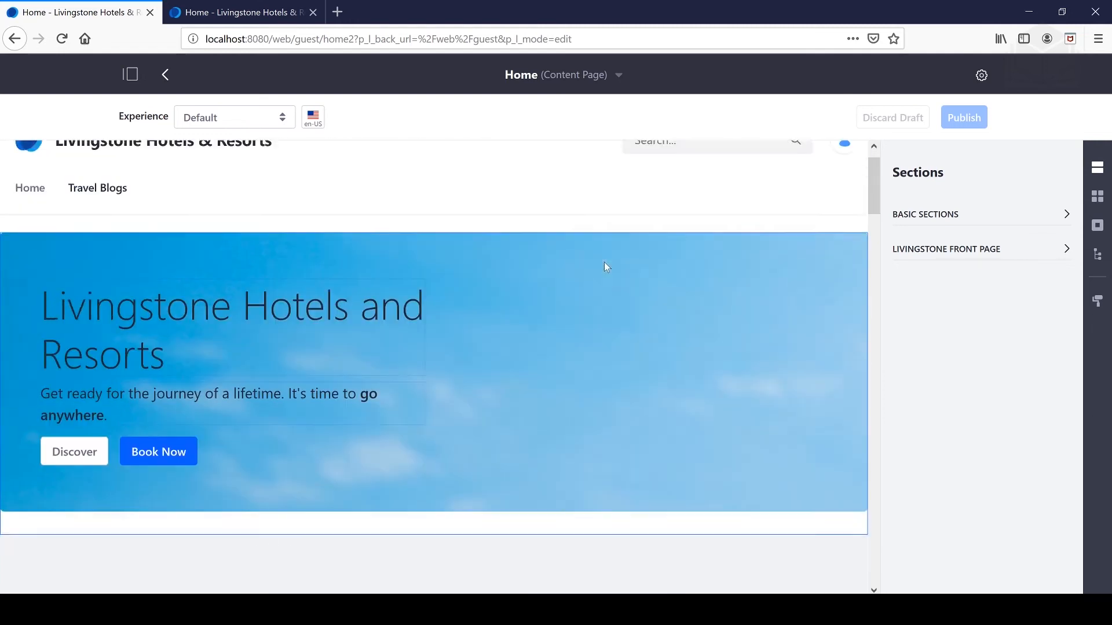
{"action": "scroll", "scroll_direction": "down", "scroll_amount": 3}
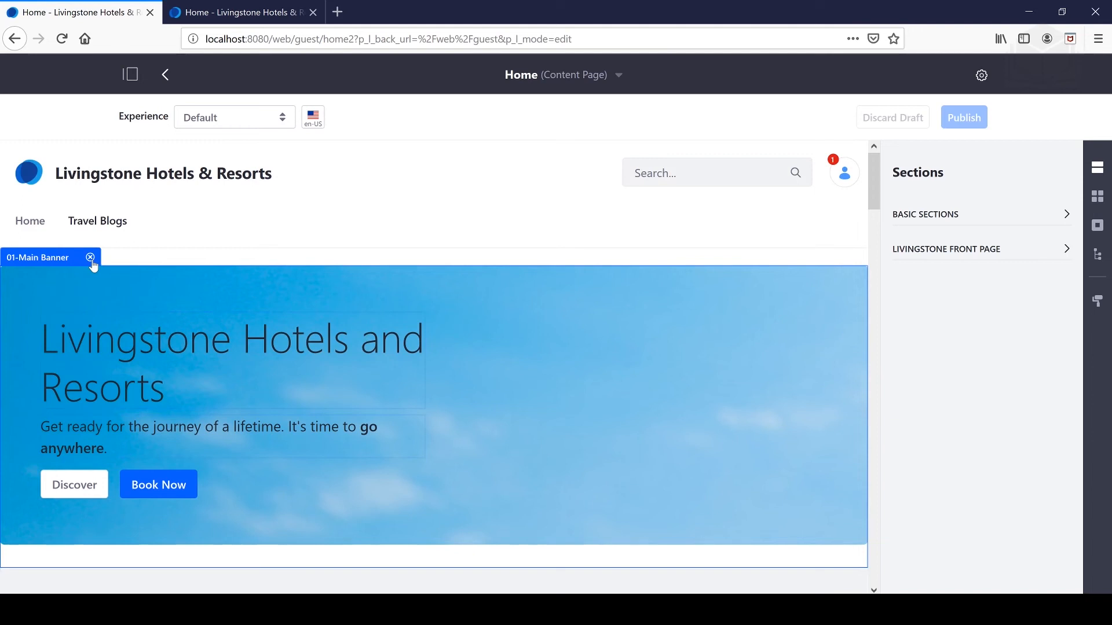
Delete the 01-Main Banner fragment, then discard the draft and confirm to restore it.
{"action": "left_click", "coordinate": [90, 257]}
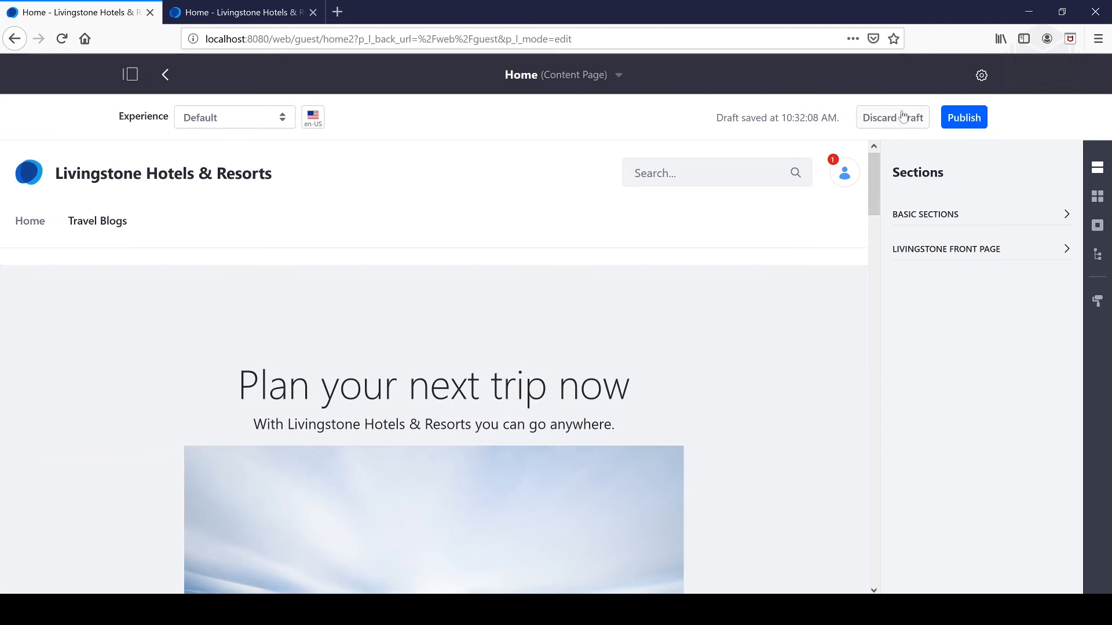
{"action": "left_click", "coordinate": [893, 117]}
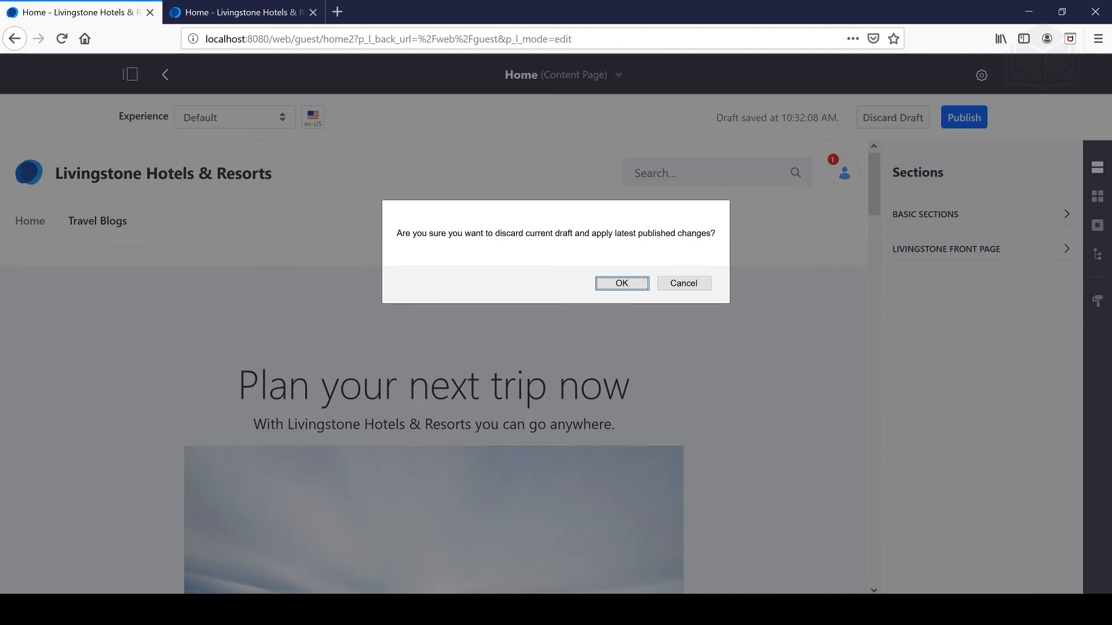
{"action": "left_click", "coordinate": [620, 283]}
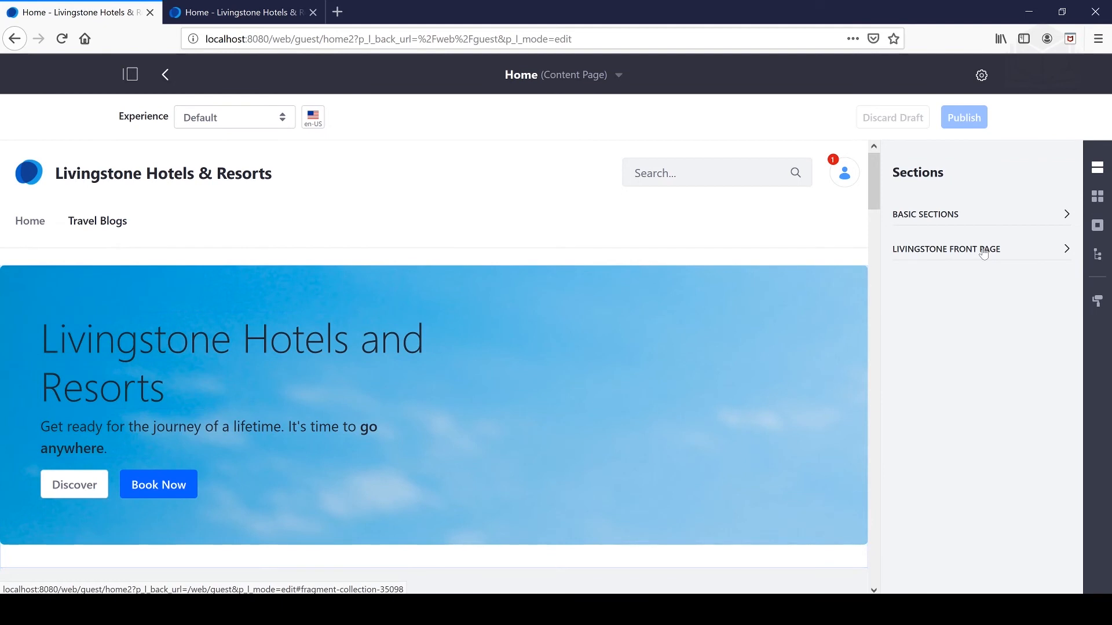
Drag 07-Featured Packages from Livingstone Front Page onto the page below the banner.
{"action": "left_click", "coordinate": [946, 249]}
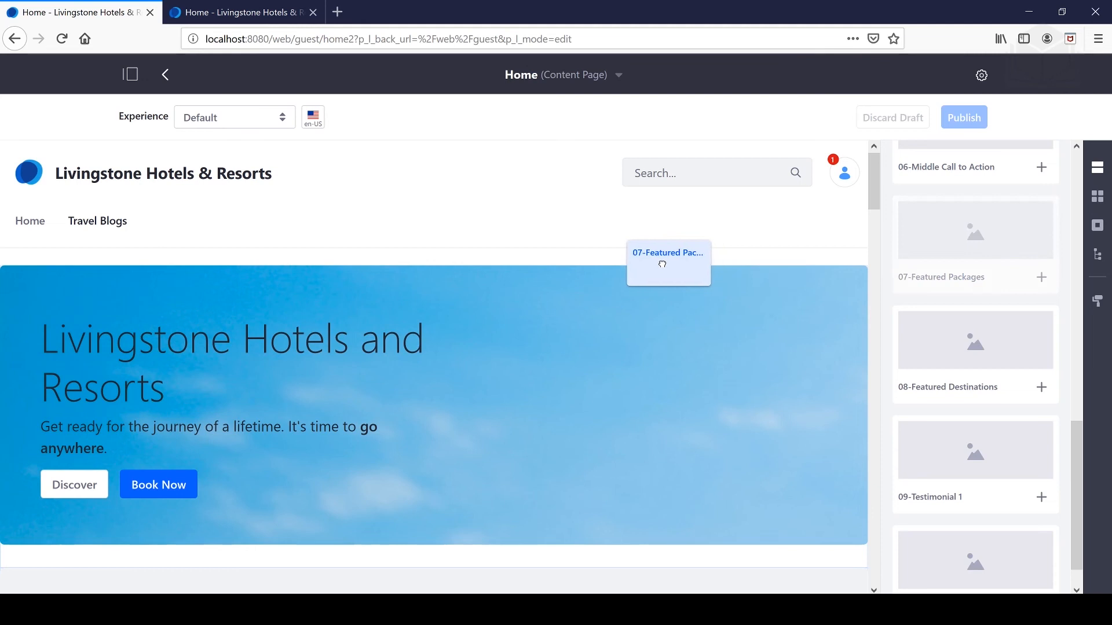
{"action": "left_click_drag", "start_coordinate": [668, 263], "coordinate": [228, 308]}
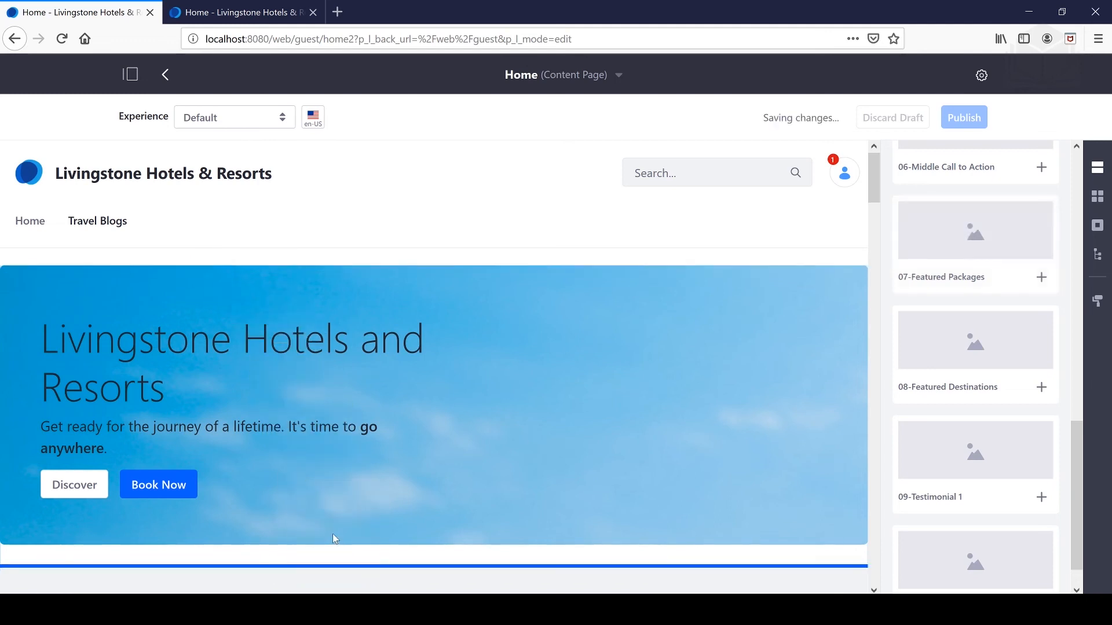
{"action": "left_click", "coordinate": [1041, 266]}
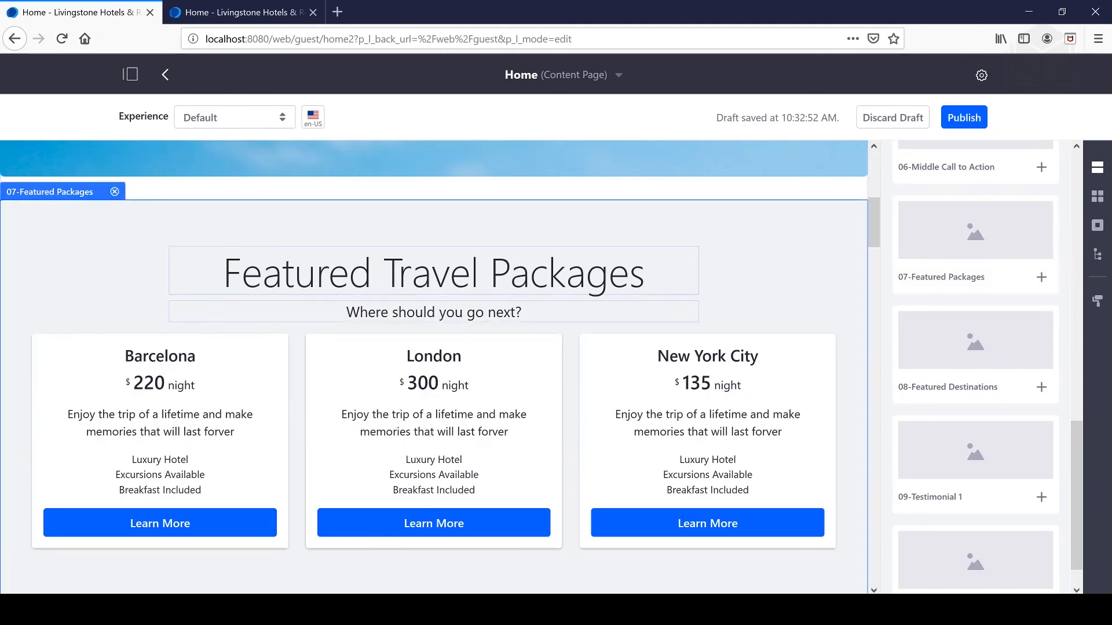
{"action": "scroll", "scroll_direction": "down", "scroll_amount": 3}
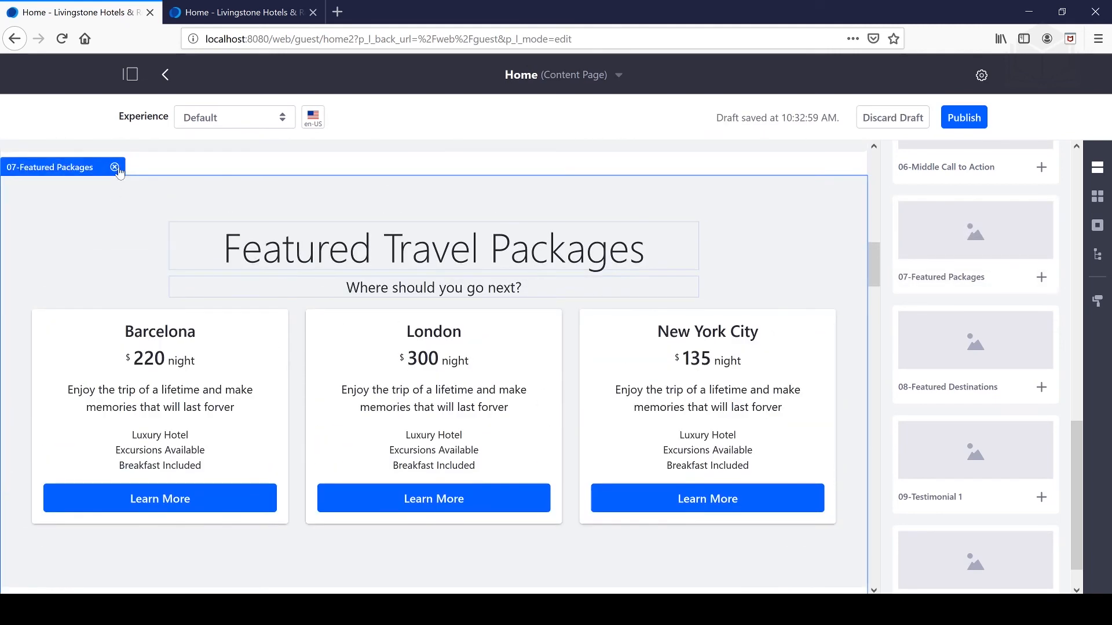
{"action": "left_click", "coordinate": [113, 167]}
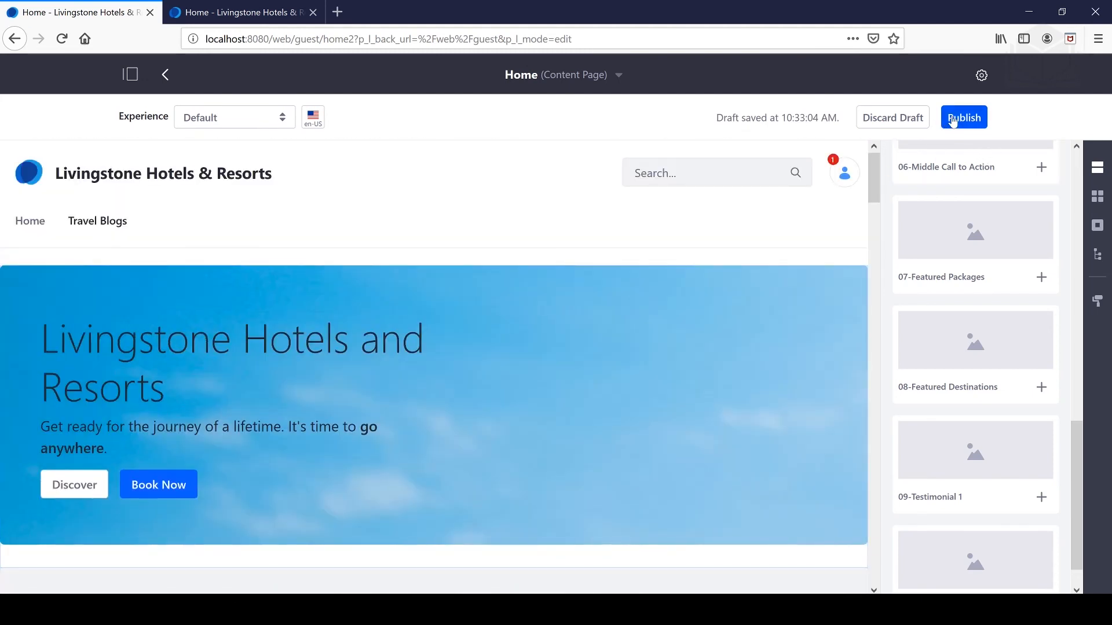
Publish the Home page so the Featured Packages section goes live.
{"action": "left_click", "coordinate": [962, 117]}
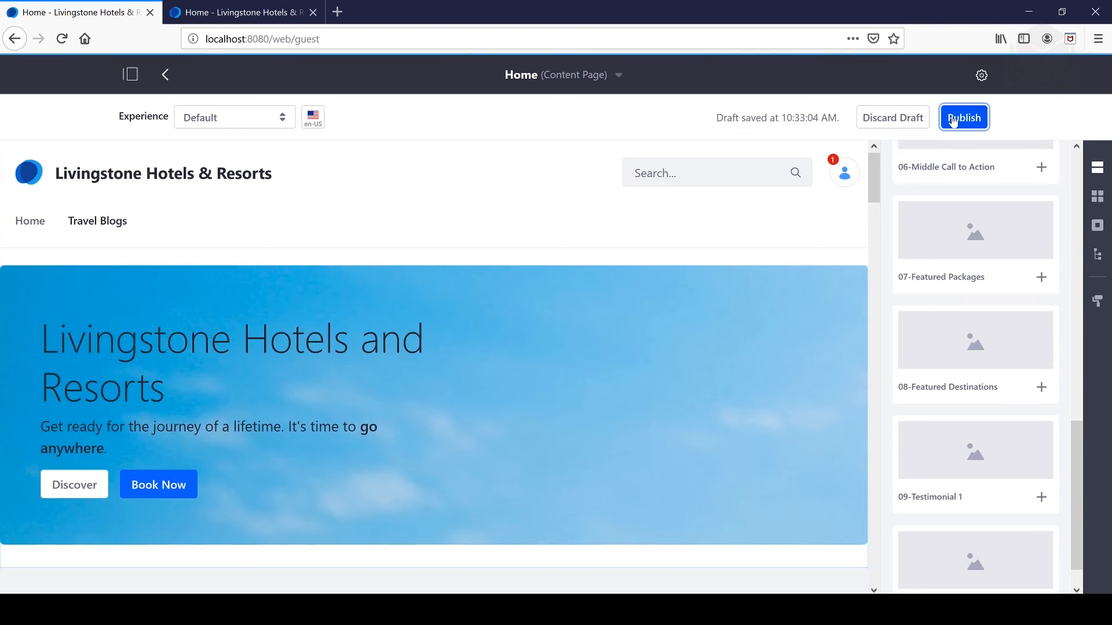
{"action": "left_click", "coordinate": [962, 117]}
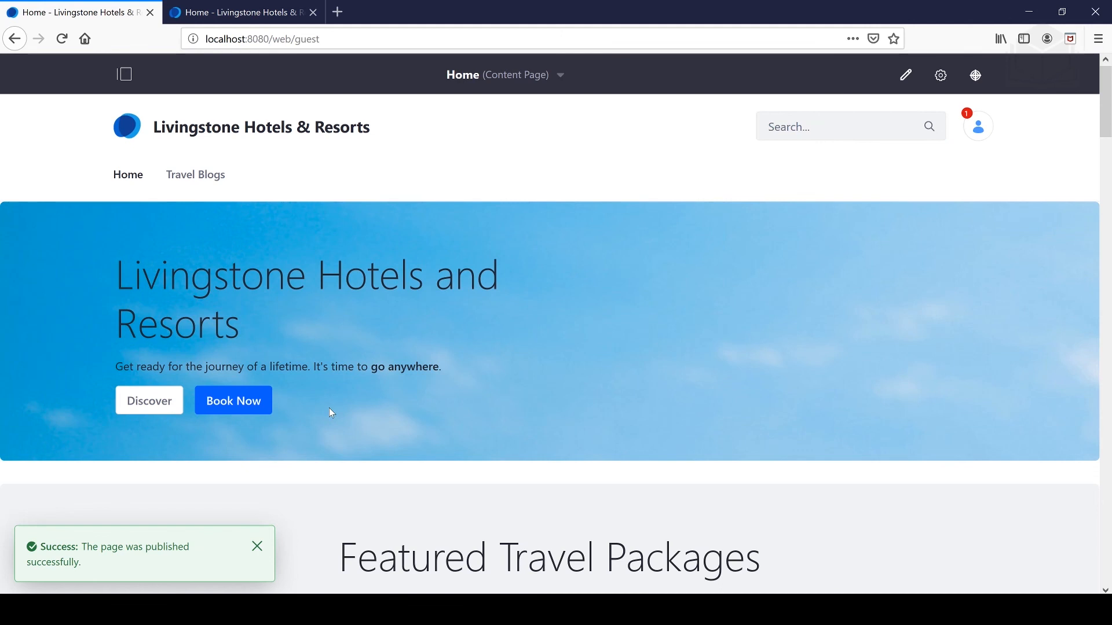
{"action": "mouse_move", "coordinate": [904, 75]}
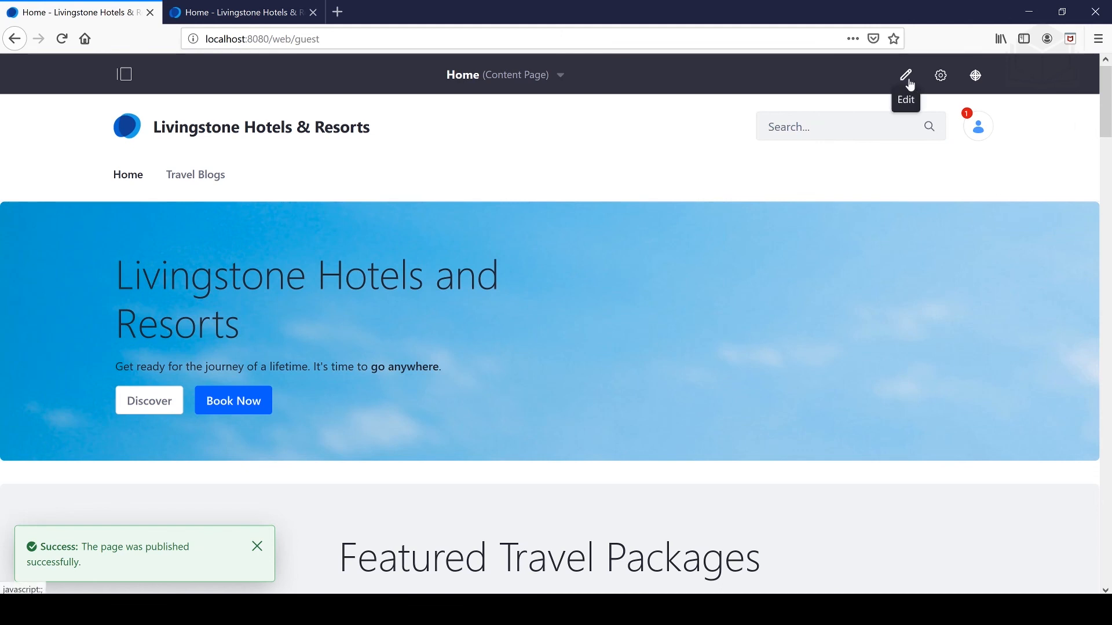
Reopen the Home page editor and replace the banner subtitle with 'Edited'.
{"action": "left_click", "coordinate": [906, 75]}
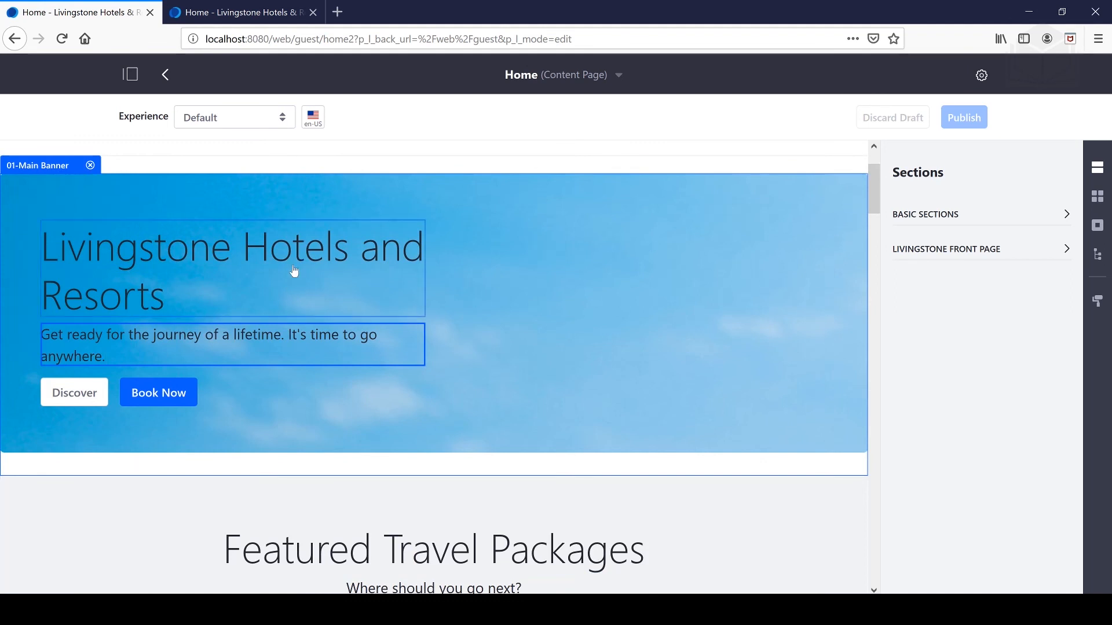
{"action": "key", "text": "Backspace"}
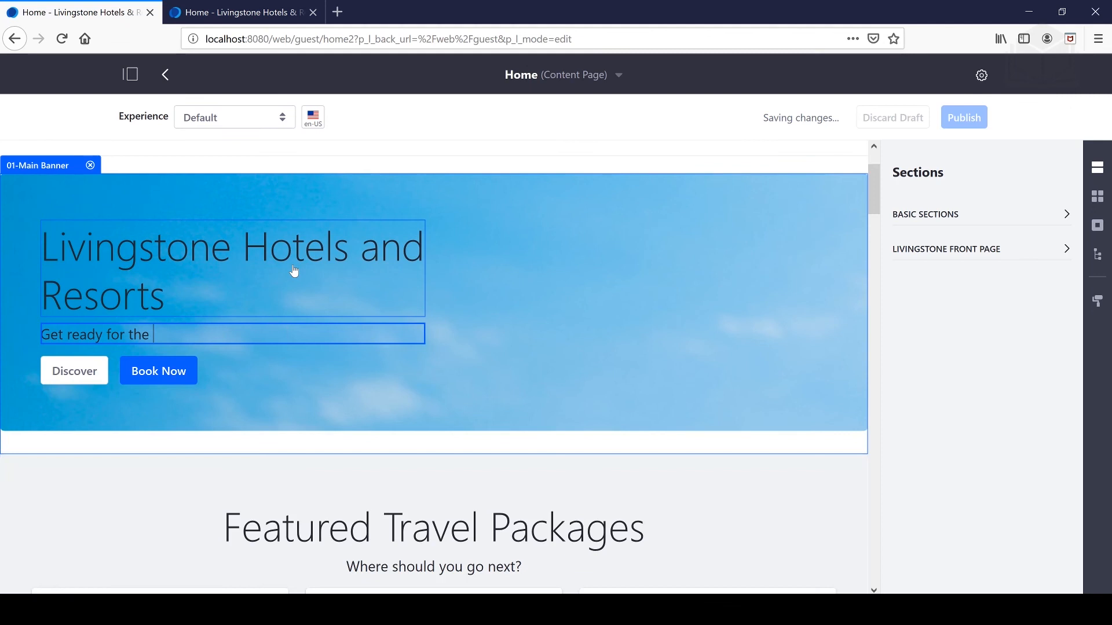
{"action": "type", "text": "Edi"}
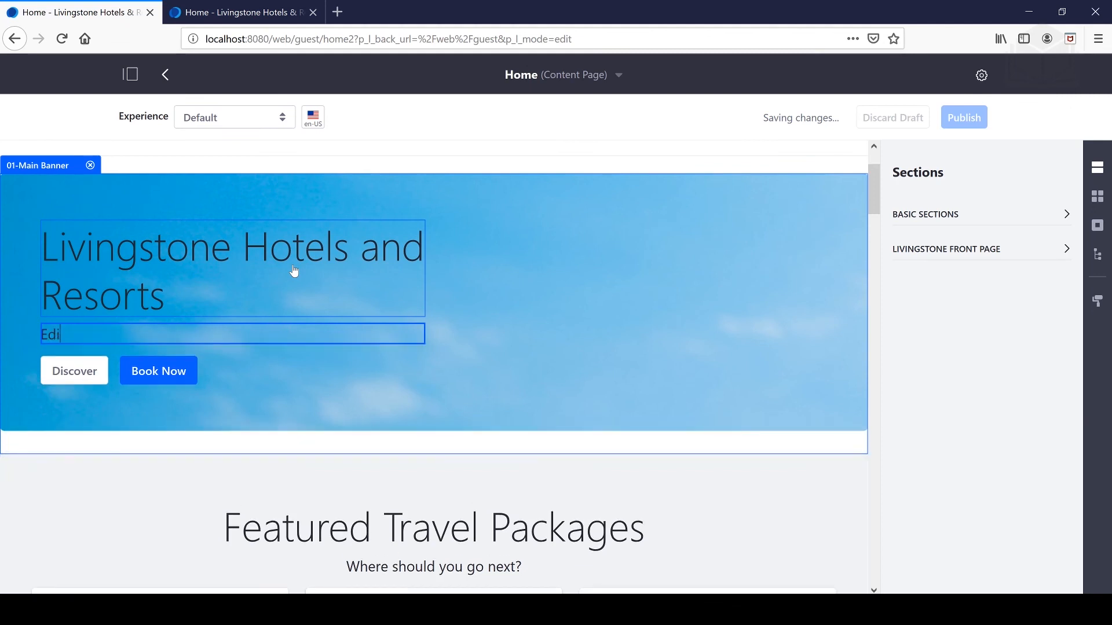
{"action": "type", "text": "ted"}
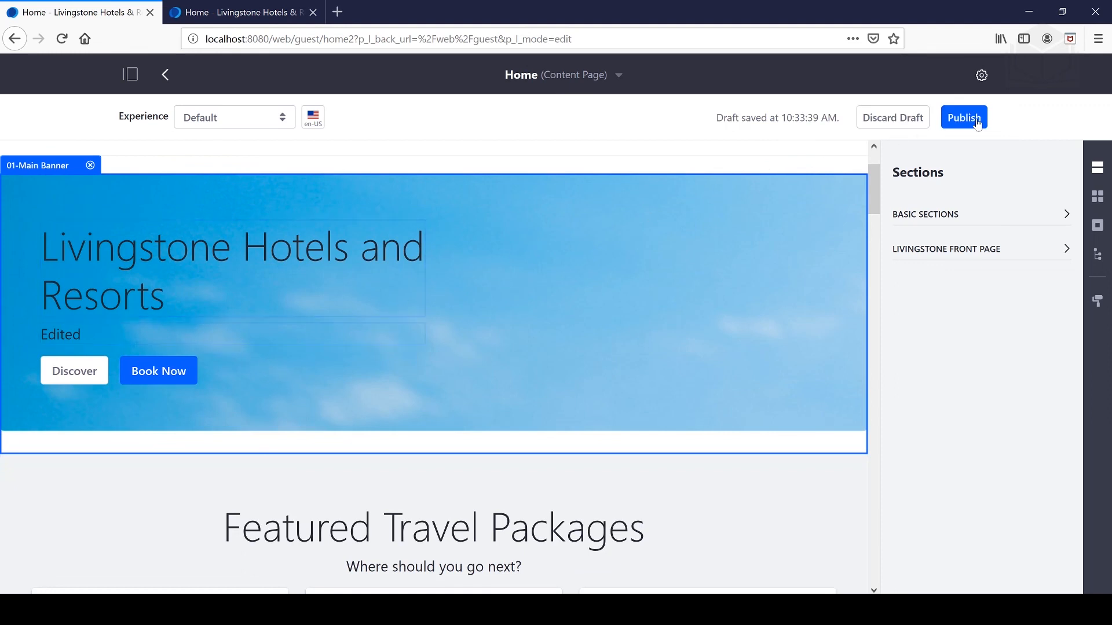
Publish the subtitle change and reopen the Home page for editing.
{"action": "left_click", "coordinate": [962, 117]}
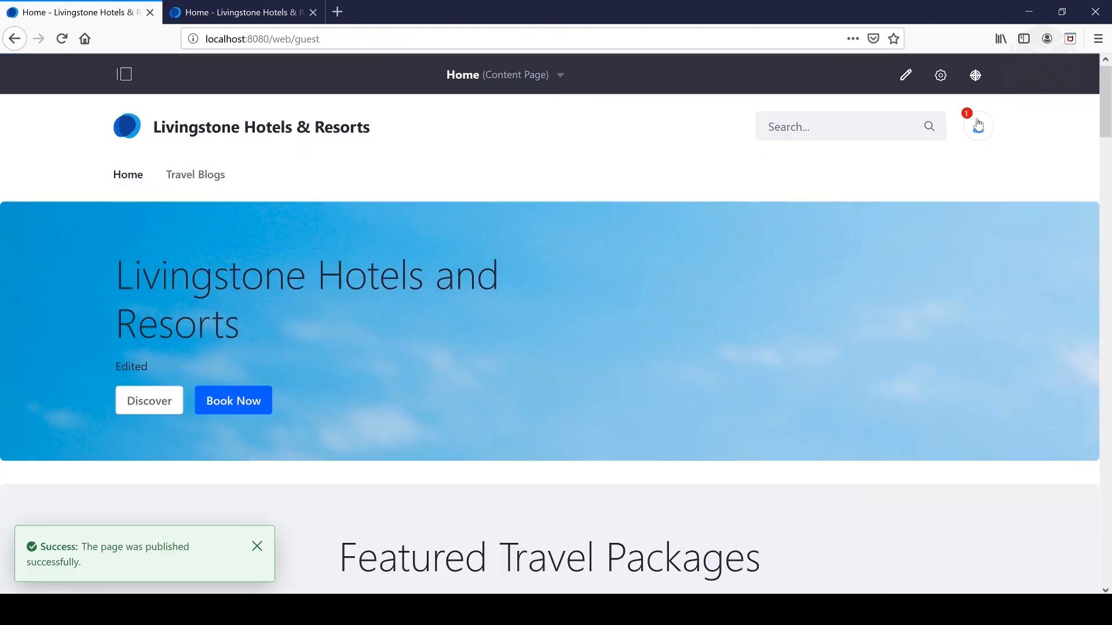
{"action": "left_click", "coordinate": [906, 75]}
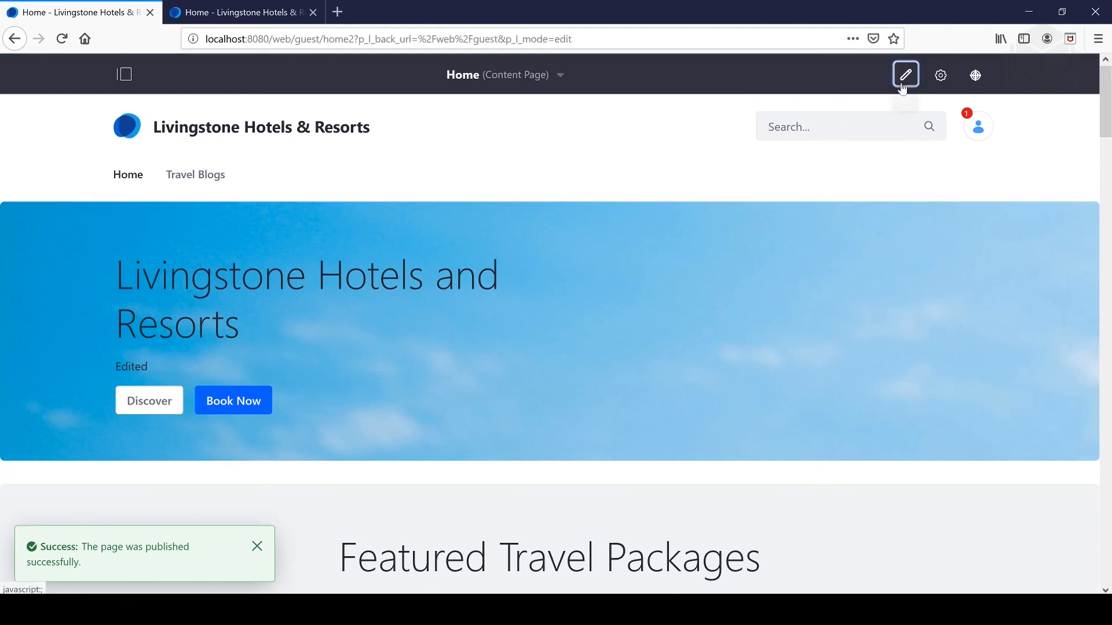
Add a second 01-Main Banner with the original subtitle above the 'Edited' banner.
{"action": "left_click", "coordinate": [905, 74]}
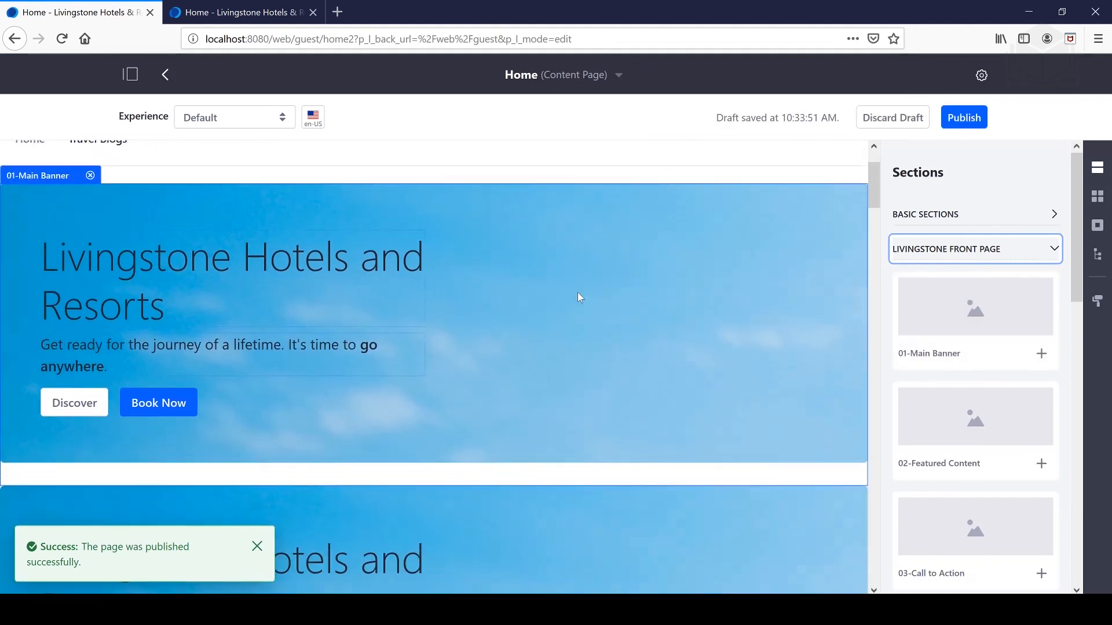
{"action": "scroll", "scroll_direction": "down", "scroll_amount": 3}
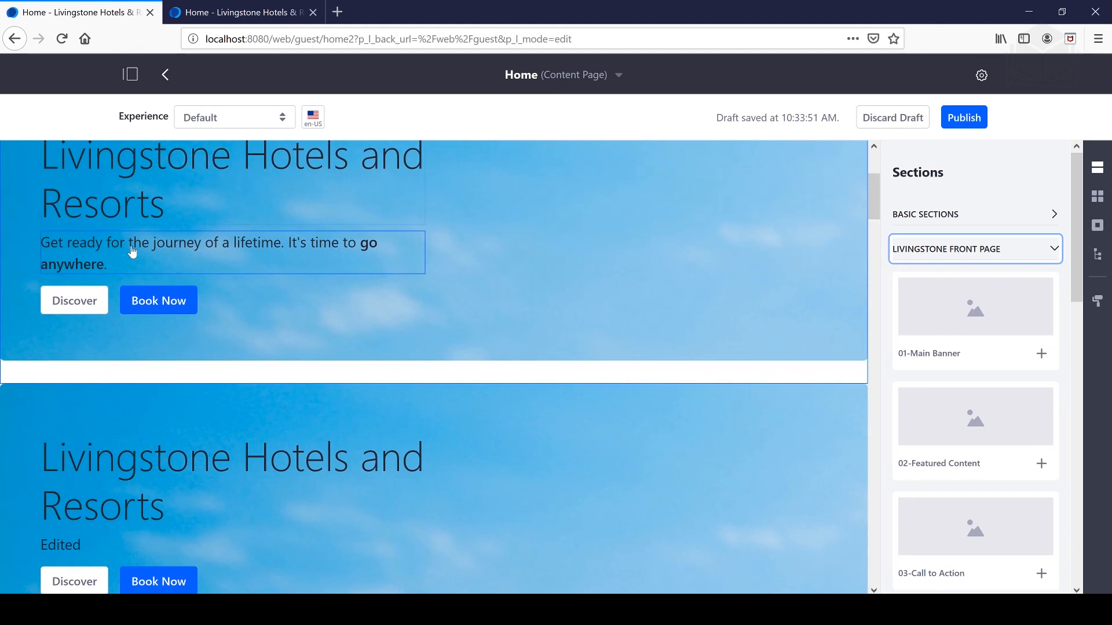
{"action": "scroll", "scroll_direction": "down", "scroll_amount": 3}
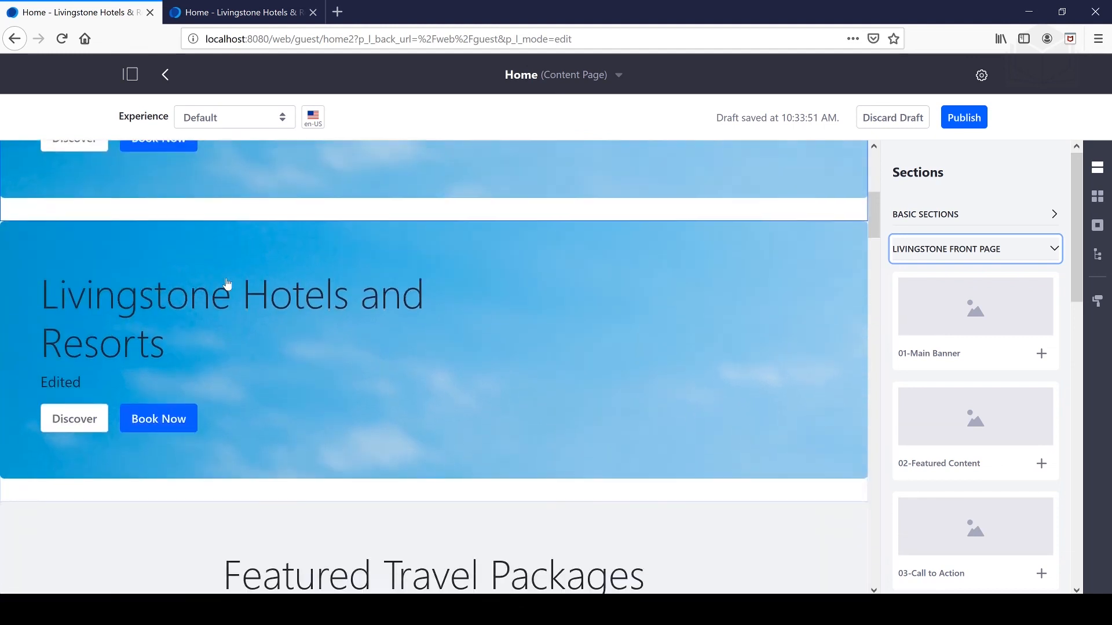
{"action": "left_click", "coordinate": [231, 294]}
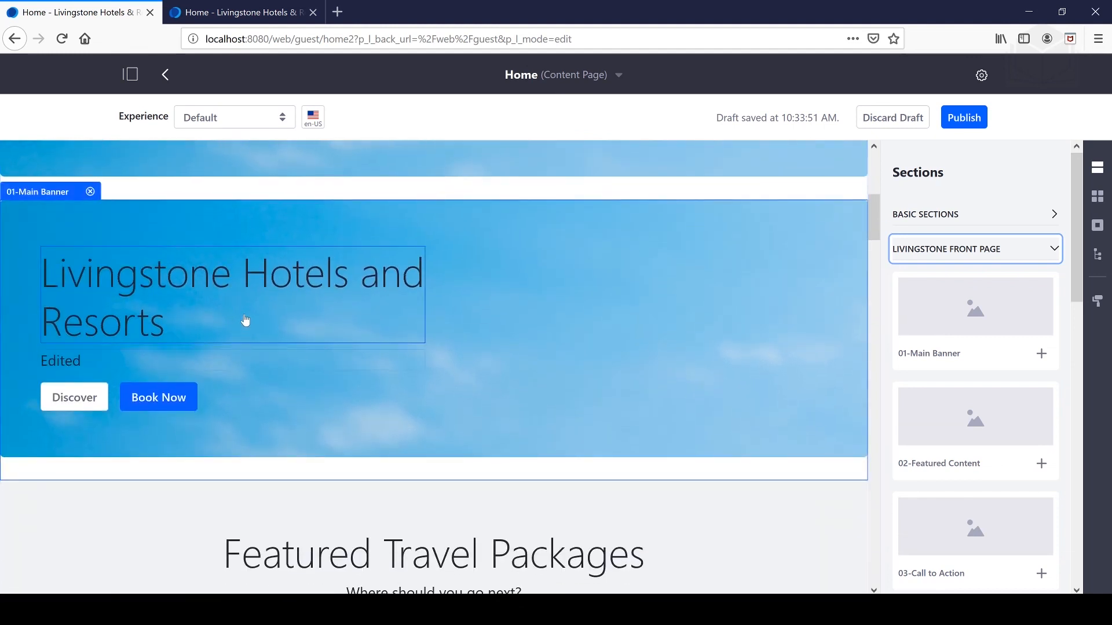
{"action": "mouse_move", "coordinate": [275, 326]}
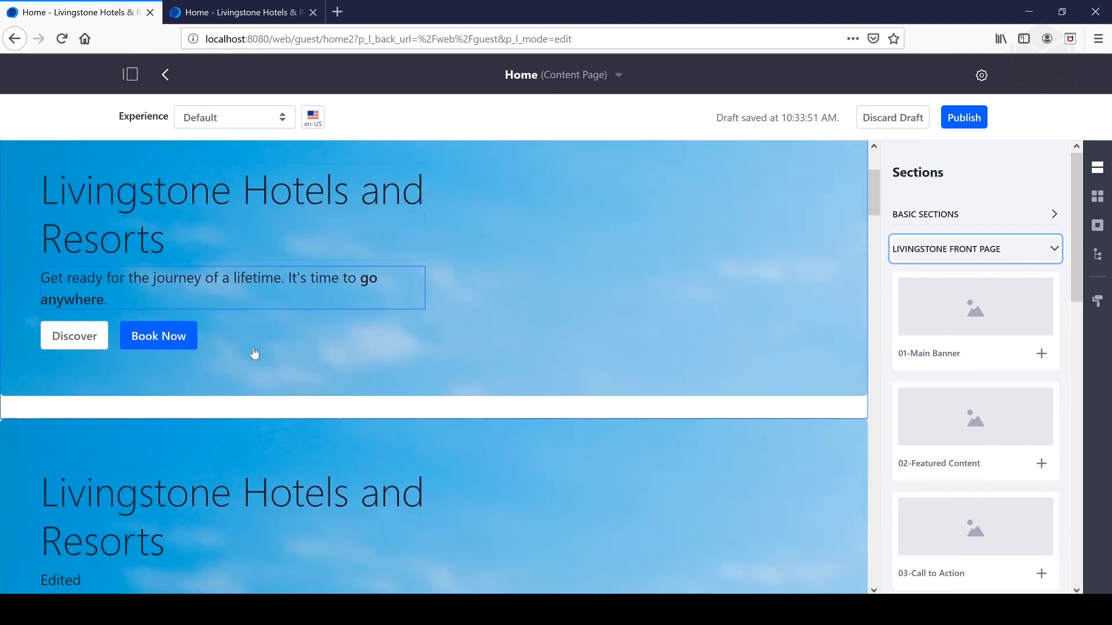
{"action": "scroll", "scroll_direction": "down", "scroll_amount": 3}
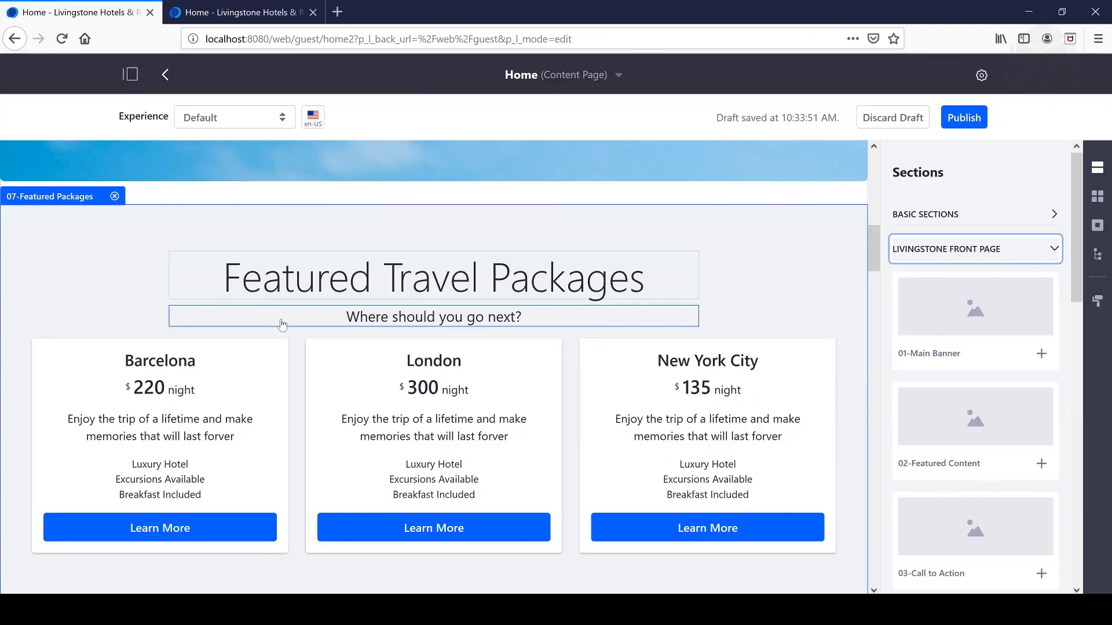